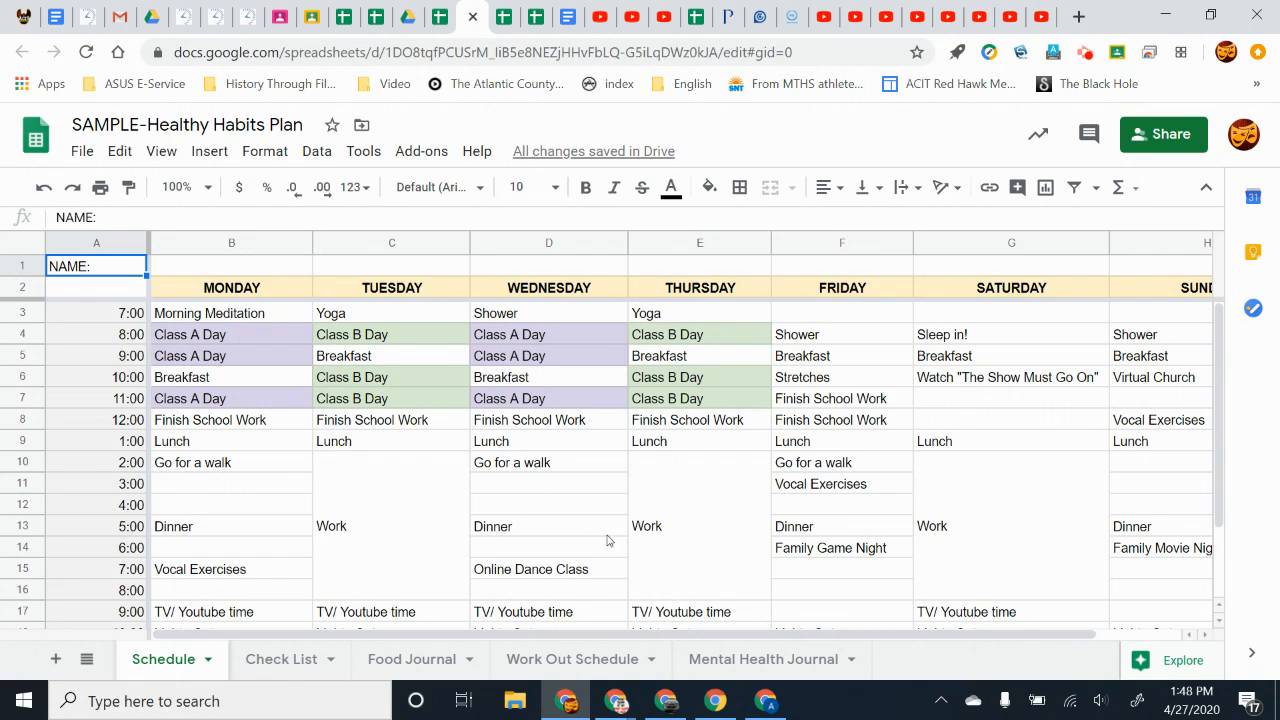
mouse_move(426, 388)
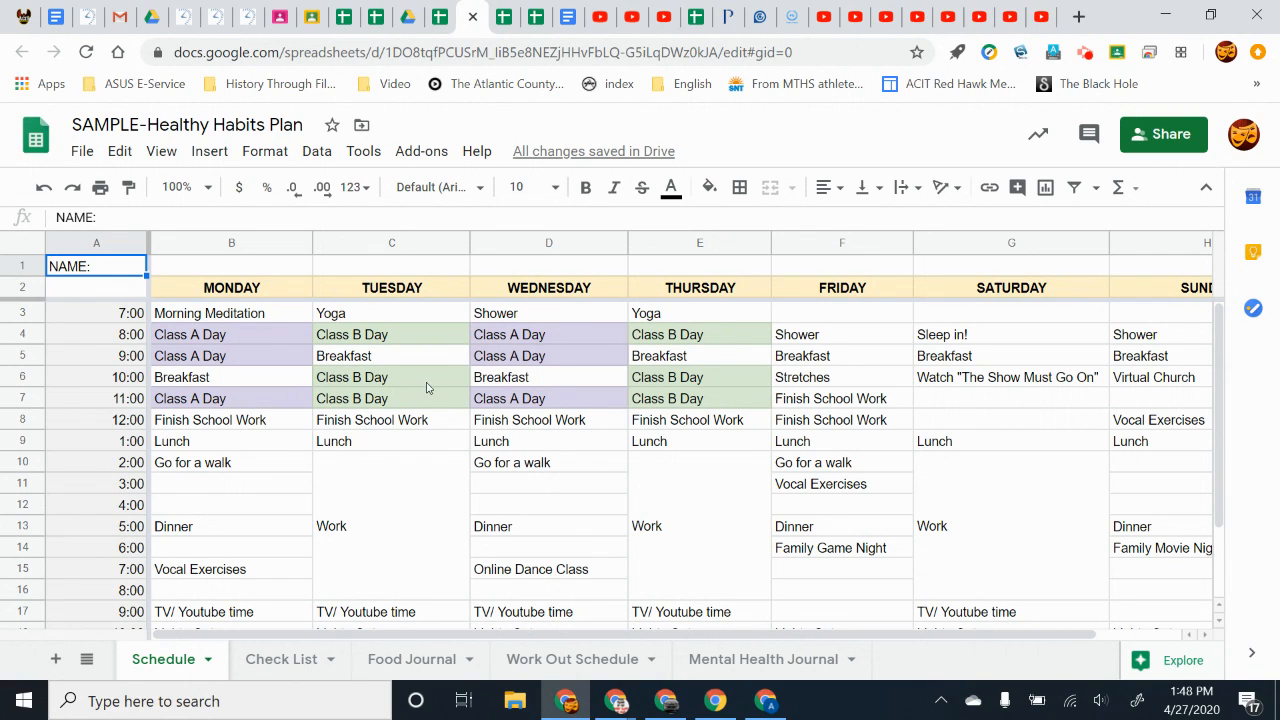
mouse_move(732, 558)
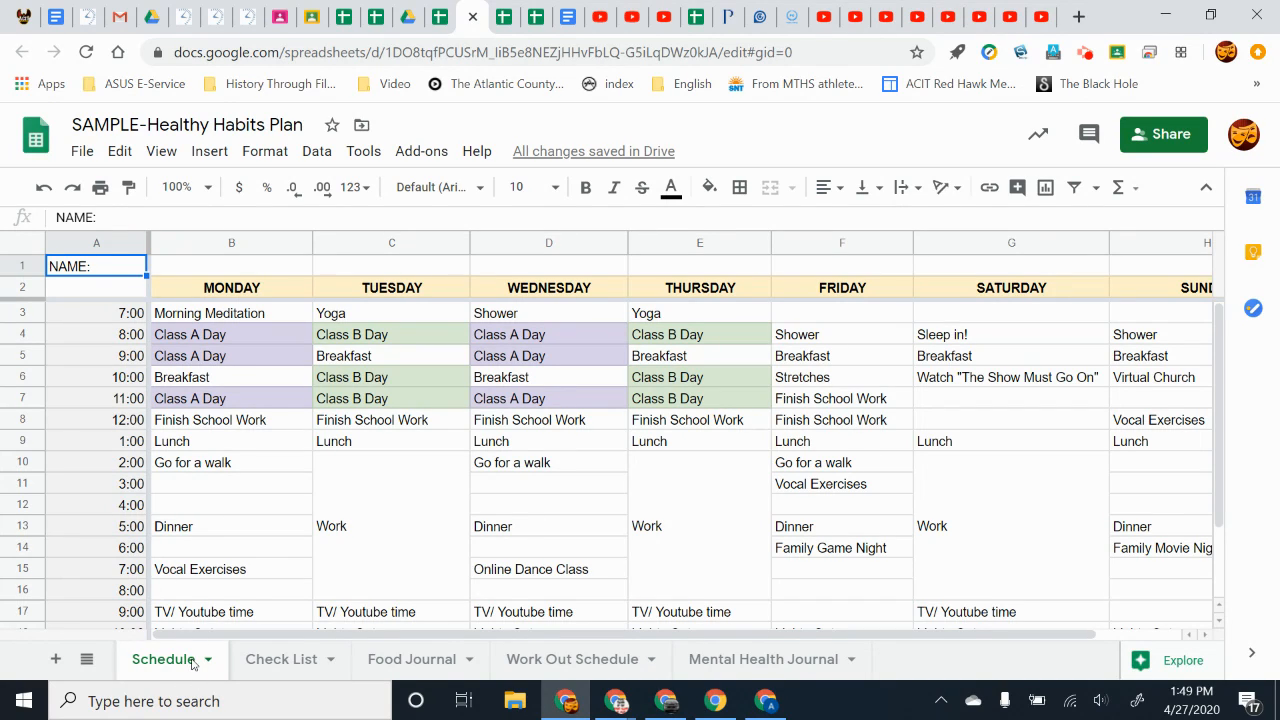
mouse_move(156, 312)
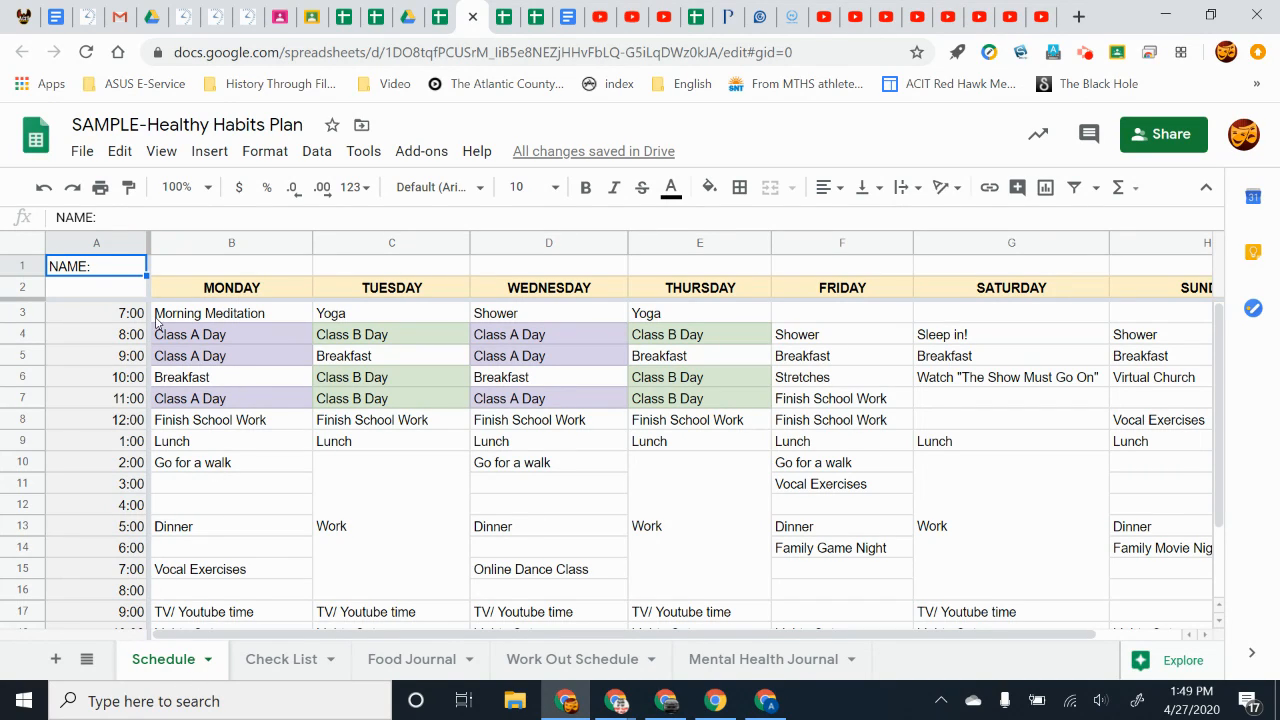
mouse_move(370, 318)
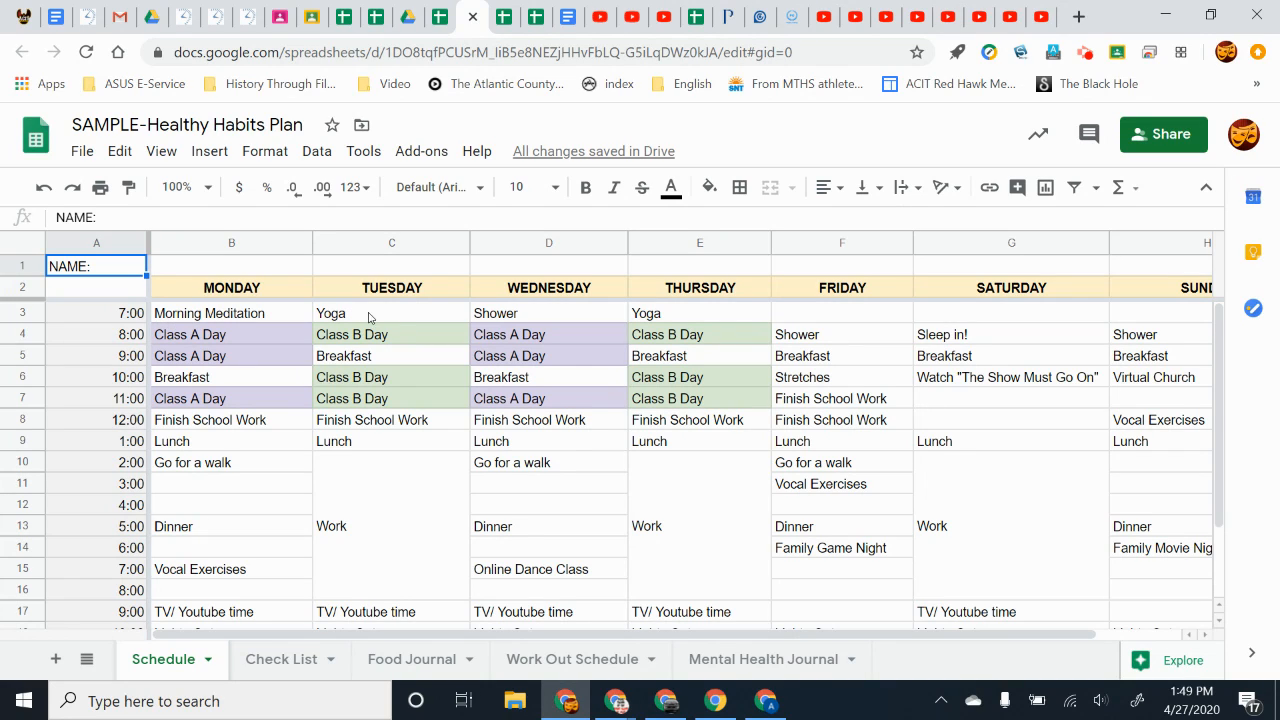
mouse_move(512, 316)
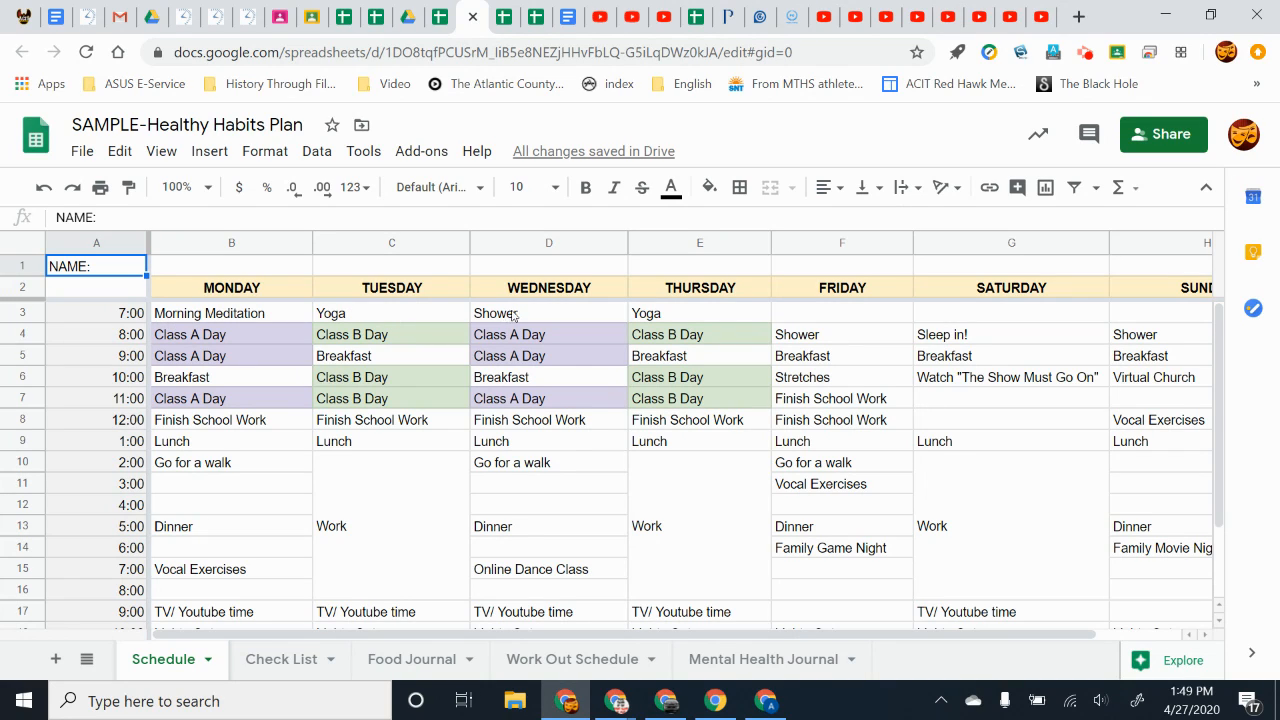
mouse_move(680, 320)
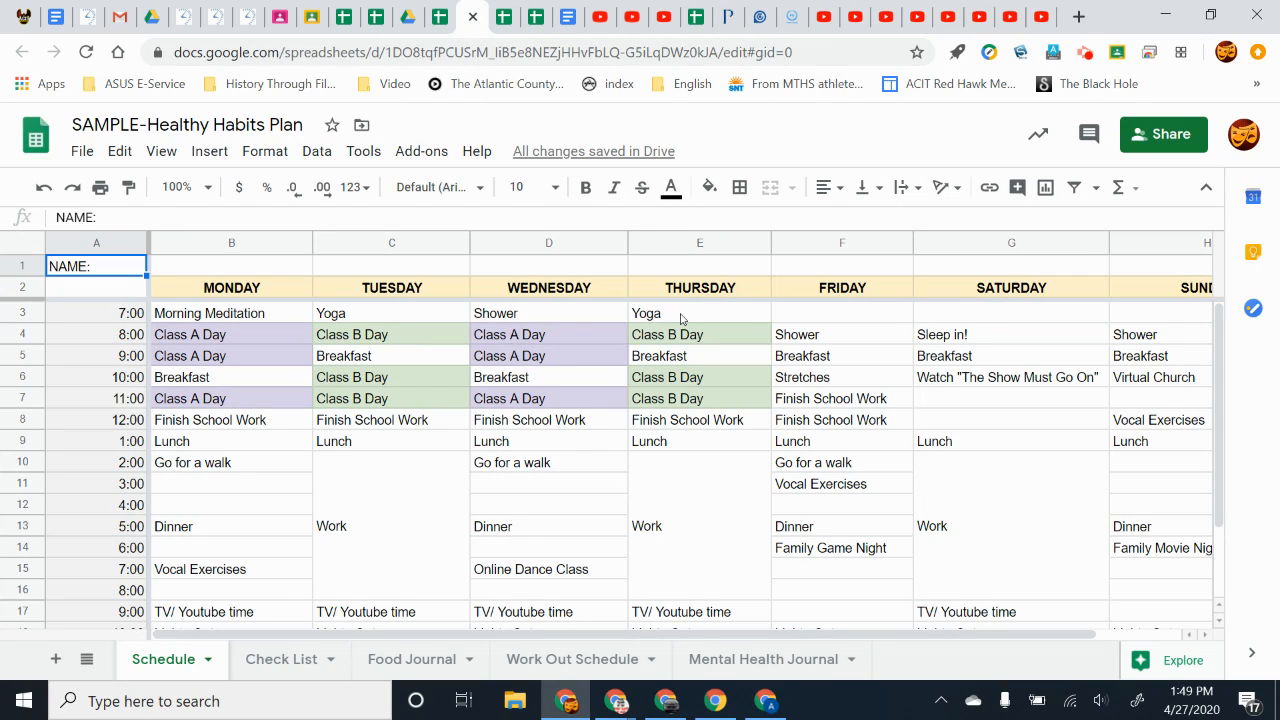
mouse_move(250, 402)
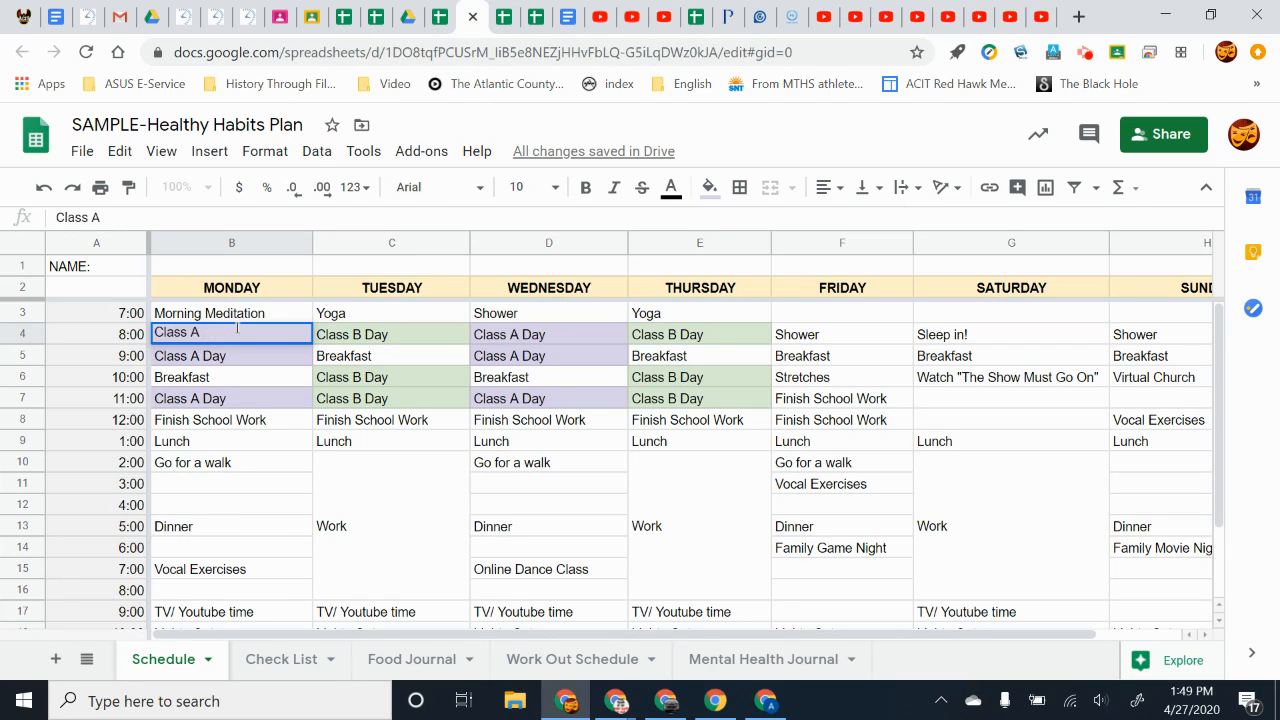
Revise Monday's 8:00 class entry, adding '-Spanish' and 'Da' text.
text(-S)
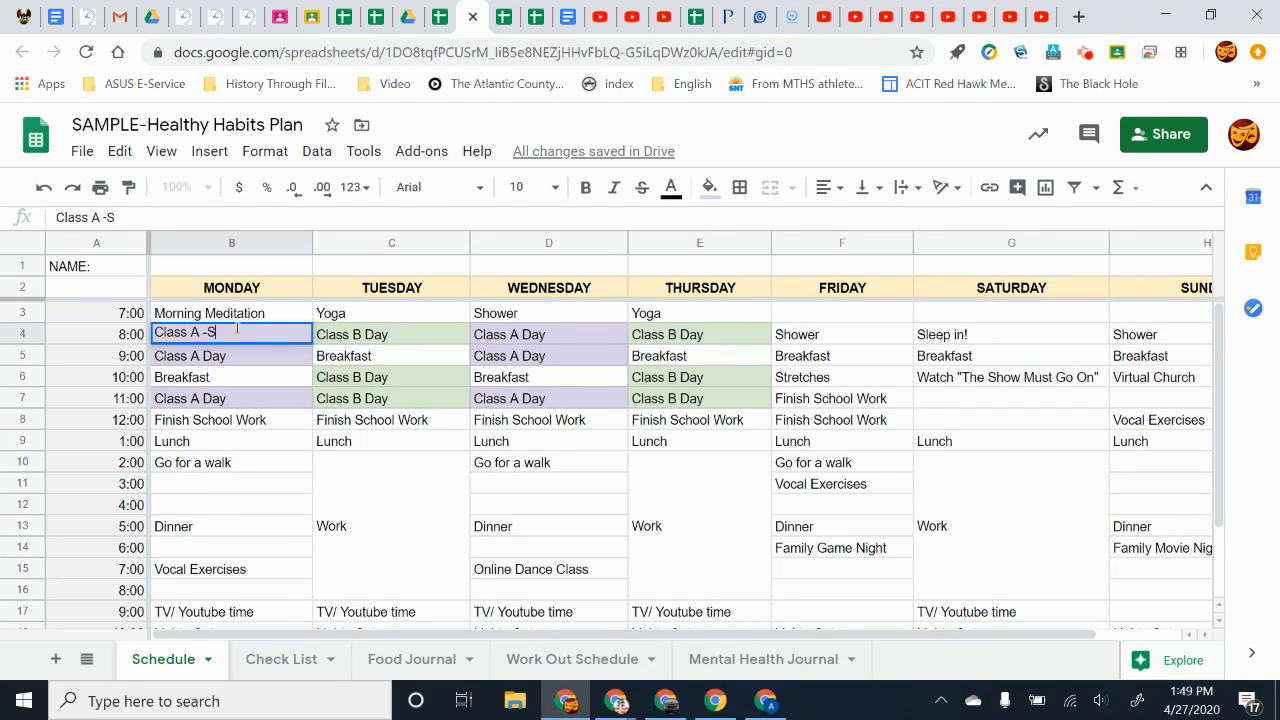
text(panish)
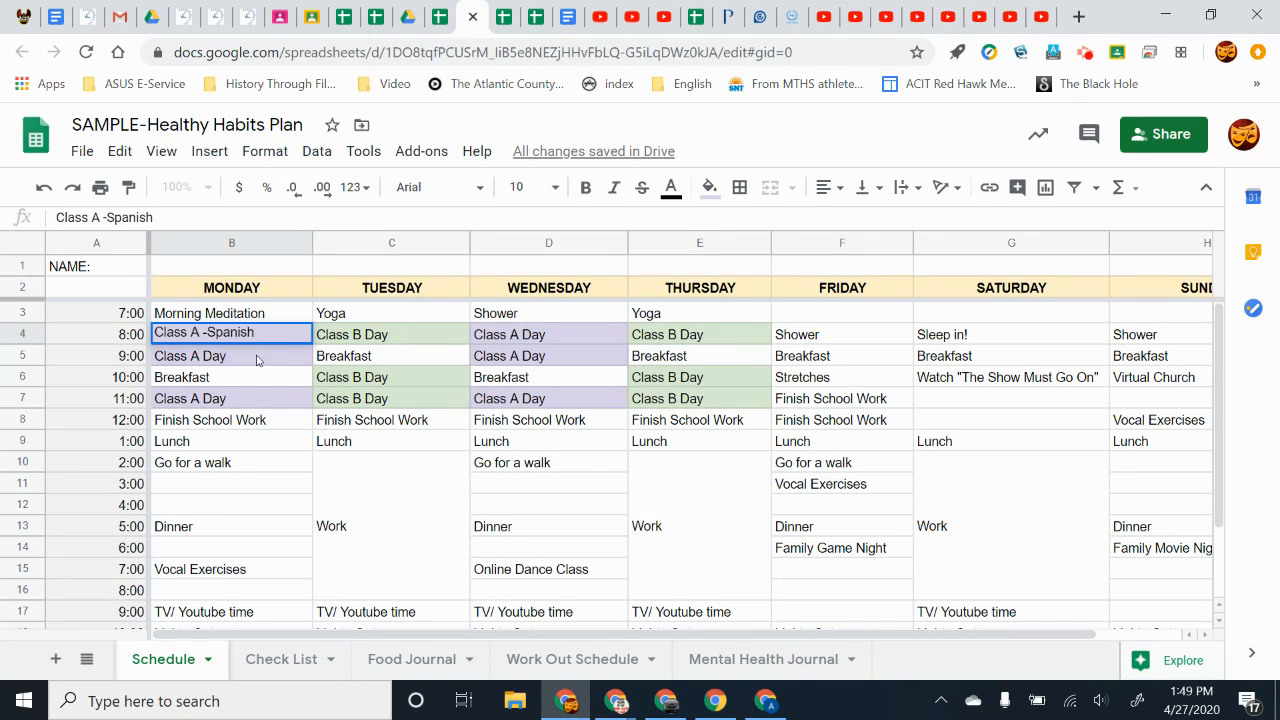
double_click(240, 332)
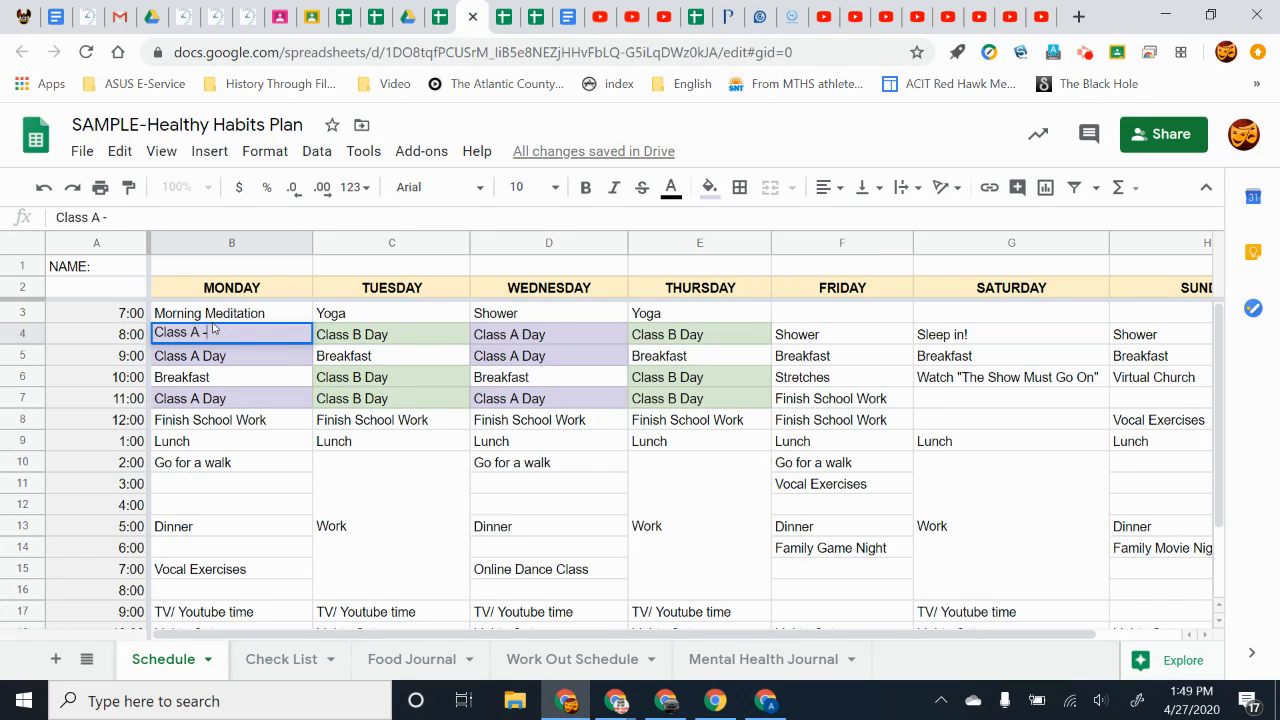
text(Day)
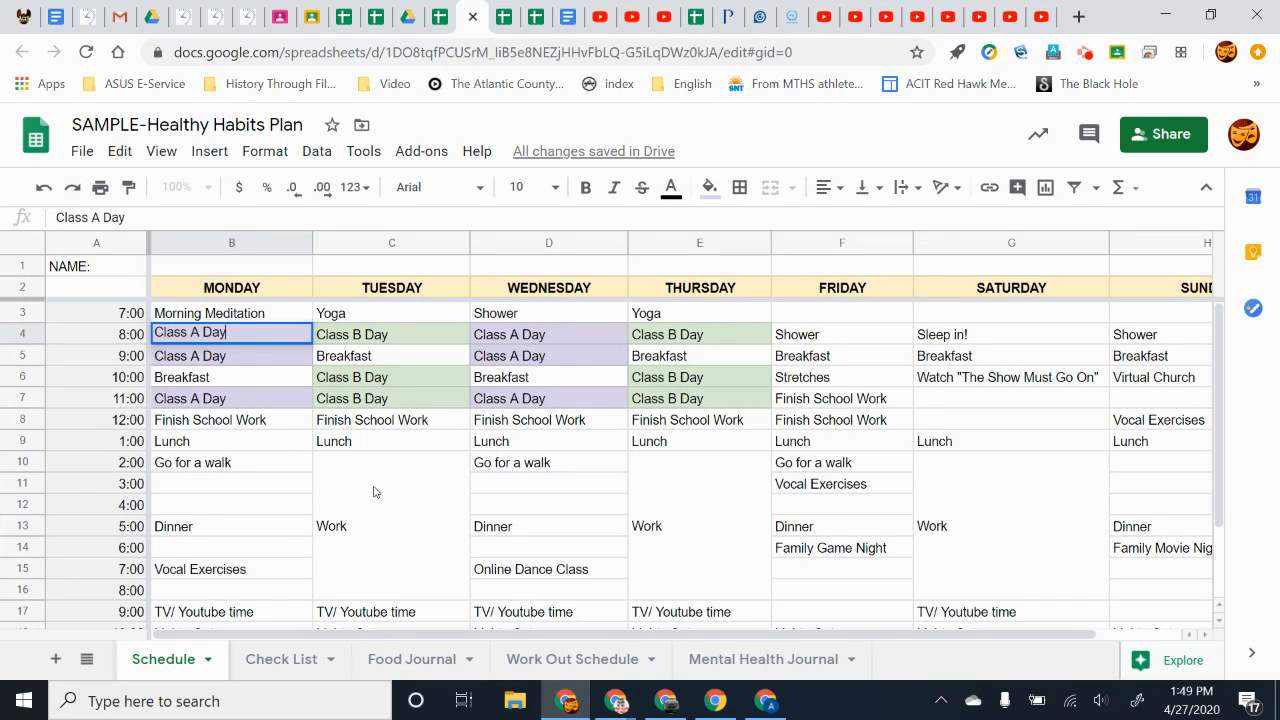
Point out the merged afternoon Work blocks on Thursday, Saturday and Tuesday.
click(700, 524)
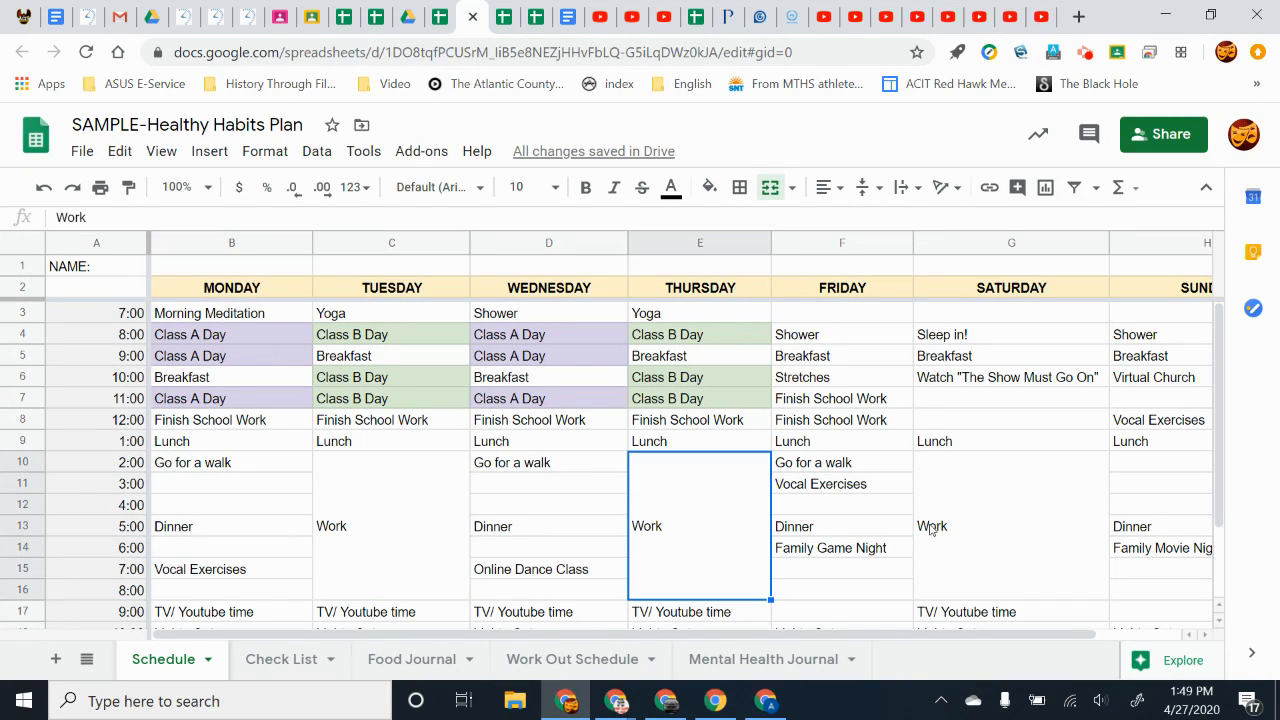
click(1012, 524)
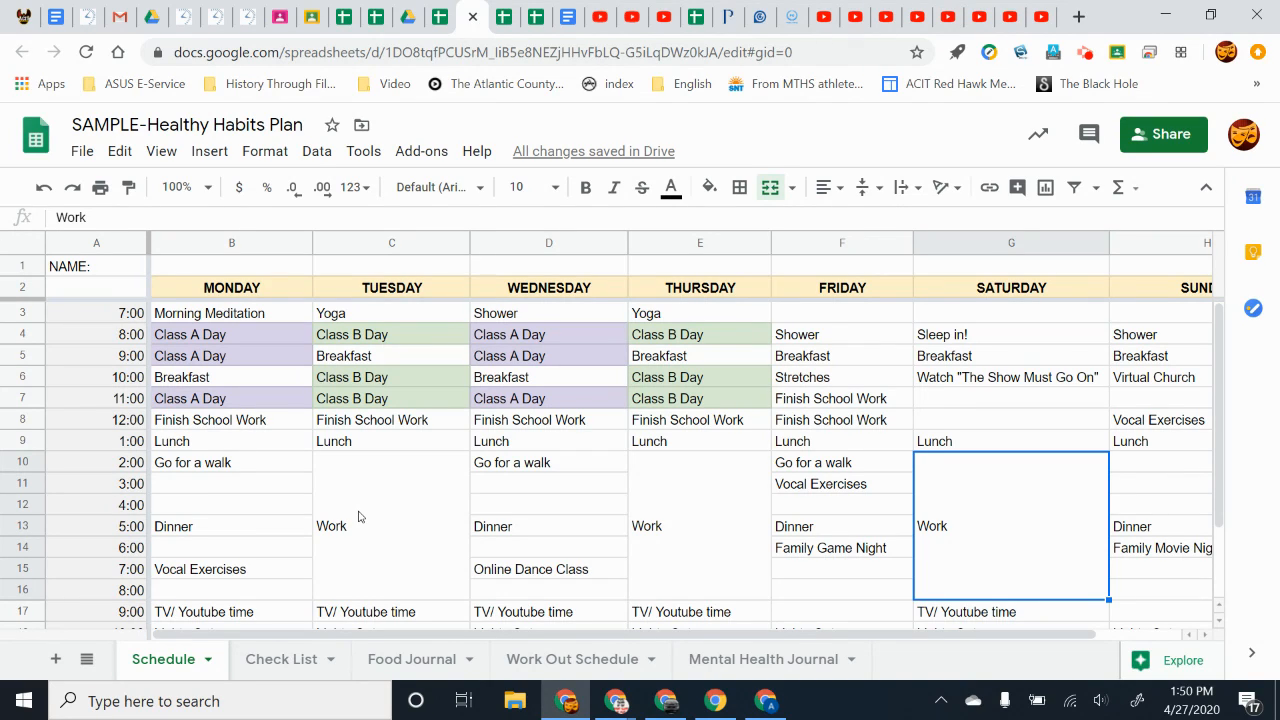
mouse_move(388, 476)
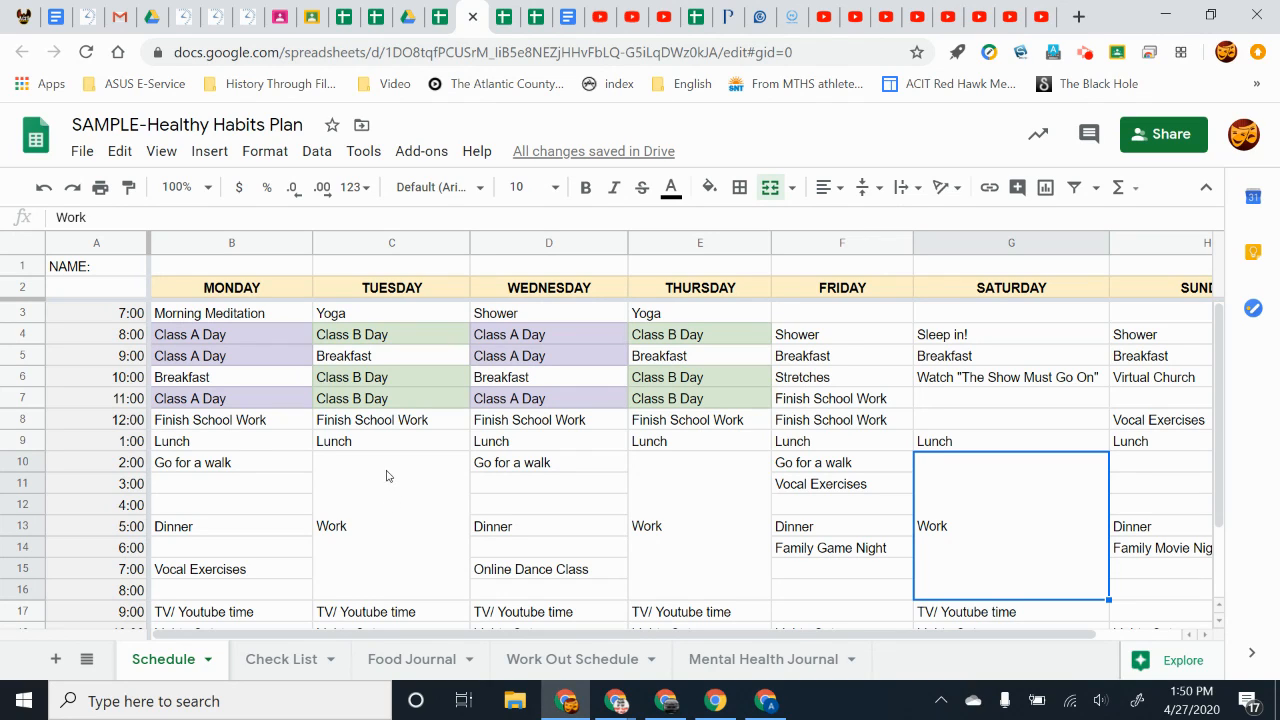
mouse_move(388, 508)
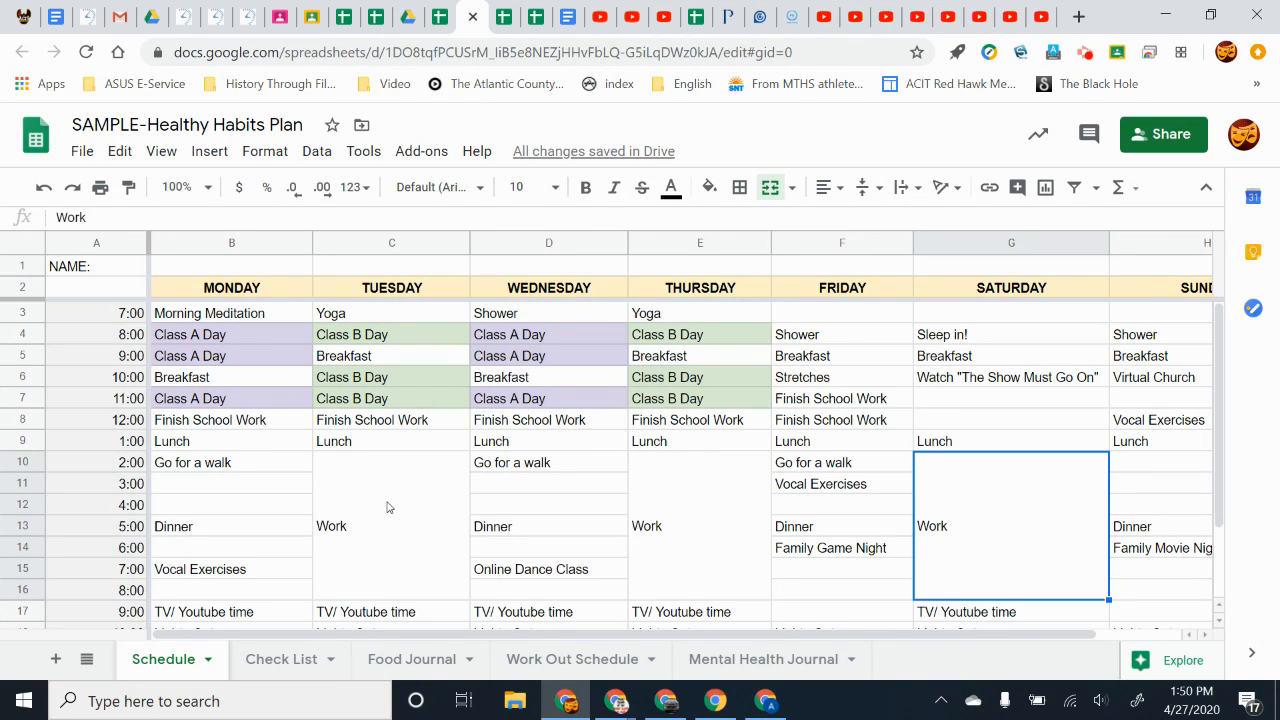
mouse_move(420, 560)
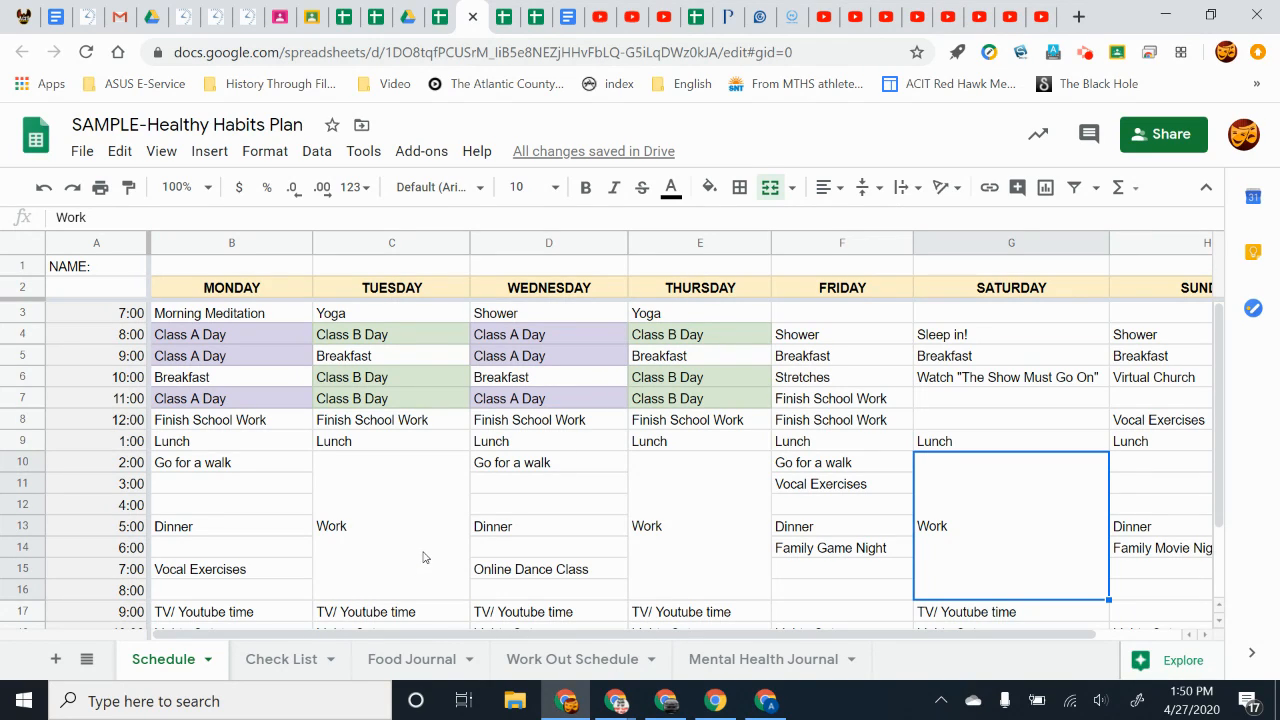
mouse_move(424, 486)
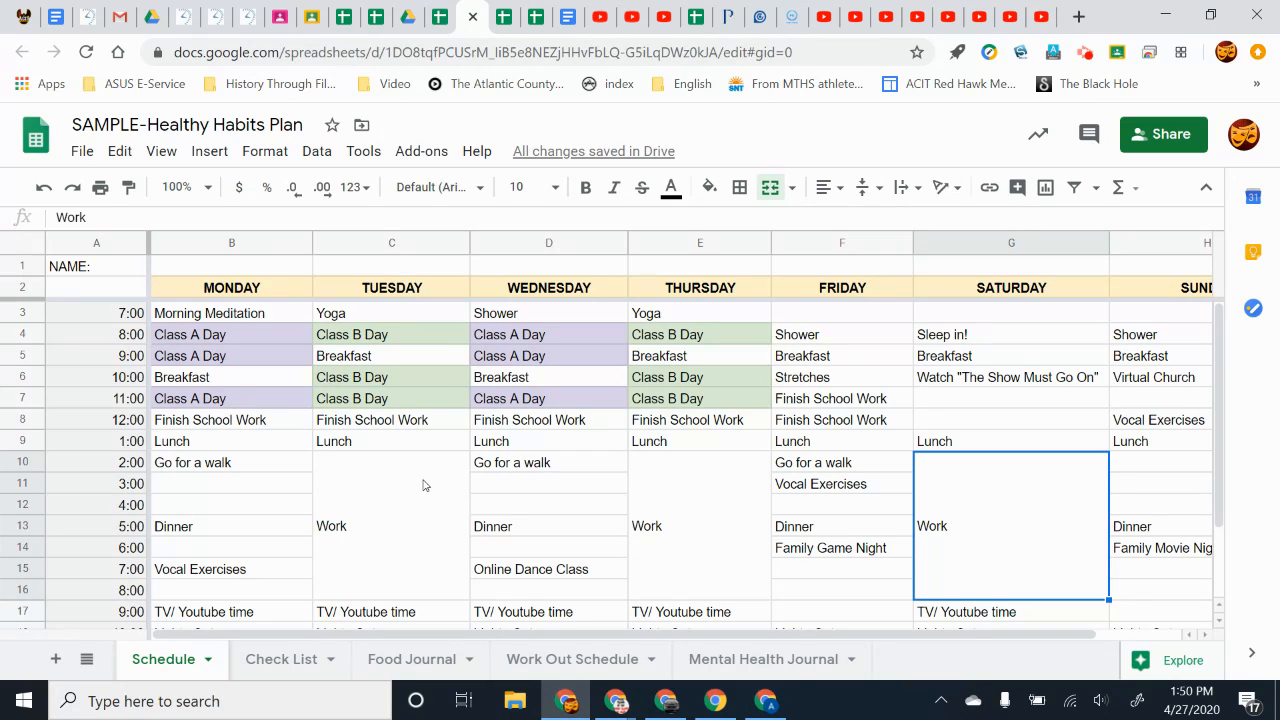
mouse_move(420, 488)
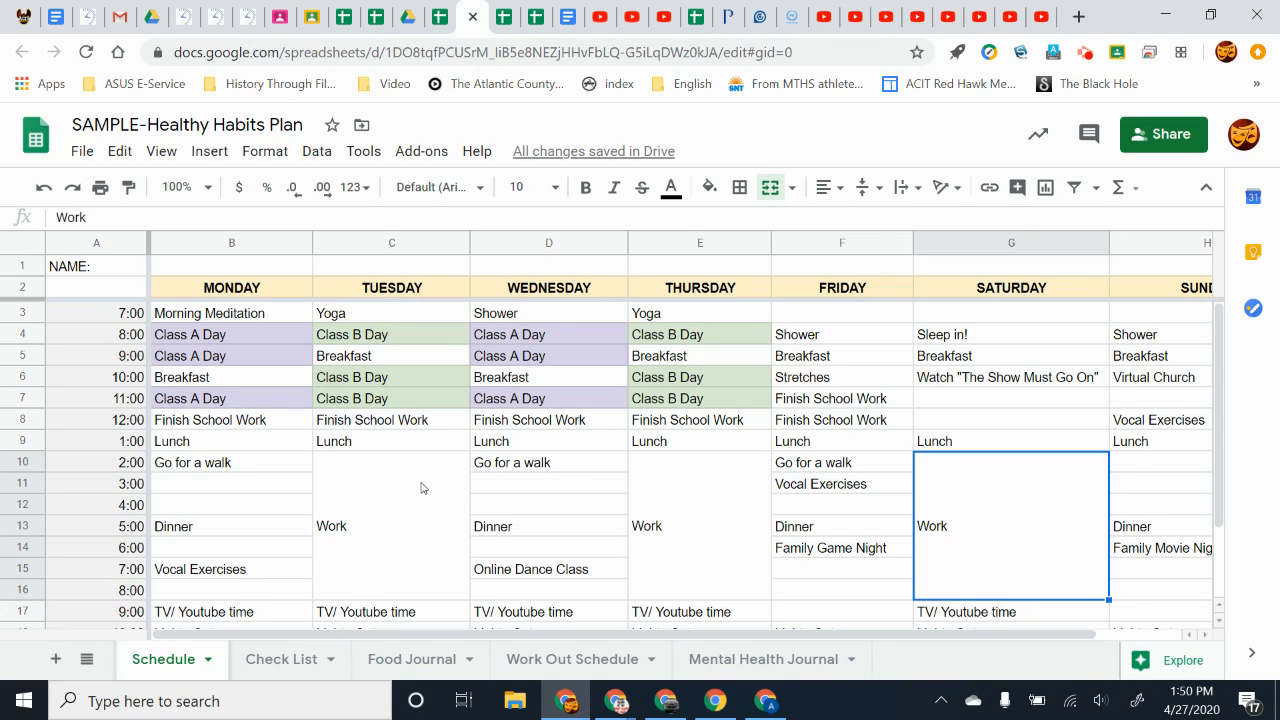
click(392, 500)
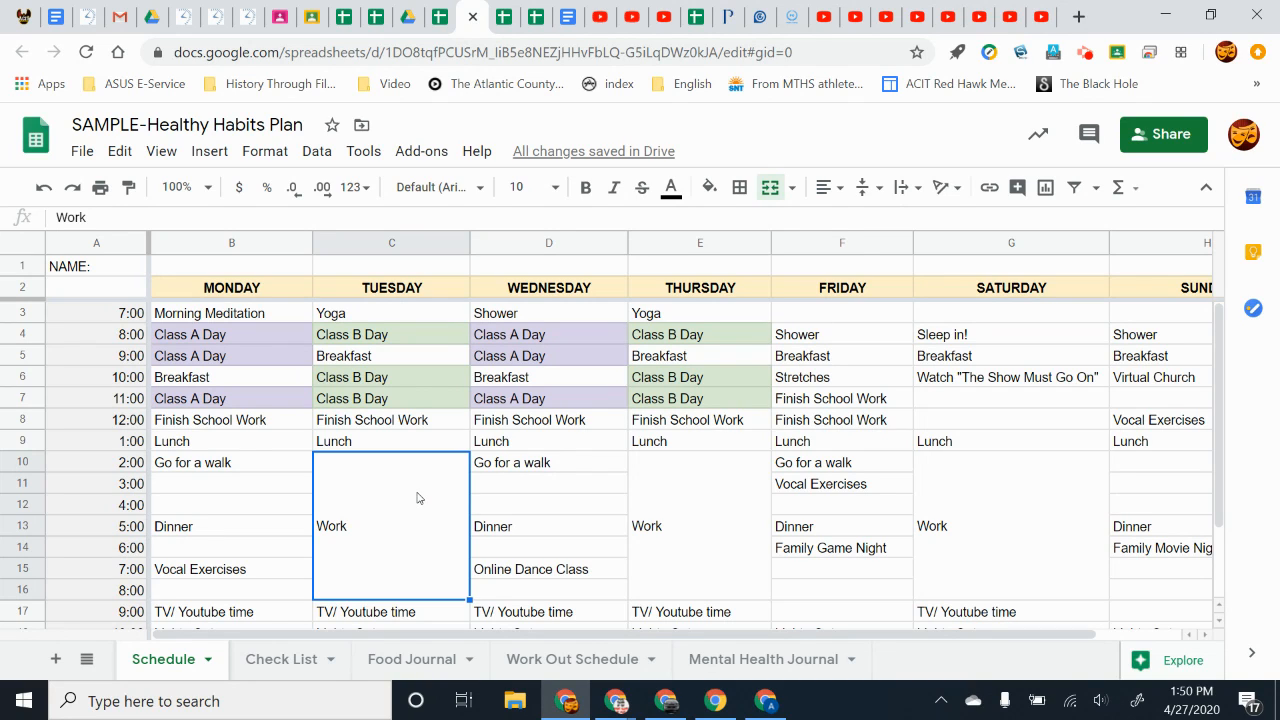
mouse_move(392, 568)
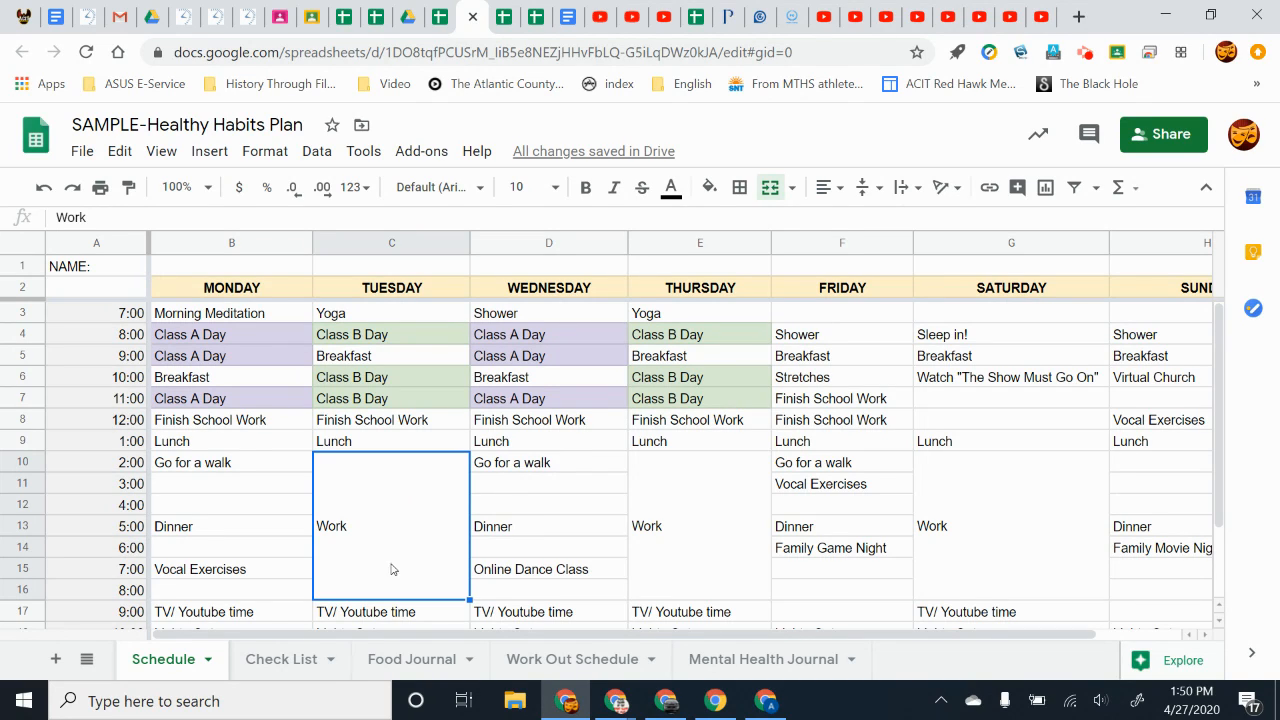
mouse_move(368, 546)
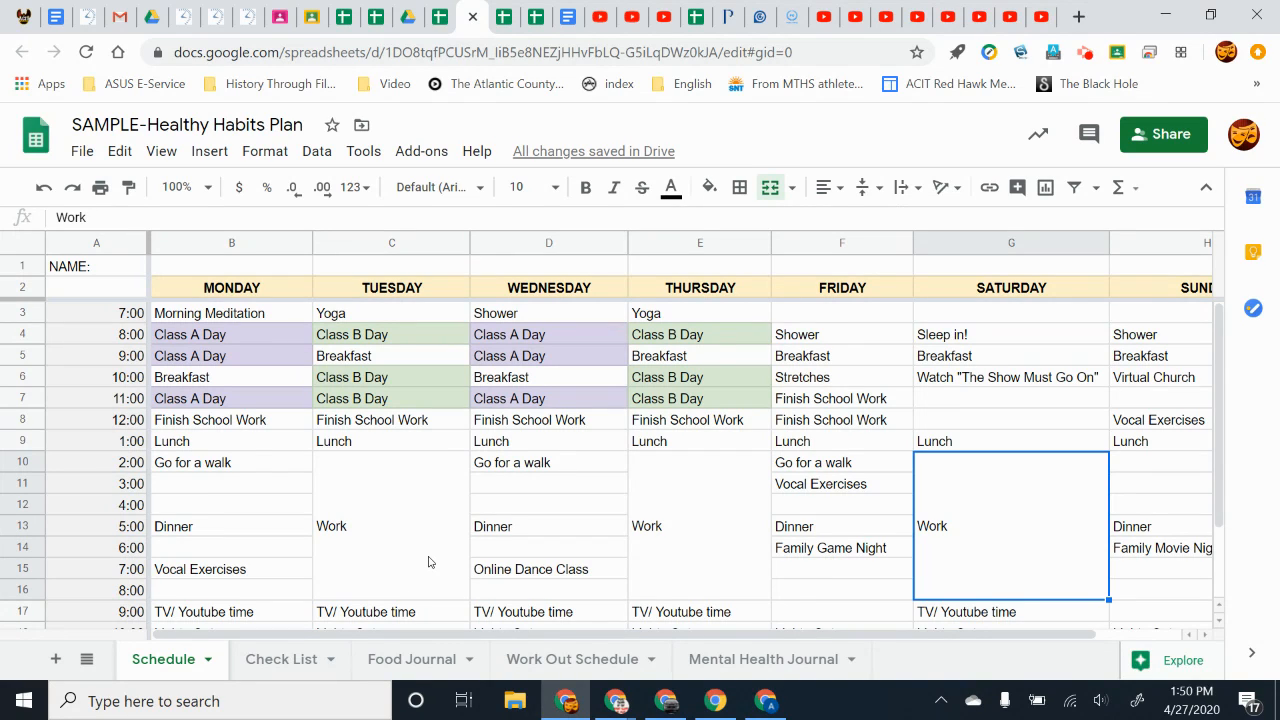
mouse_move(420, 512)
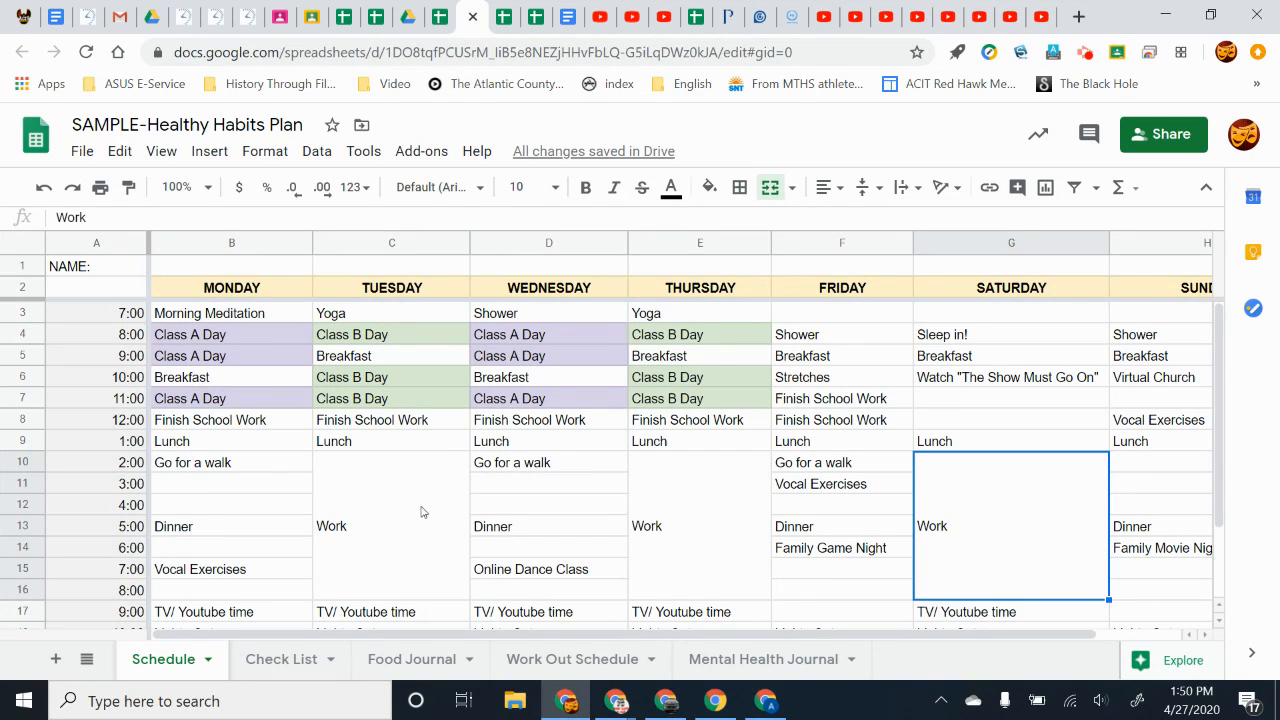
click(392, 524)
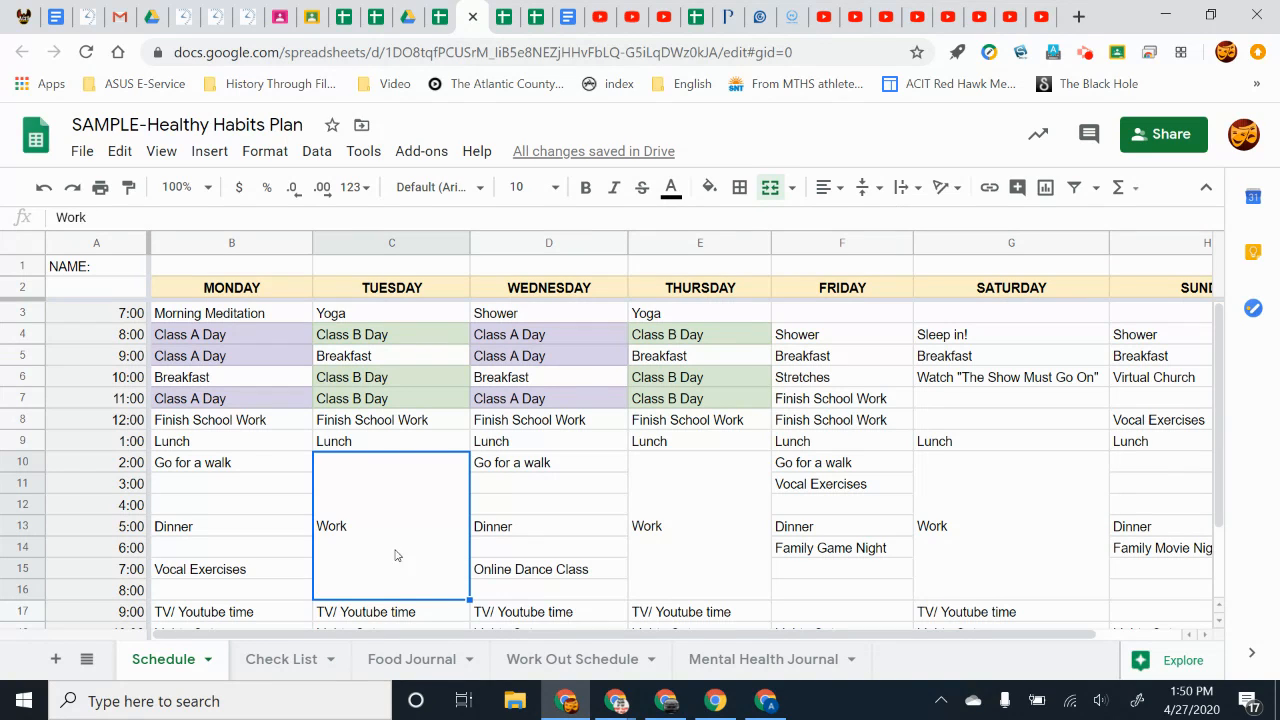
mouse_move(770, 188)
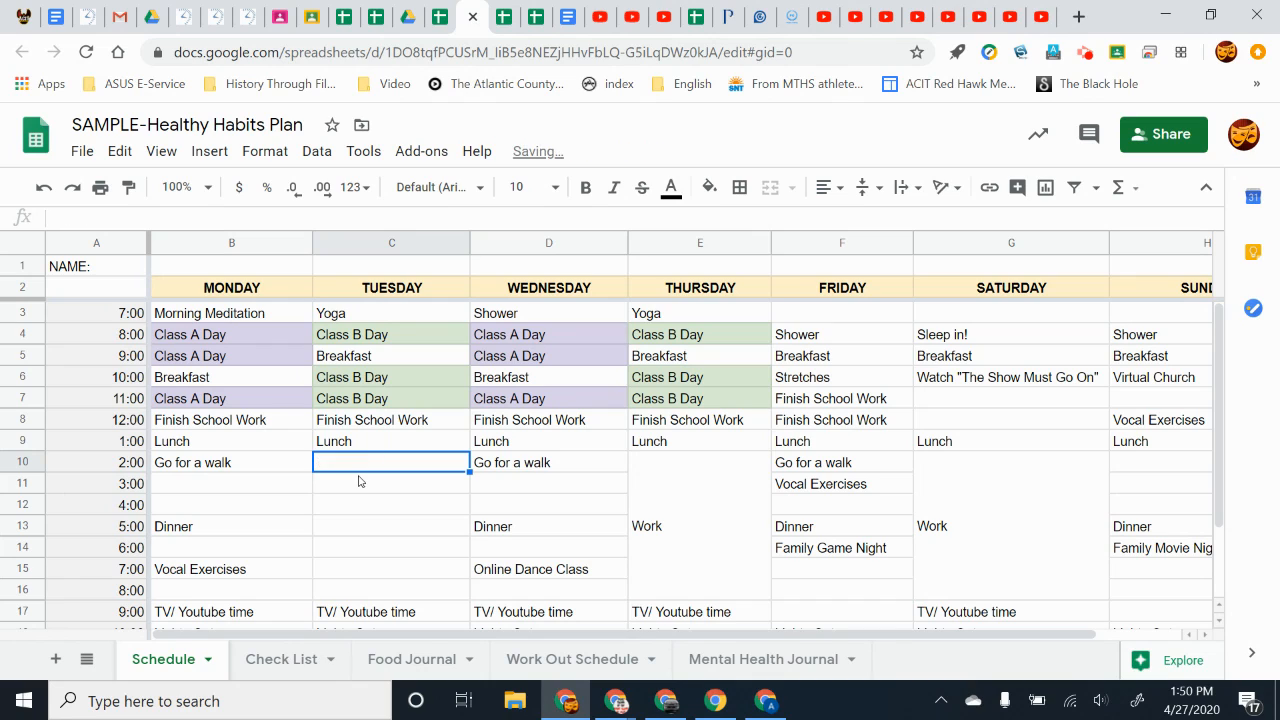
mouse_move(364, 510)
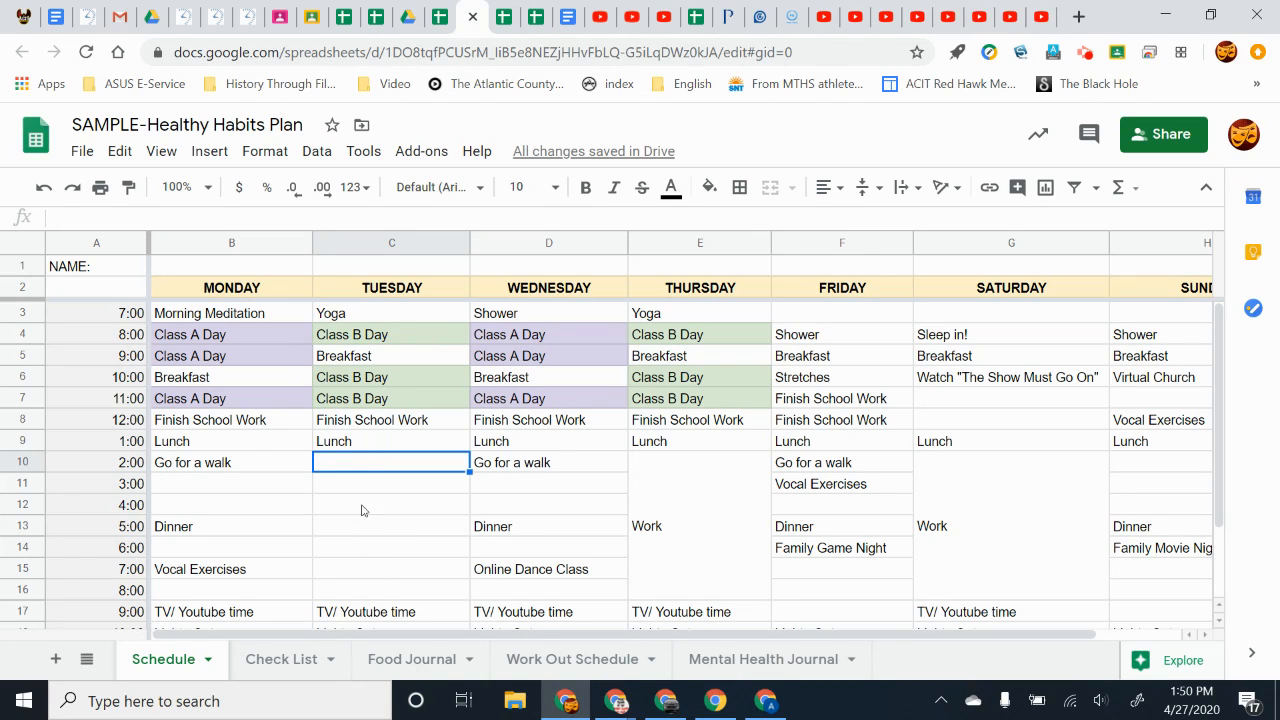
mouse_move(364, 452)
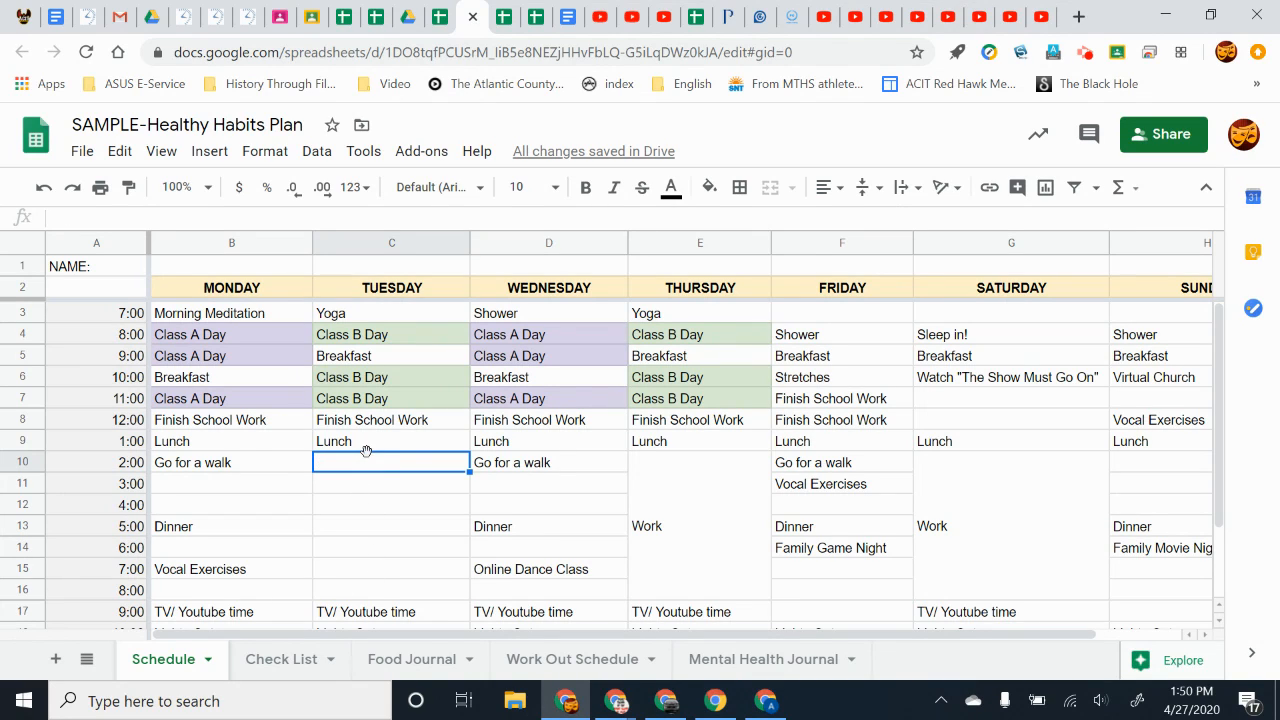
mouse_move(396, 480)
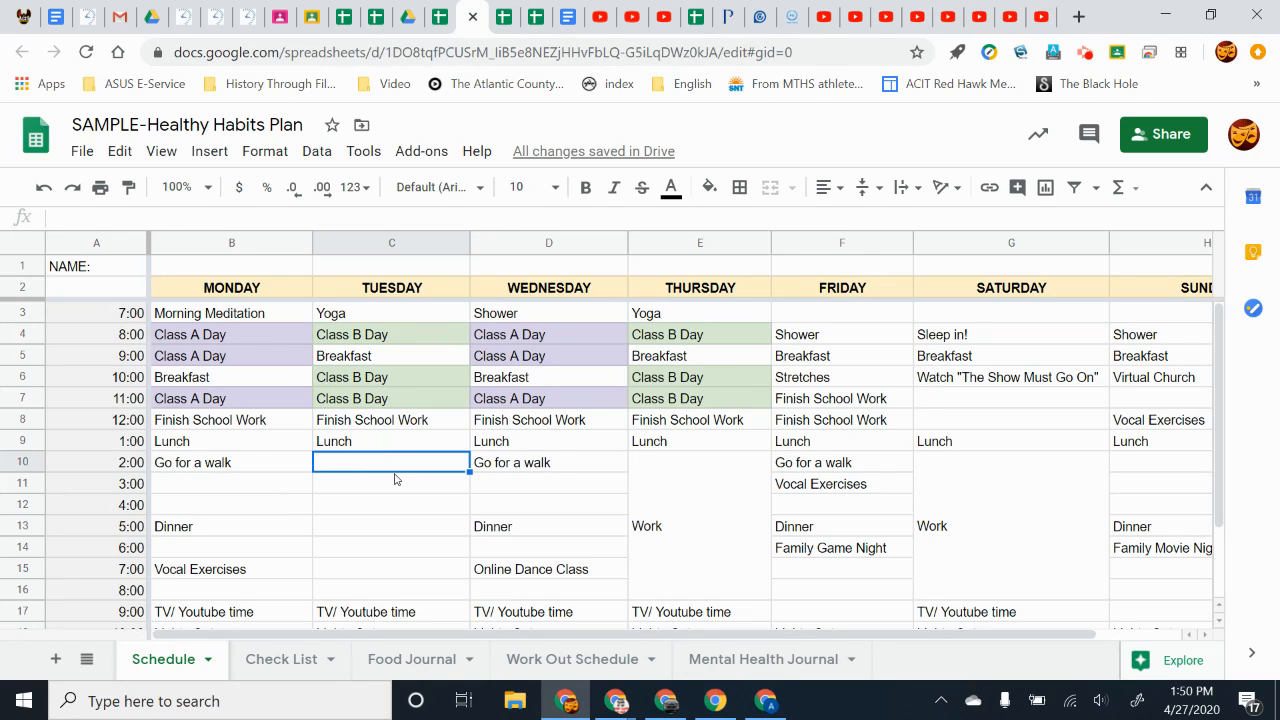
Highlight Monday's walk, TV/Youtube and empty 3:00 slots, then Wednesday's empty 3:00 and 6:00 slots.
click(232, 482)
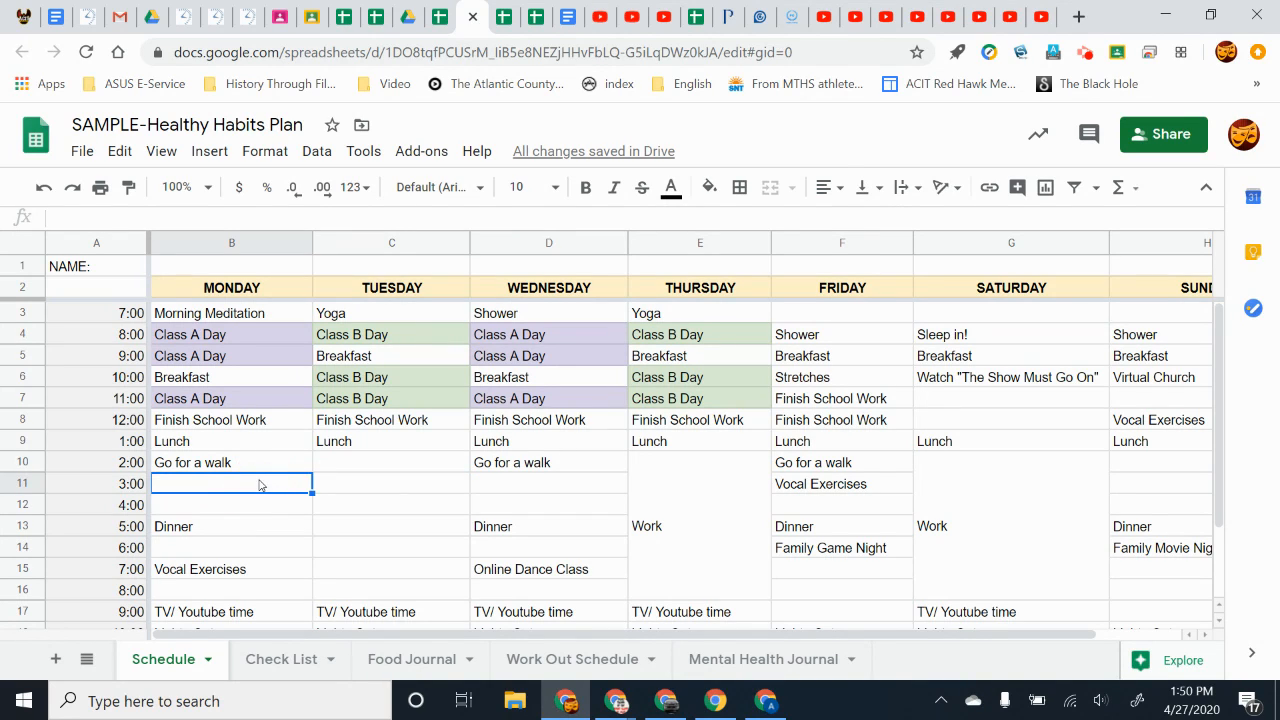
click(232, 612)
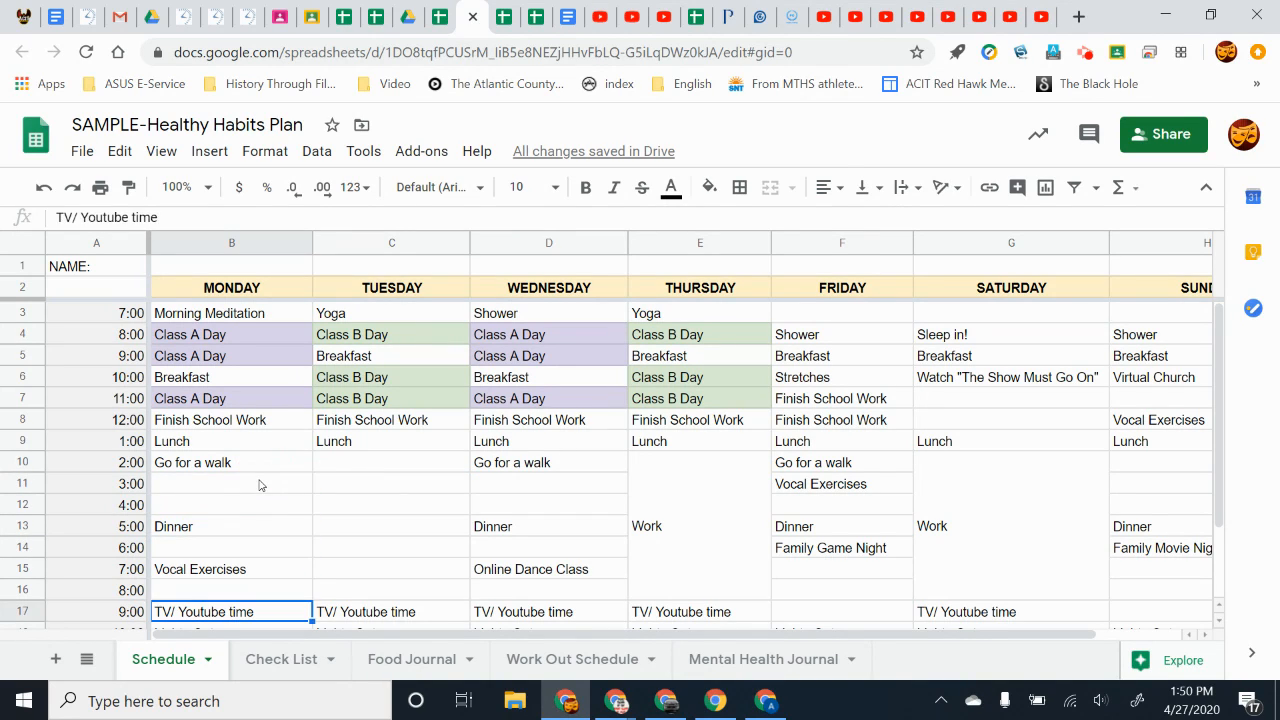
click(232, 462)
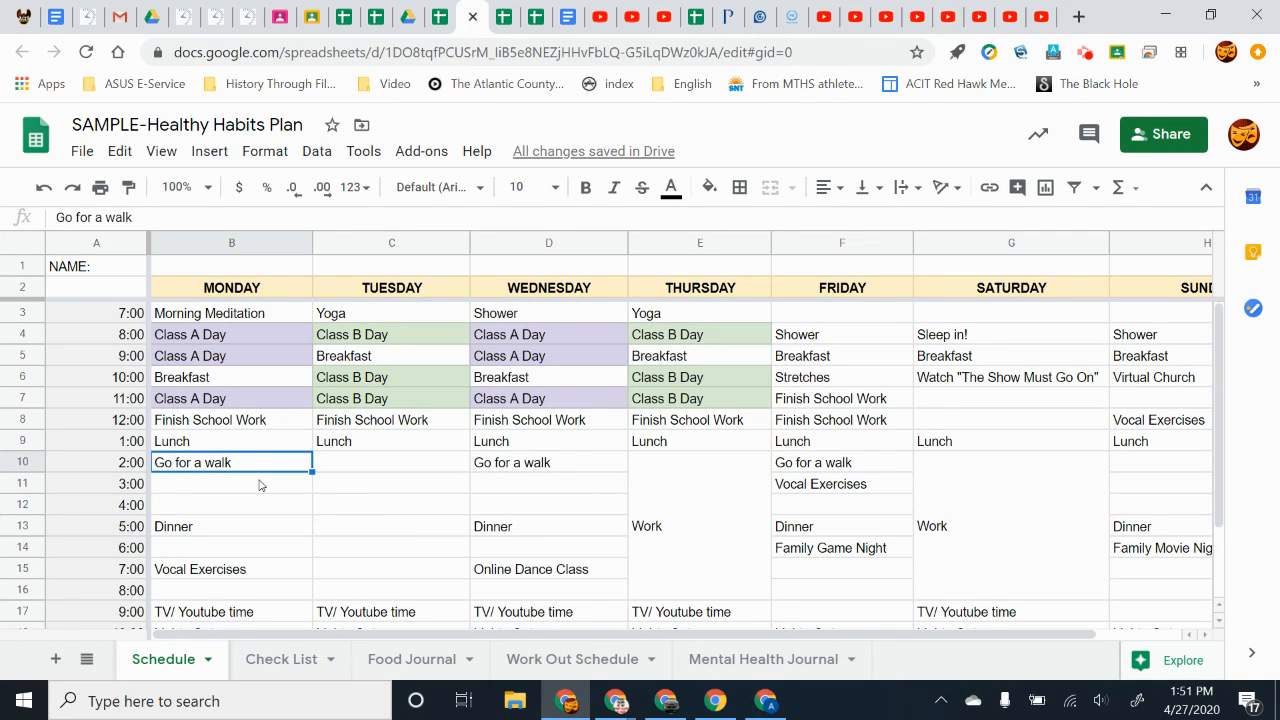
click(232, 482)
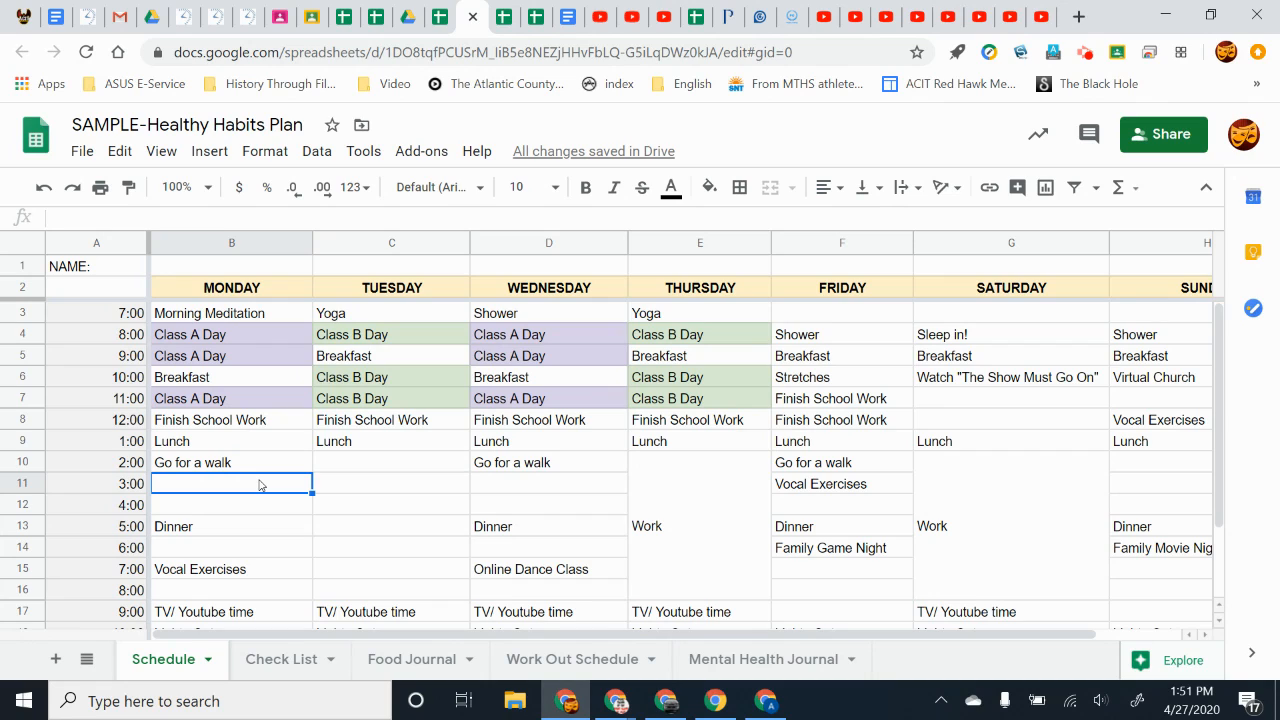
click(548, 482)
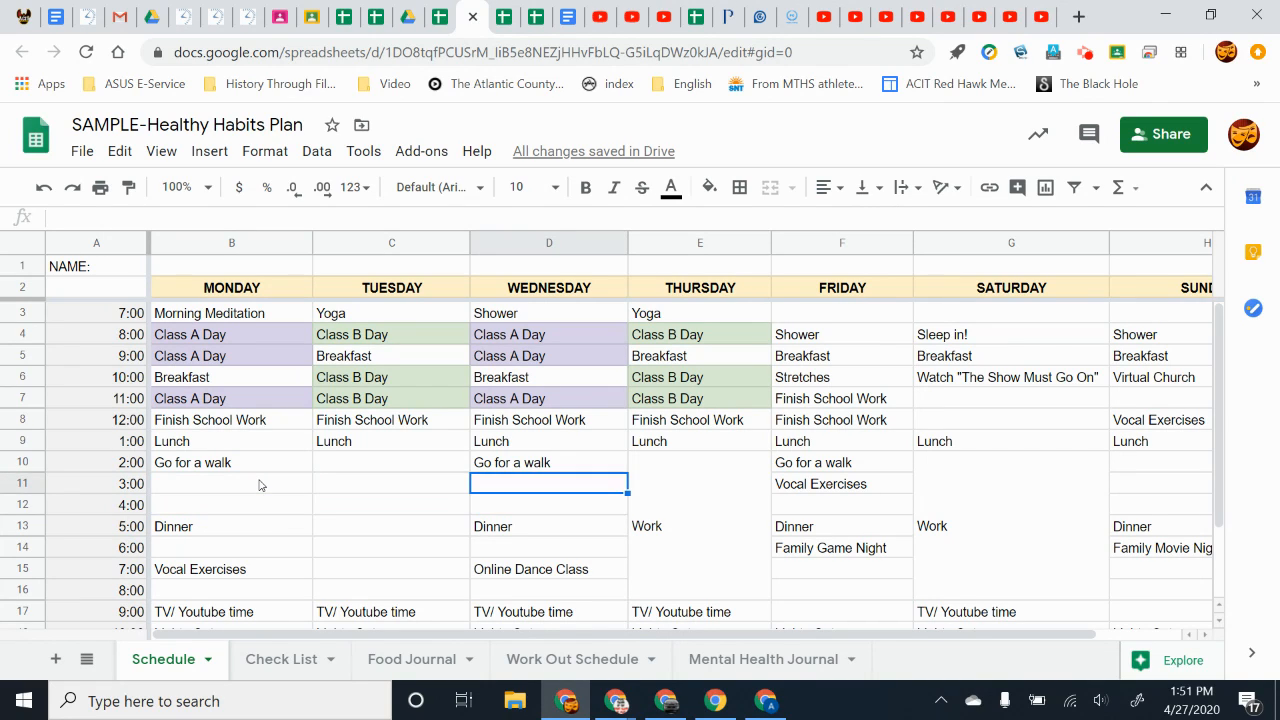
click(548, 548)
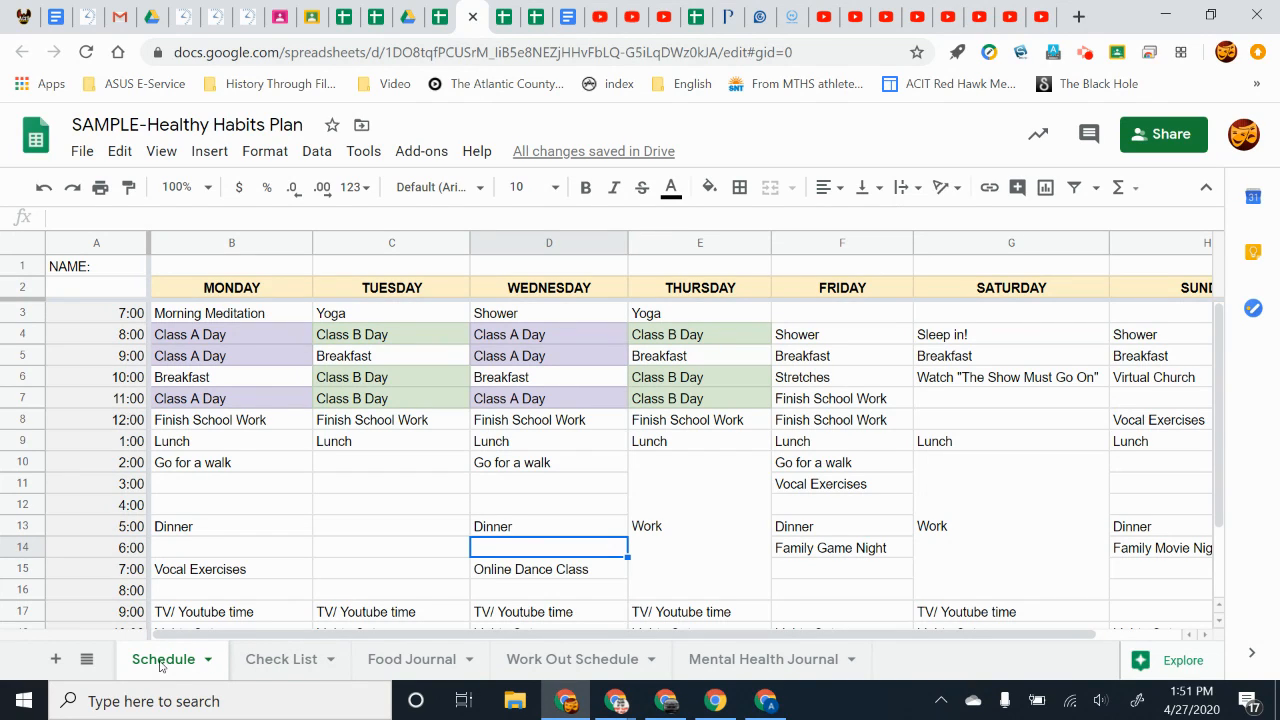
Browse the Food Journal and Mental Health Journal sheets, landing on the Check List.
click(412, 660)
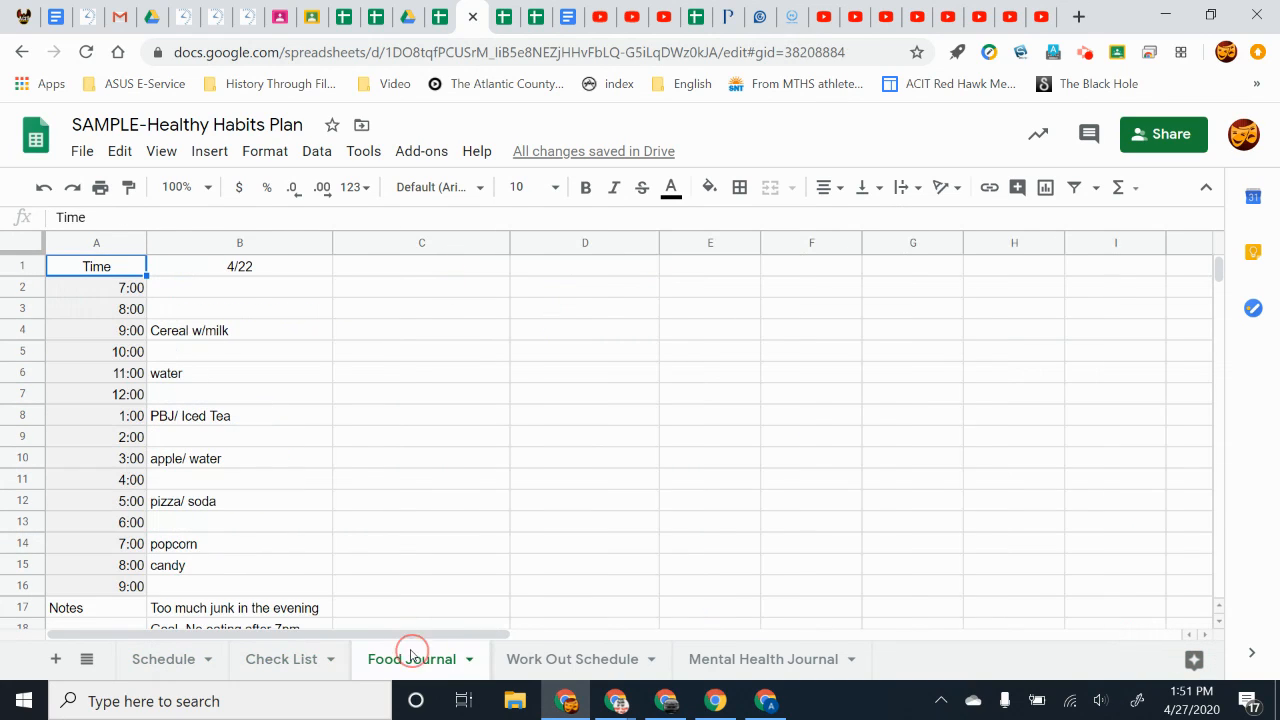
click(764, 660)
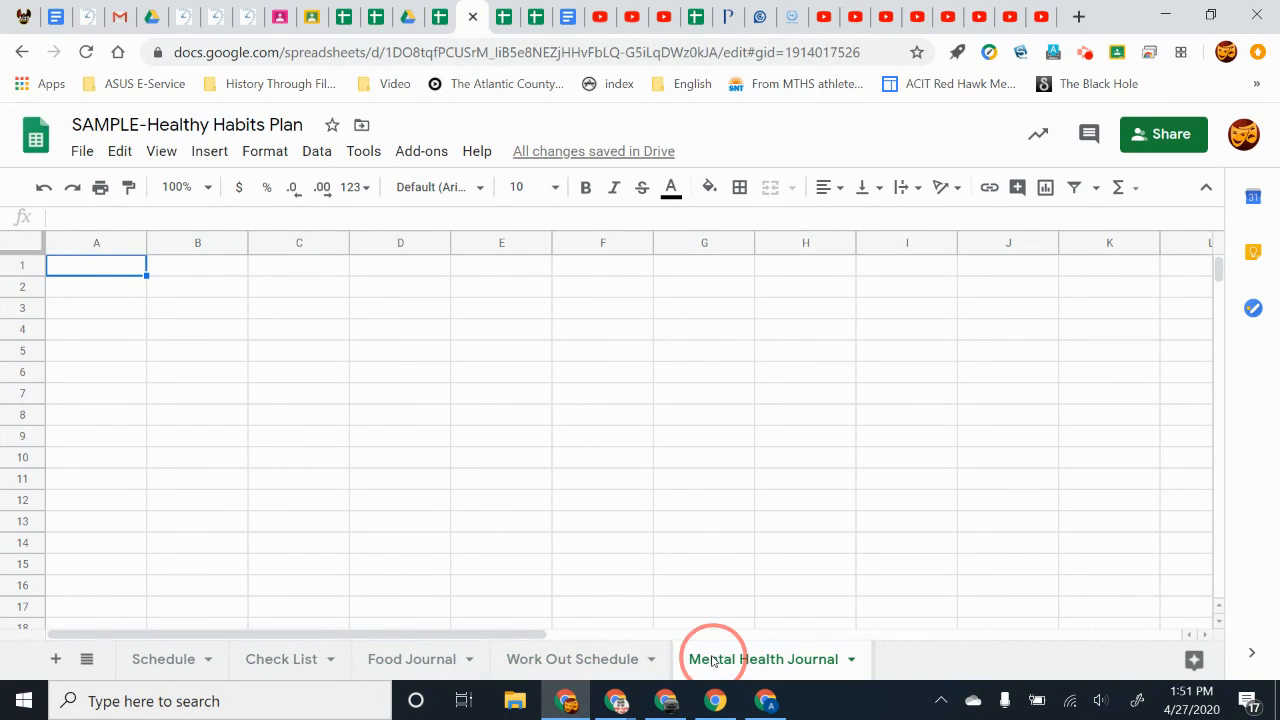
click(280, 660)
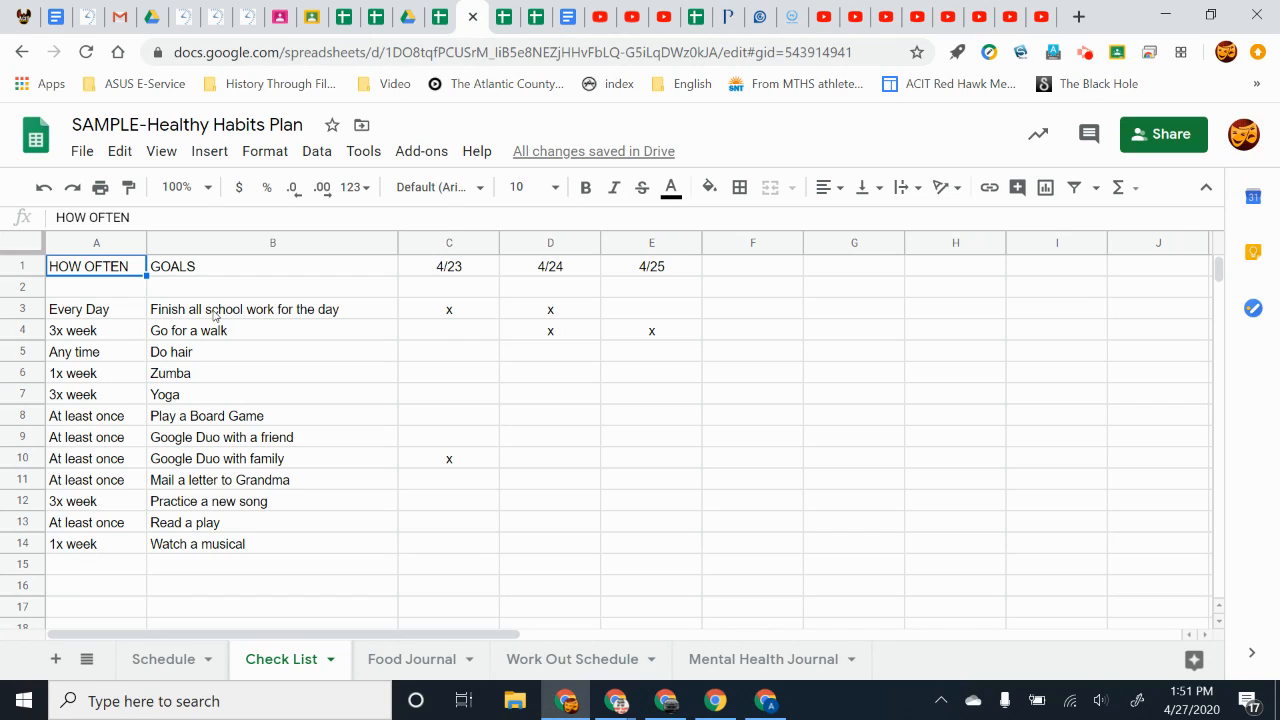
mouse_move(200, 512)
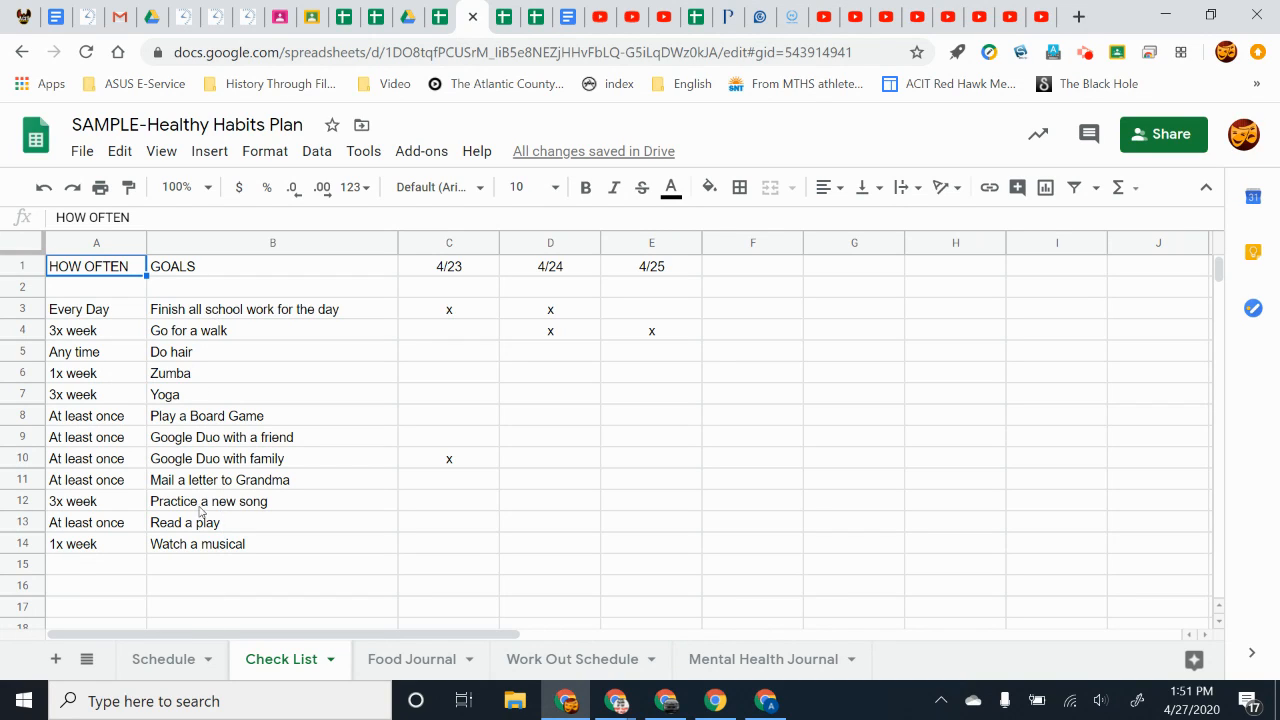
mouse_move(288, 508)
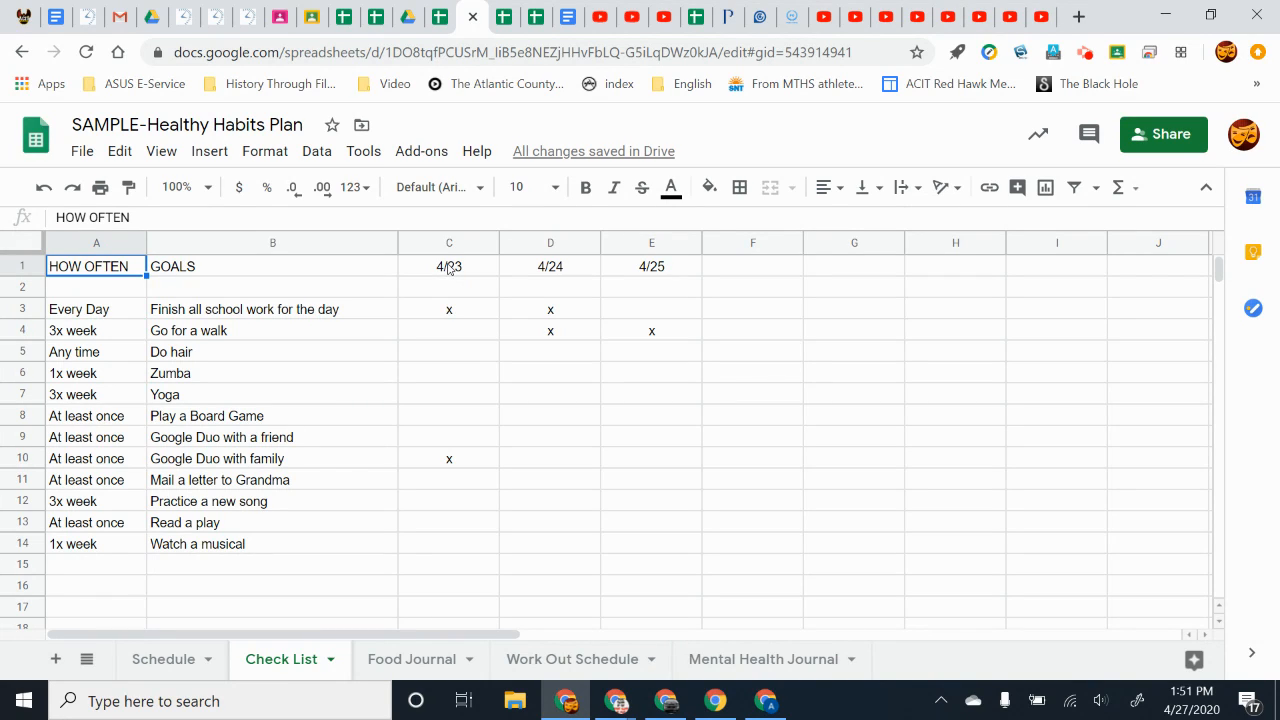
Show the Food Journal's 4/22 meals and scroll to the Notes and Water intake rows.
click(412, 660)
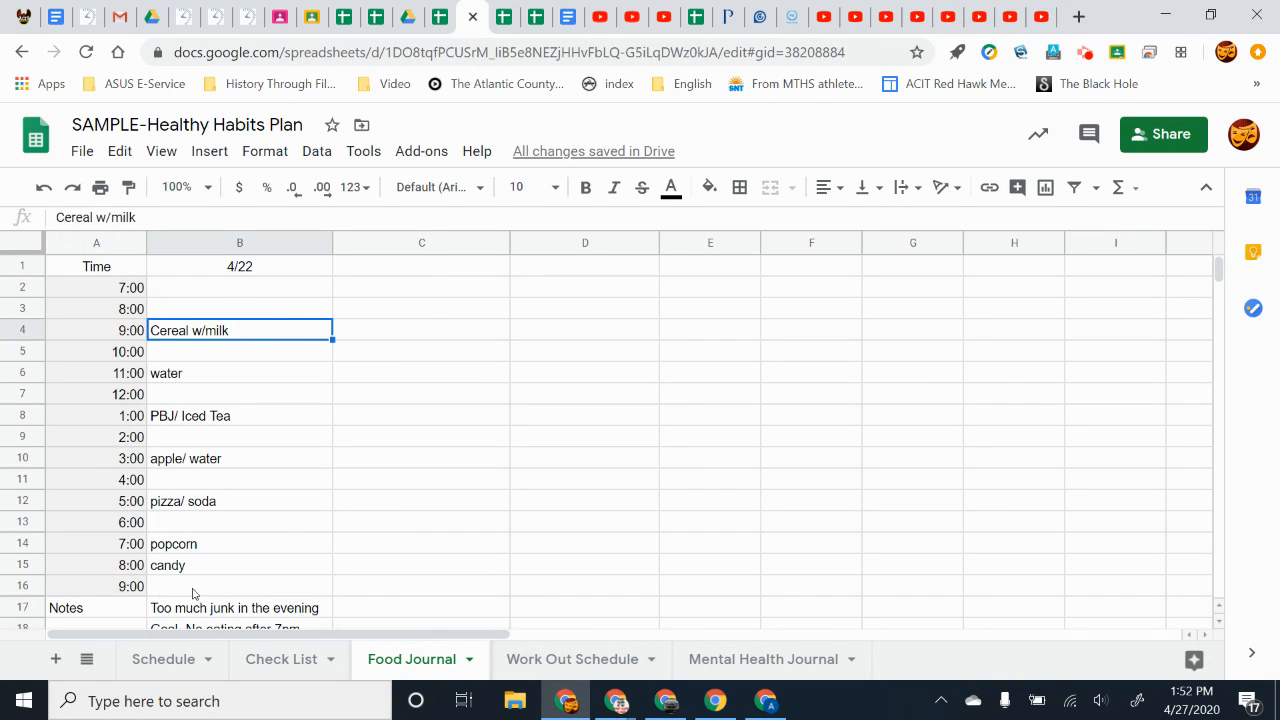
mouse_move(220, 318)
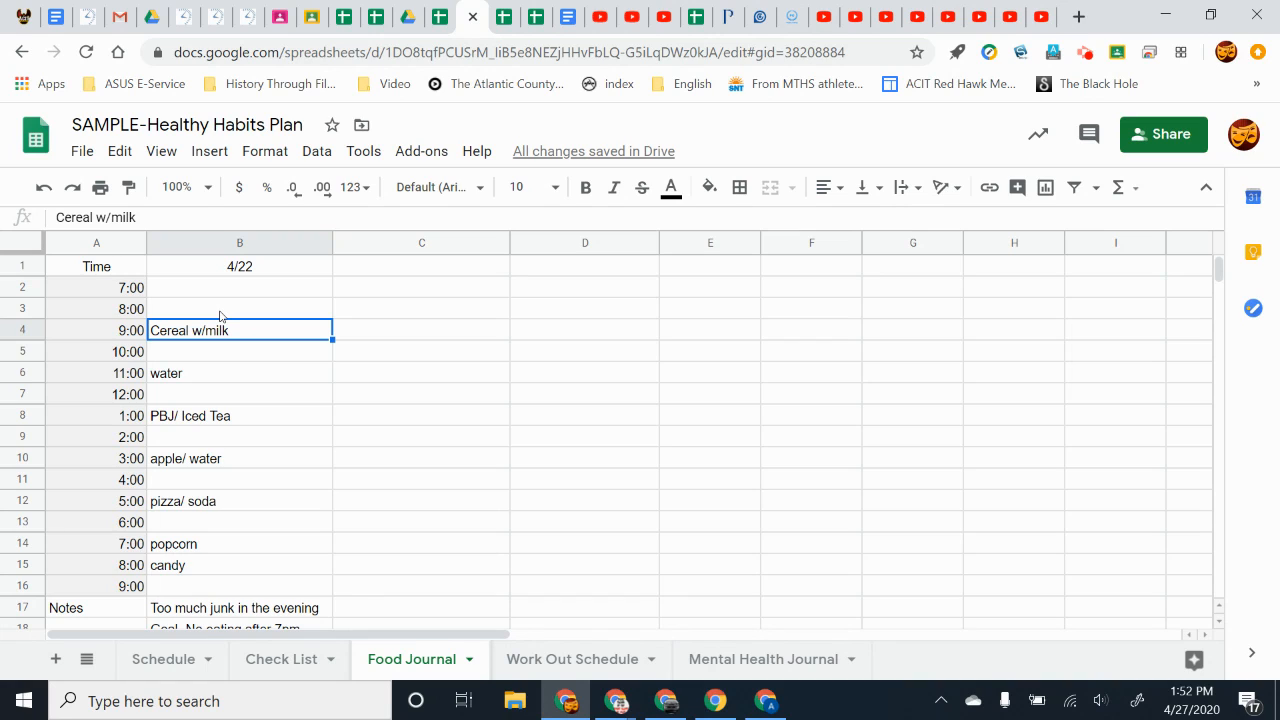
mouse_move(558, 272)
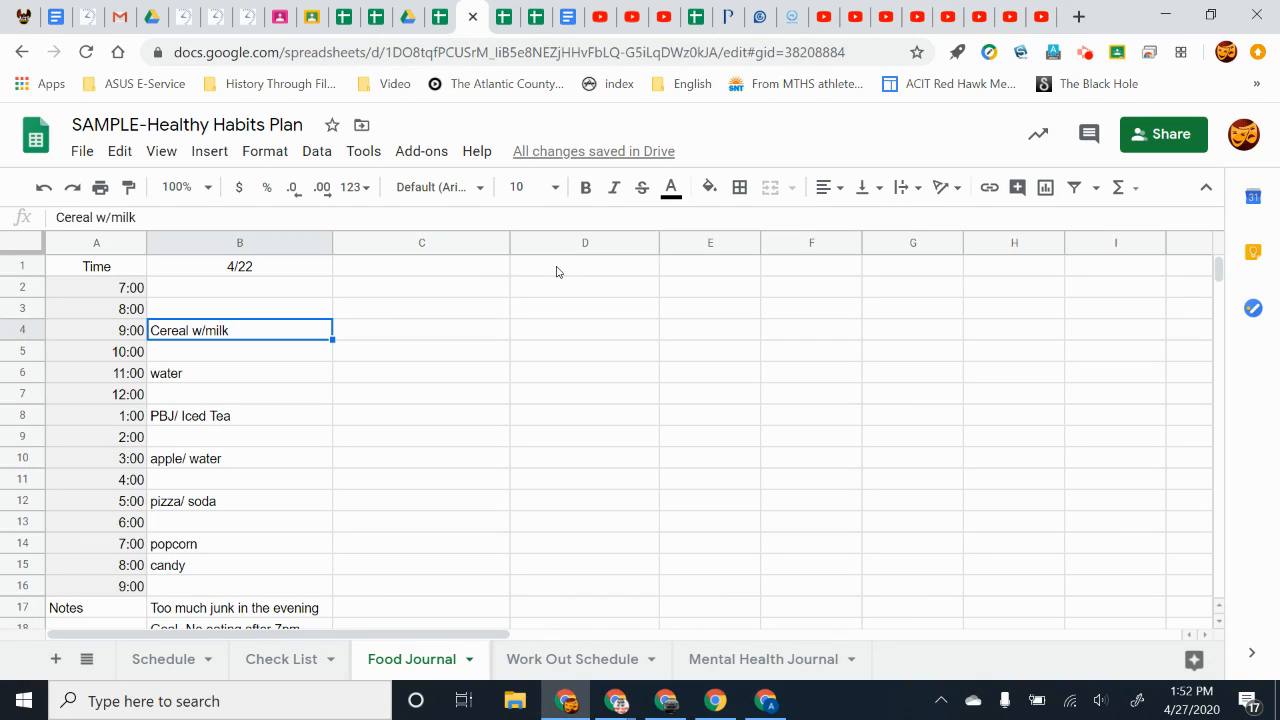
mouse_move(648, 456)
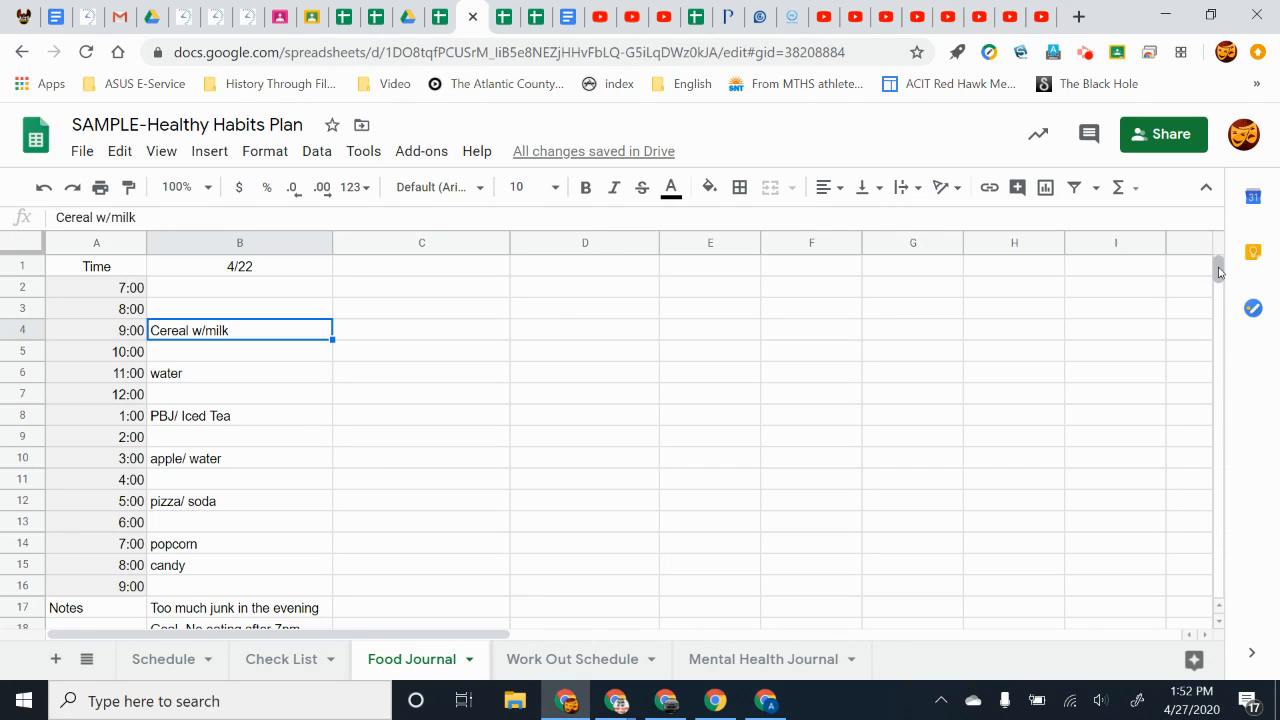
scroll(down, 3)
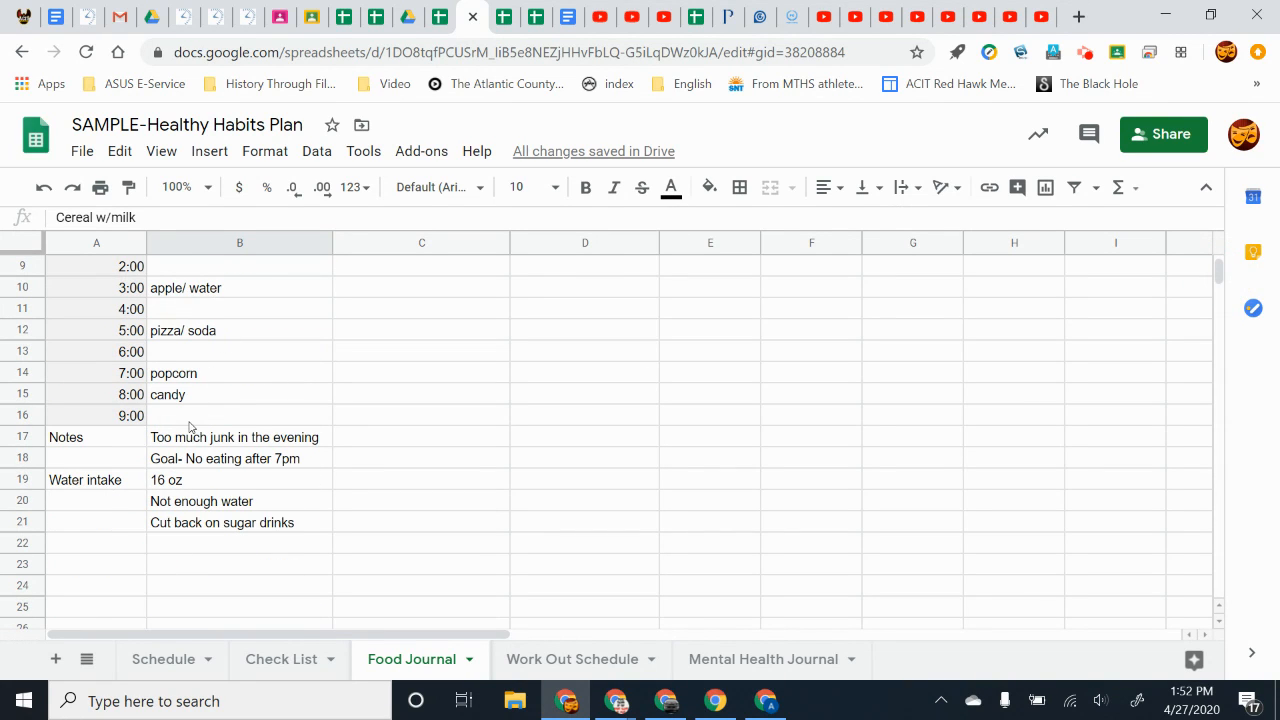
mouse_move(112, 488)
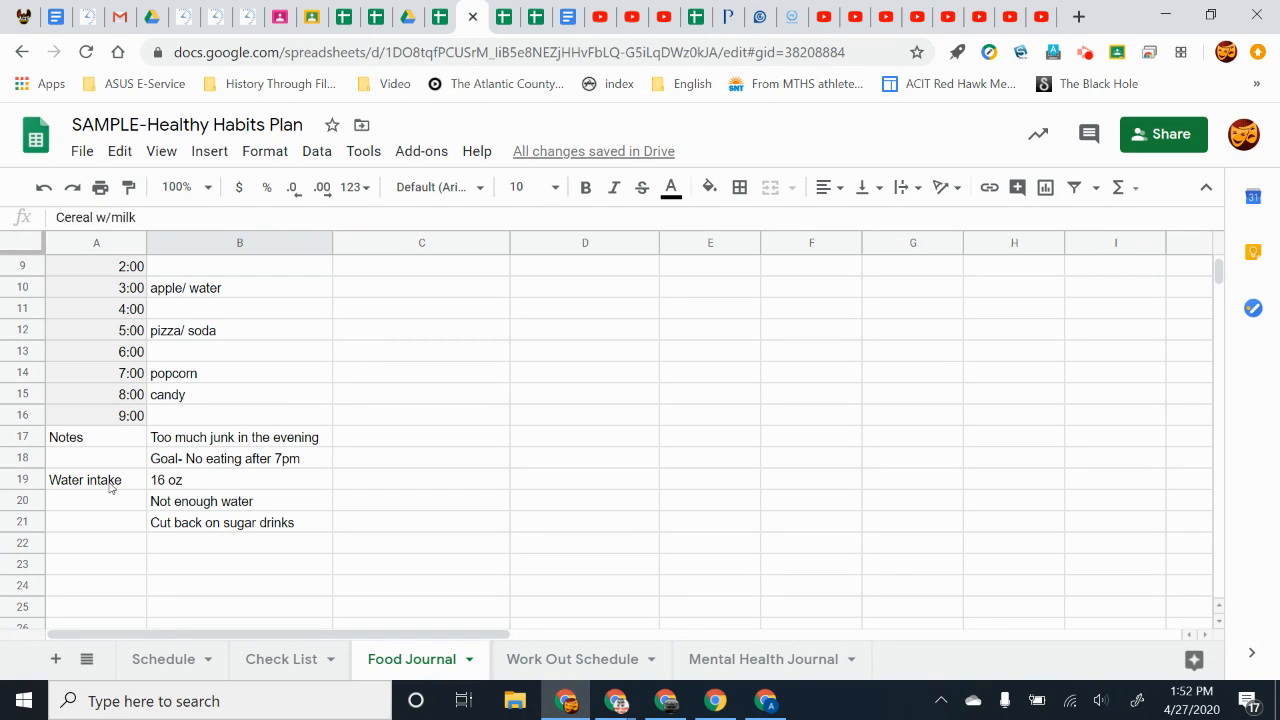
mouse_move(268, 448)
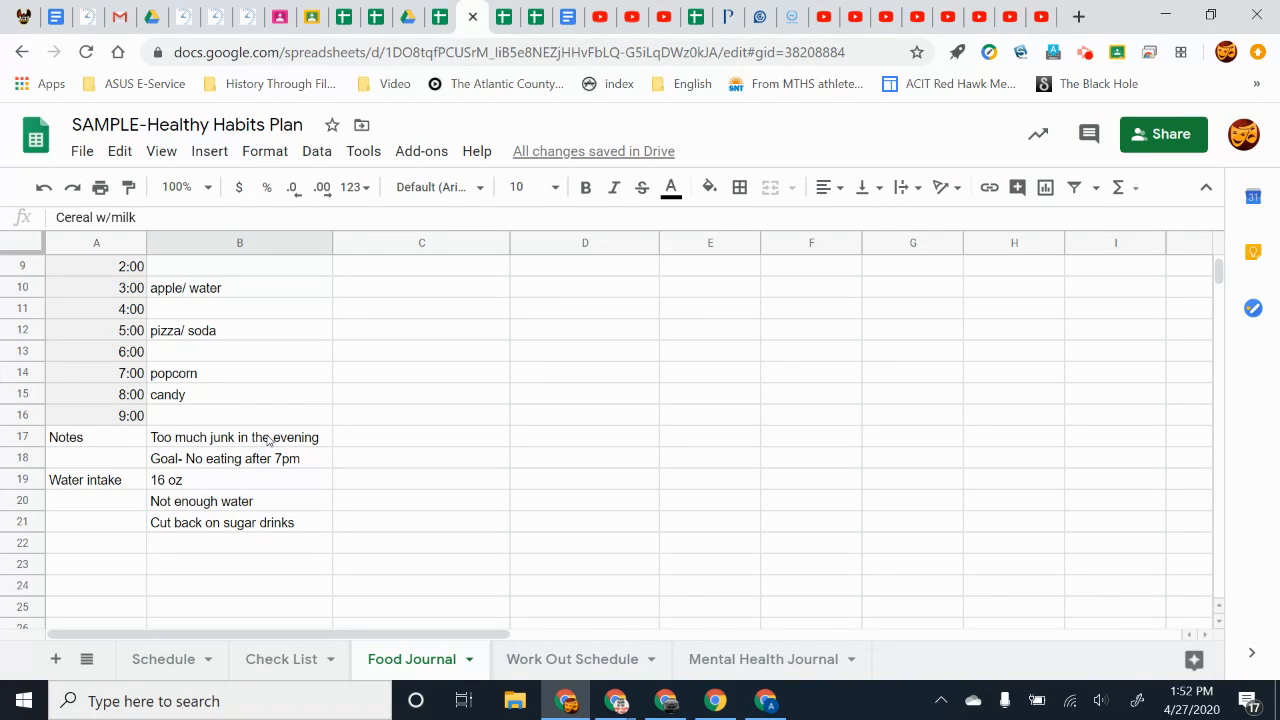
mouse_move(180, 412)
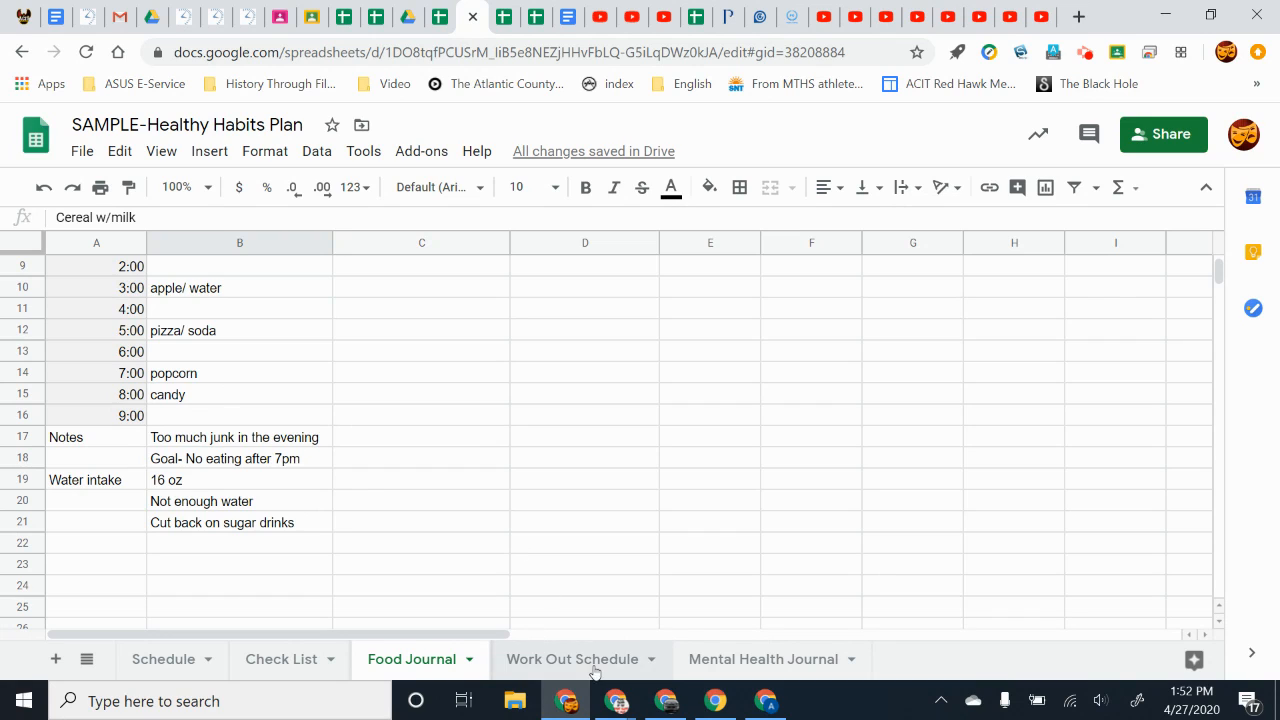
View the empty Work Out Schedule and Mental Health Journal sheets, then return to Schedule.
click(572, 658)
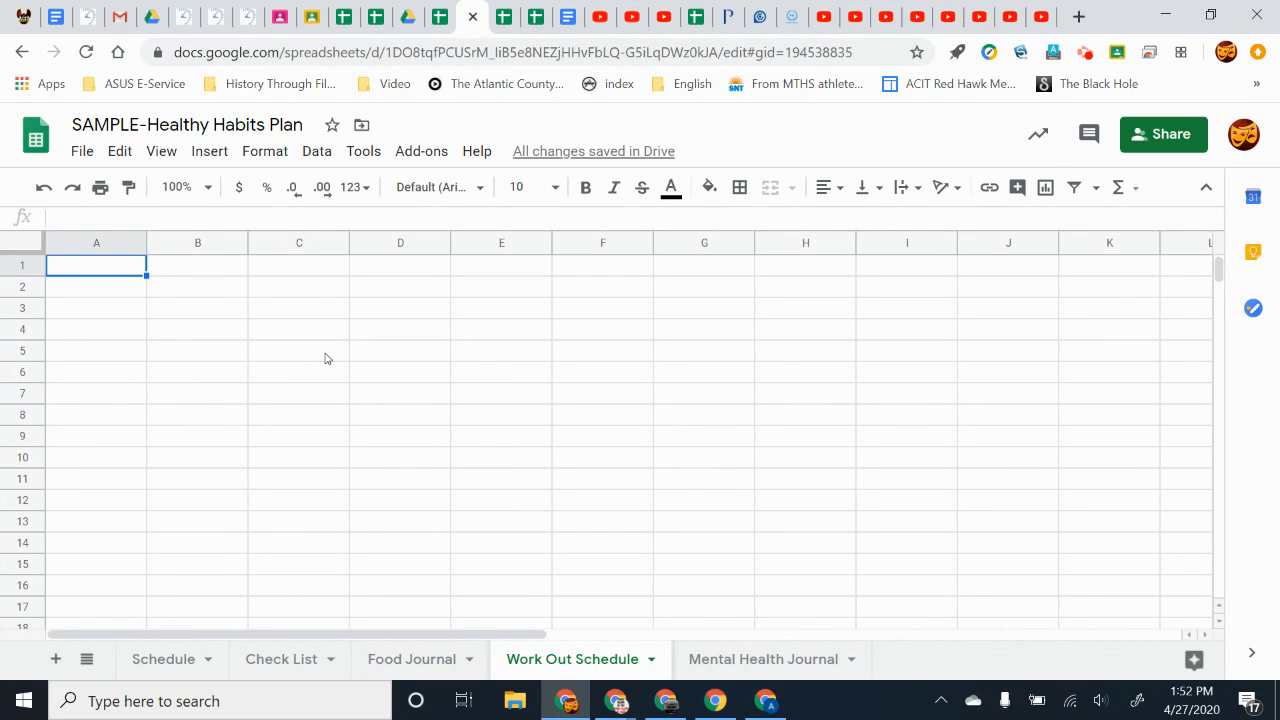
mouse_move(764, 658)
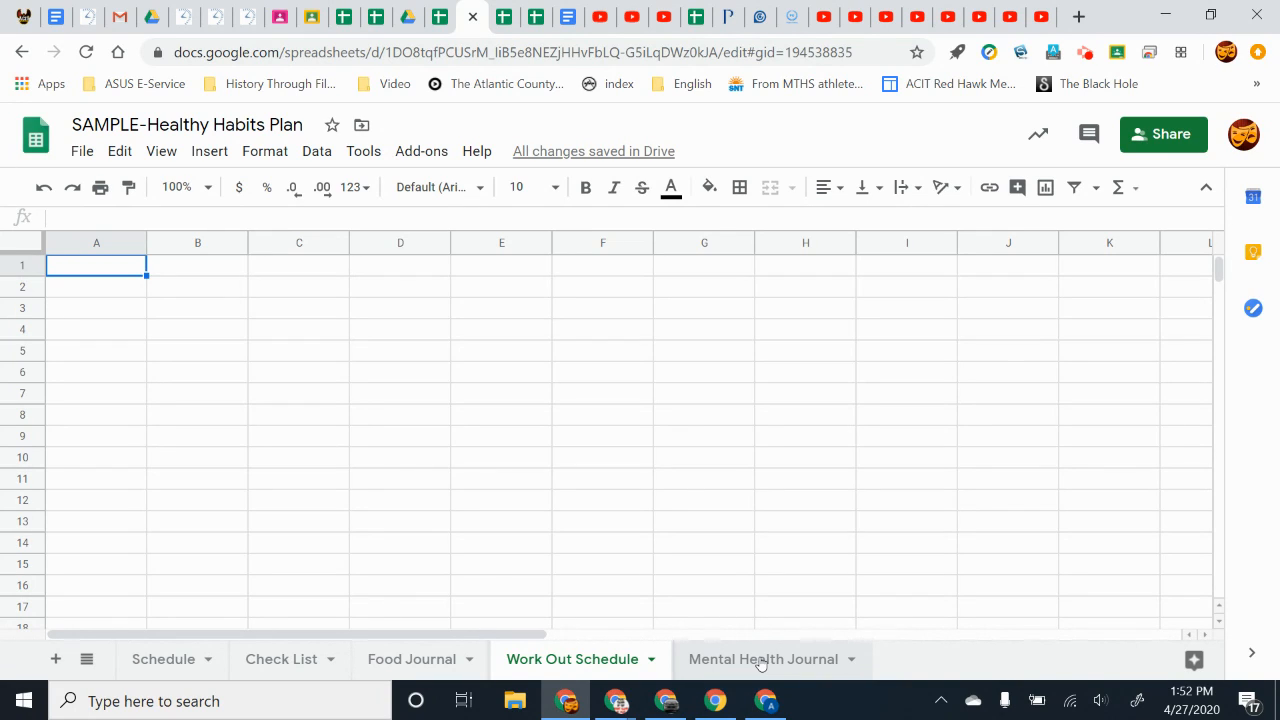
click(764, 660)
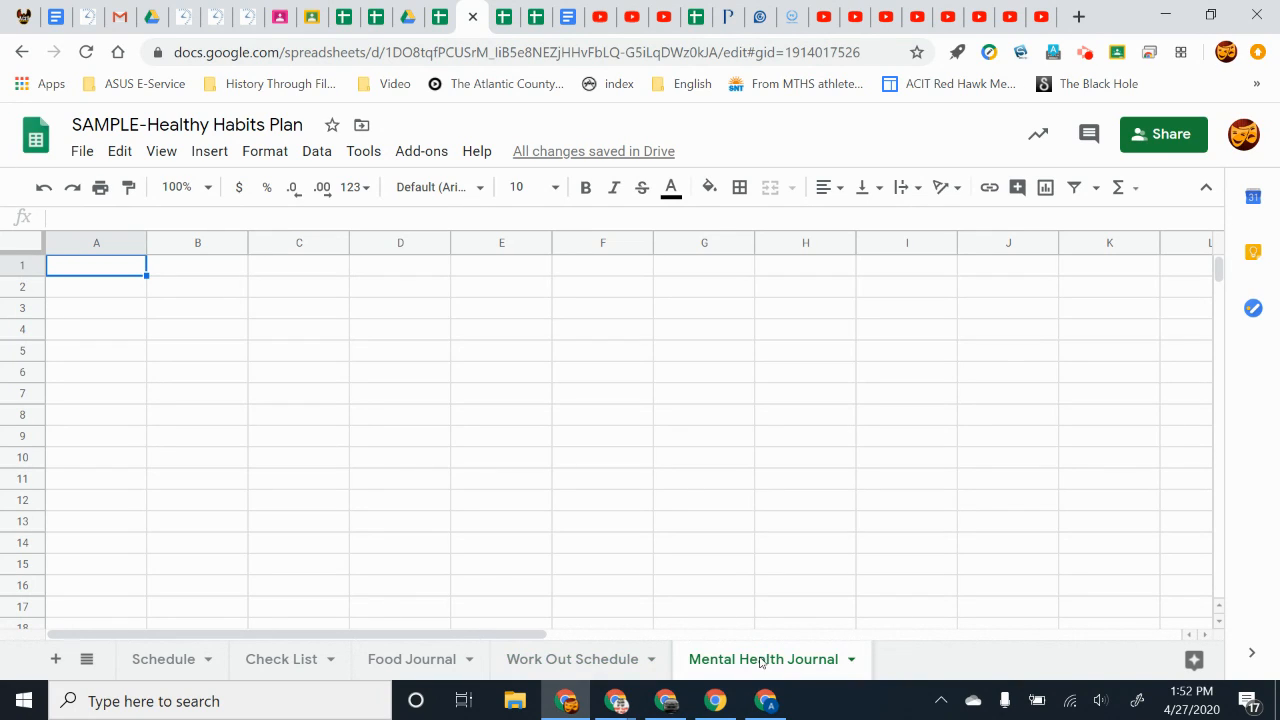
mouse_move(532, 370)
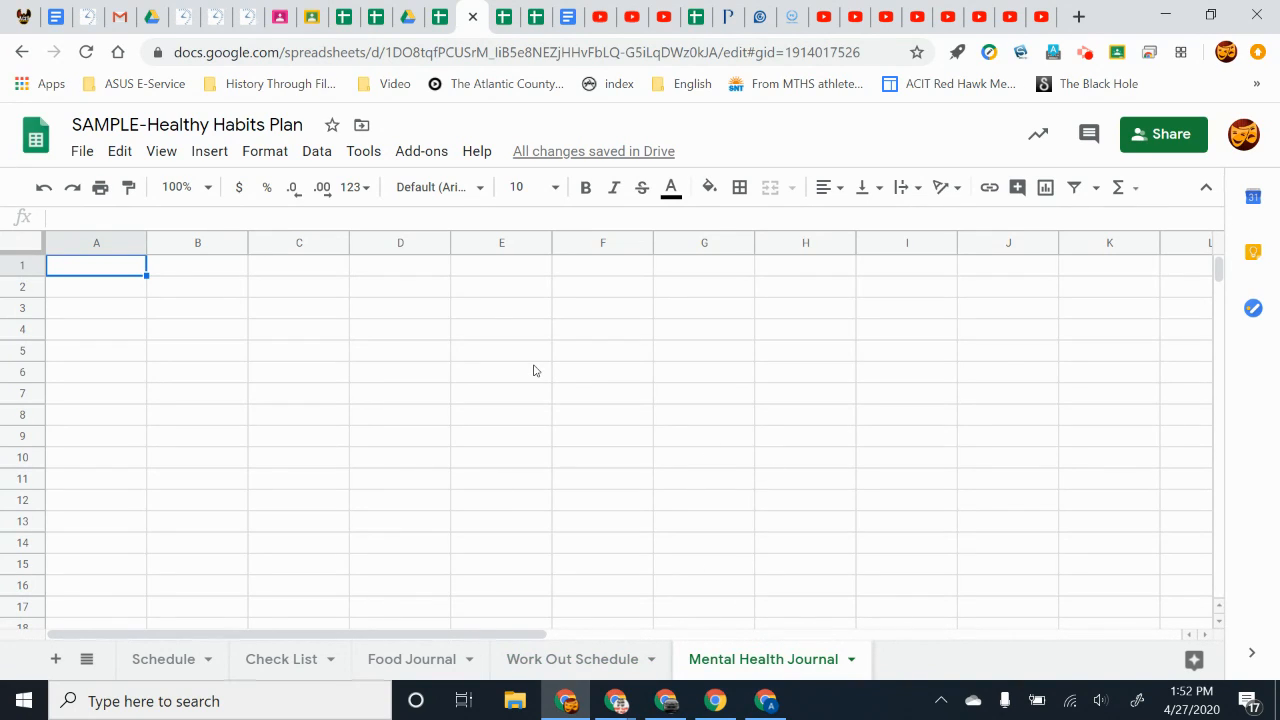
mouse_move(560, 382)
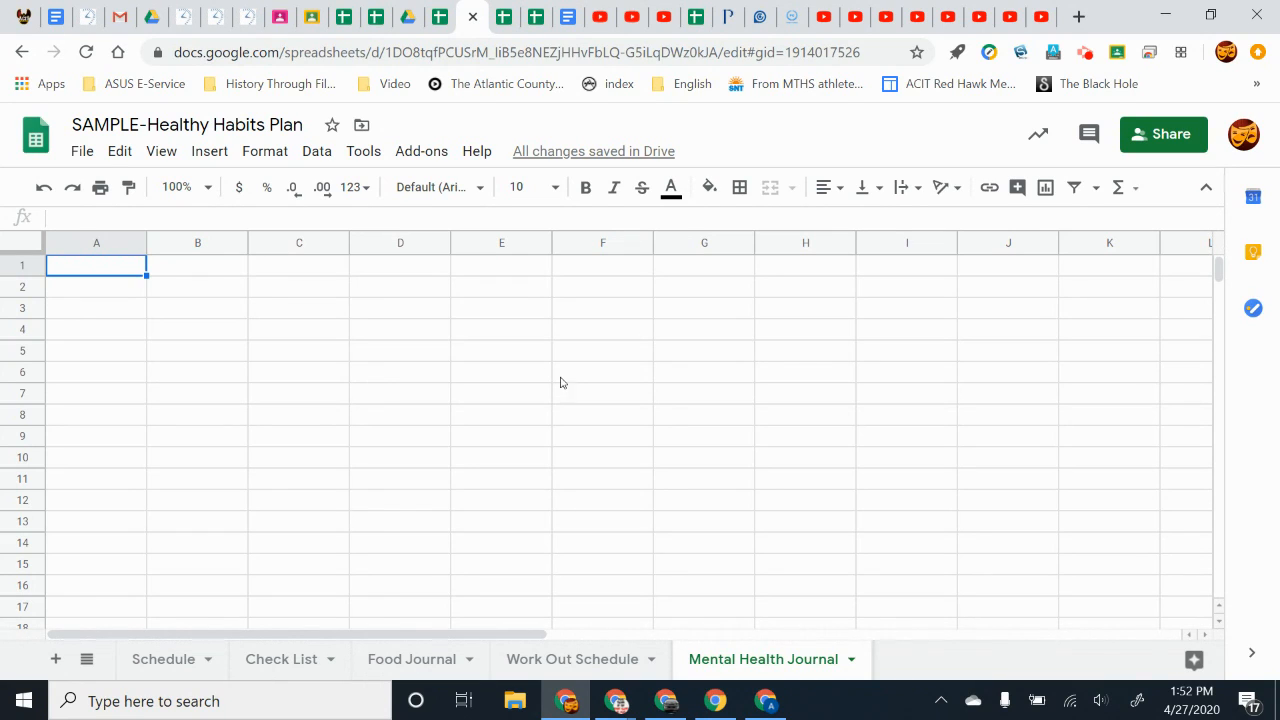
mouse_move(664, 608)
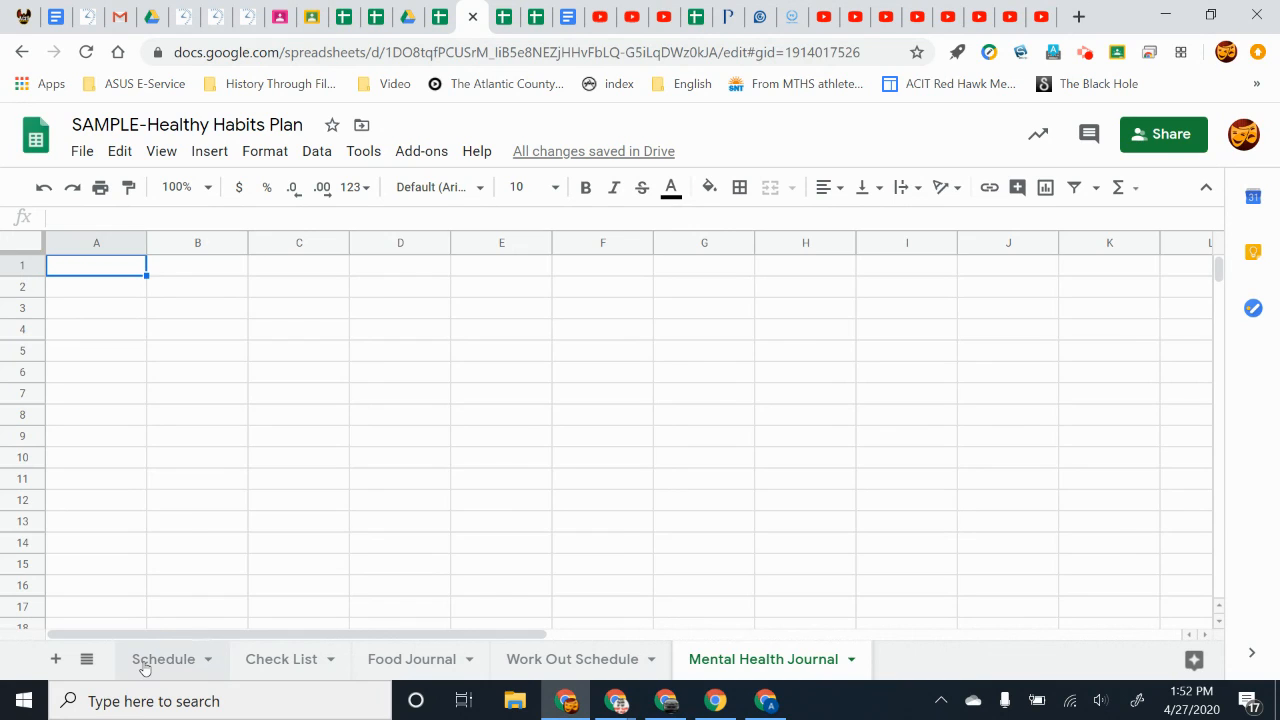
click(164, 660)
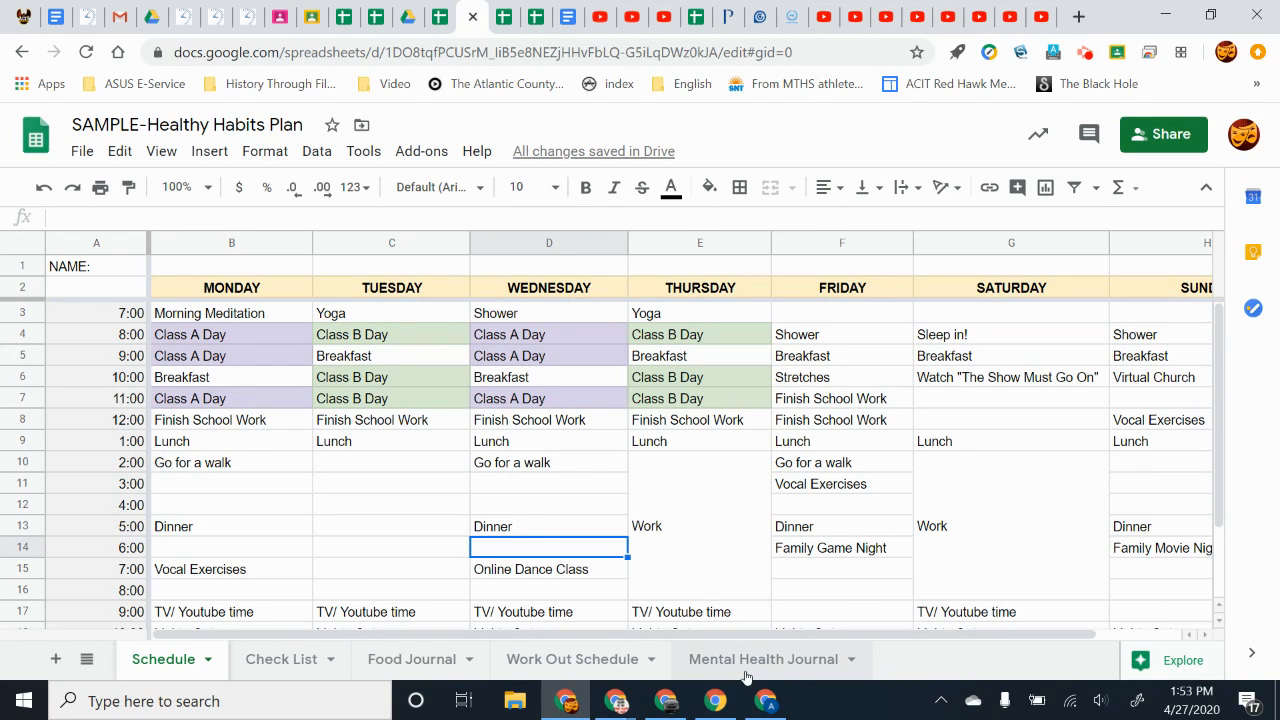
click(762, 660)
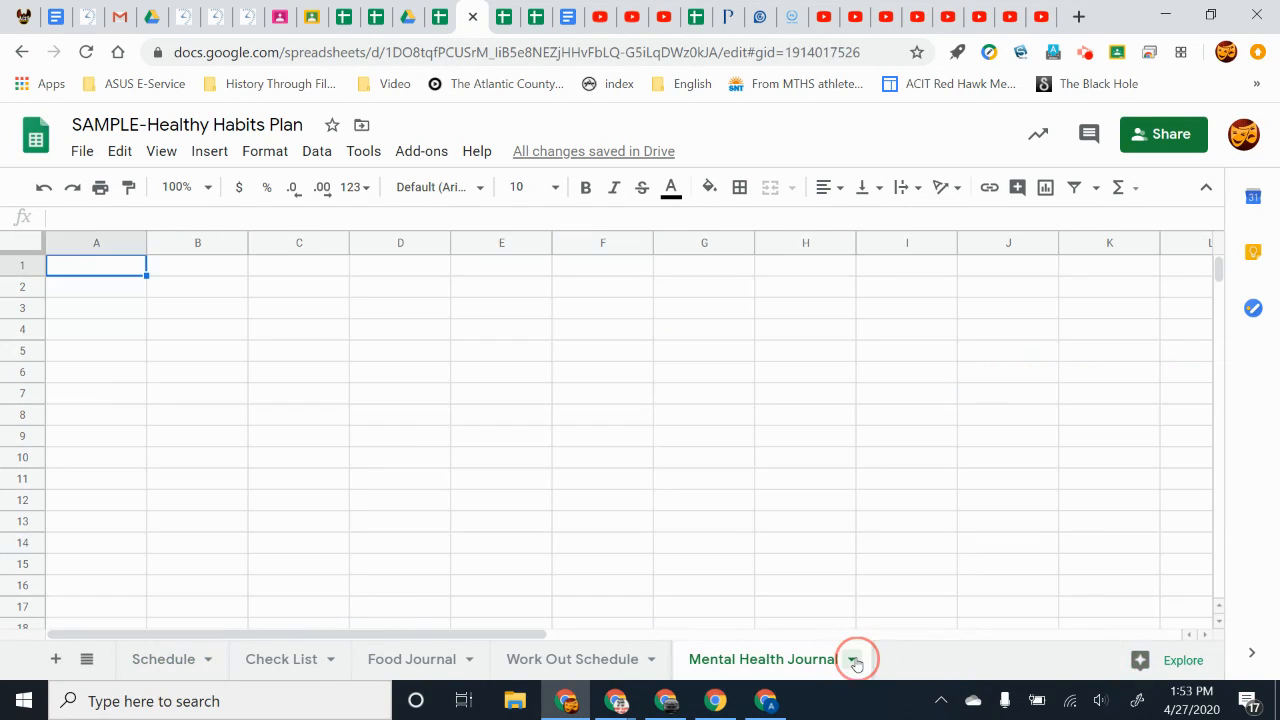
click(852, 660)
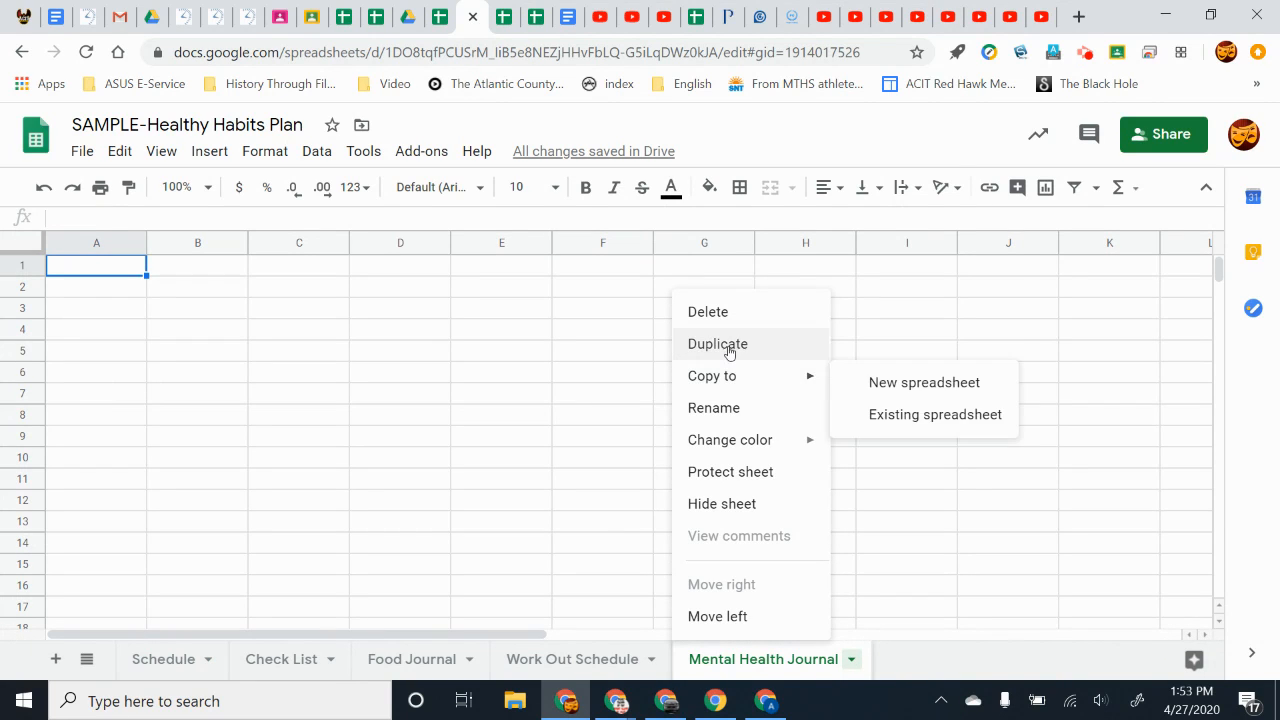
mouse_move(708, 312)
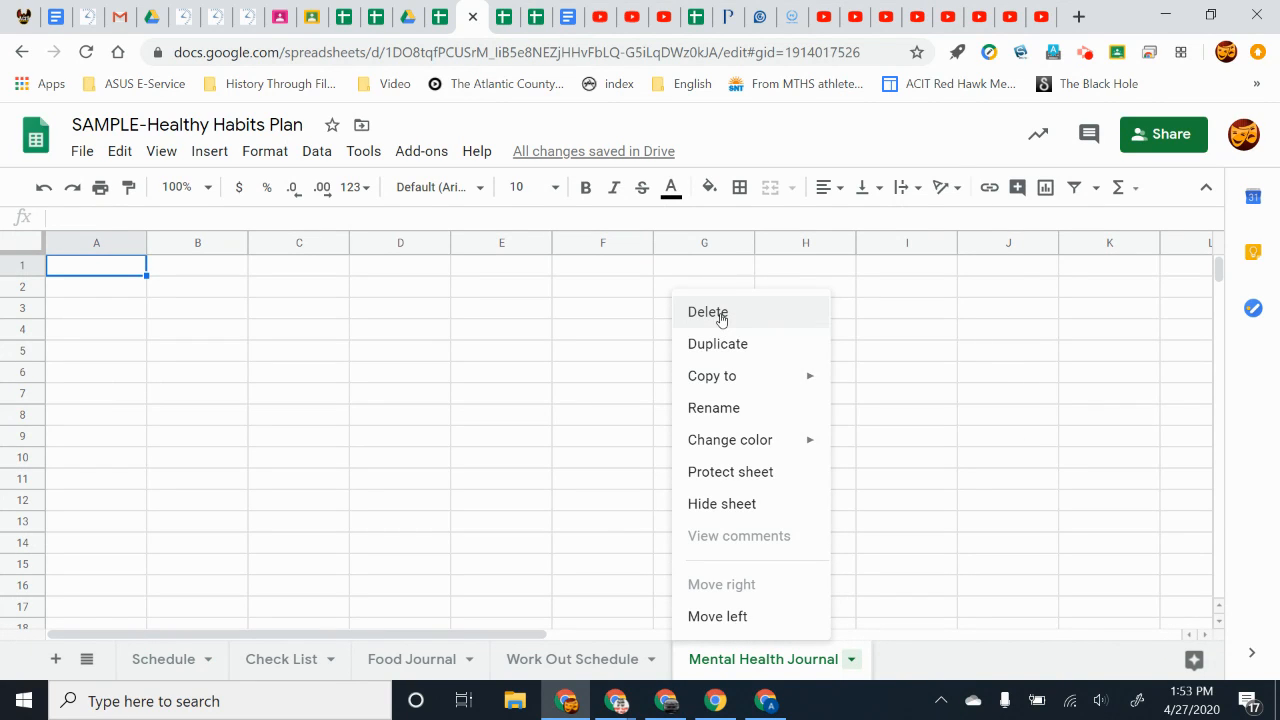
click(712, 408)
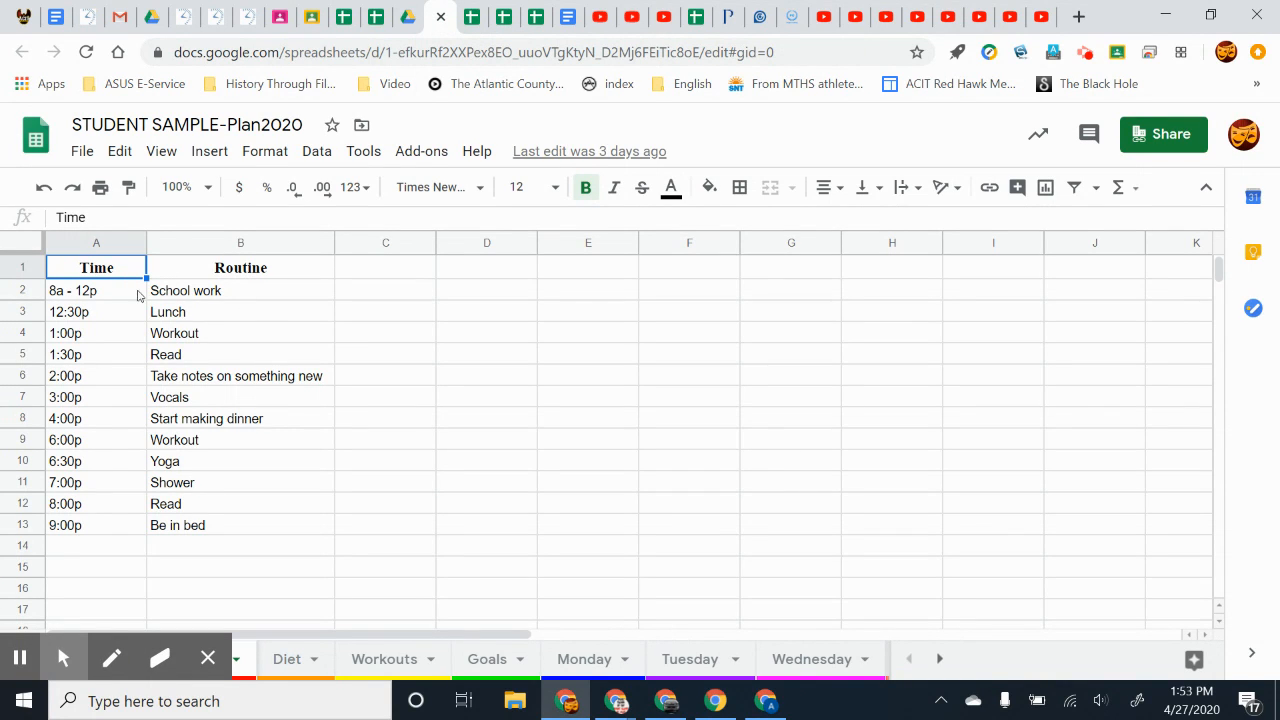
mouse_move(220, 328)
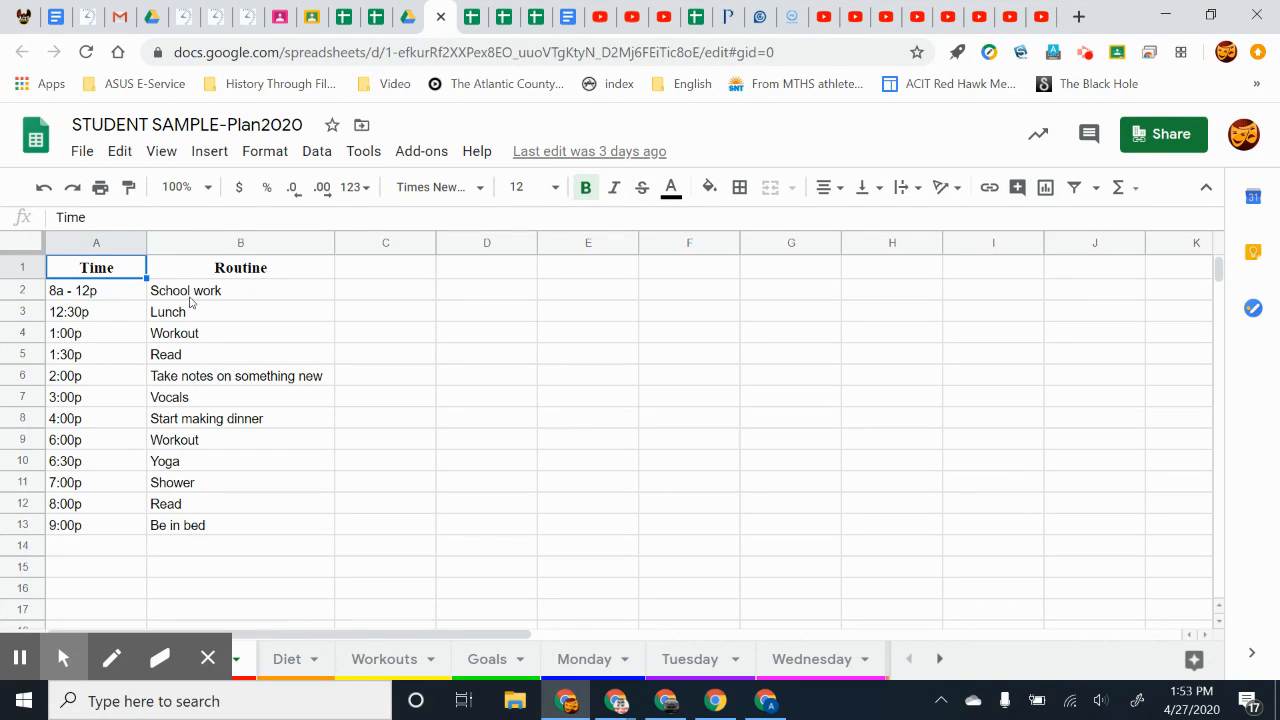
mouse_move(210, 352)
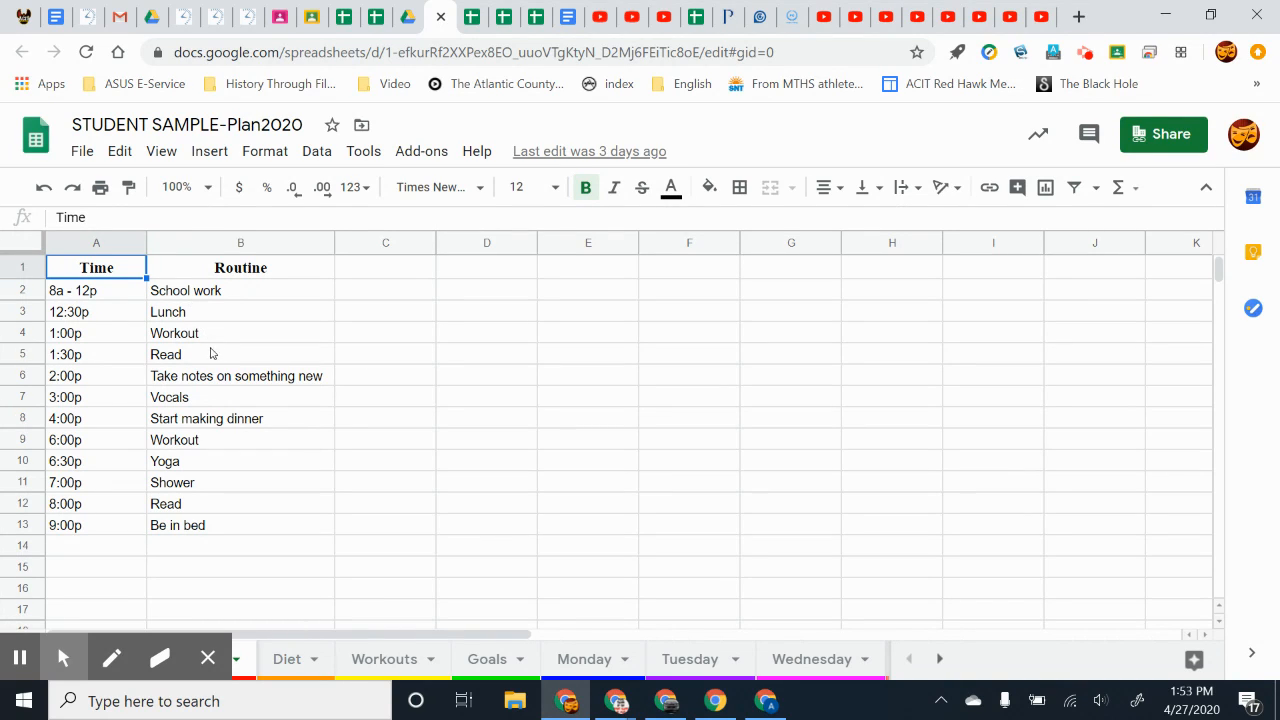
mouse_move(212, 418)
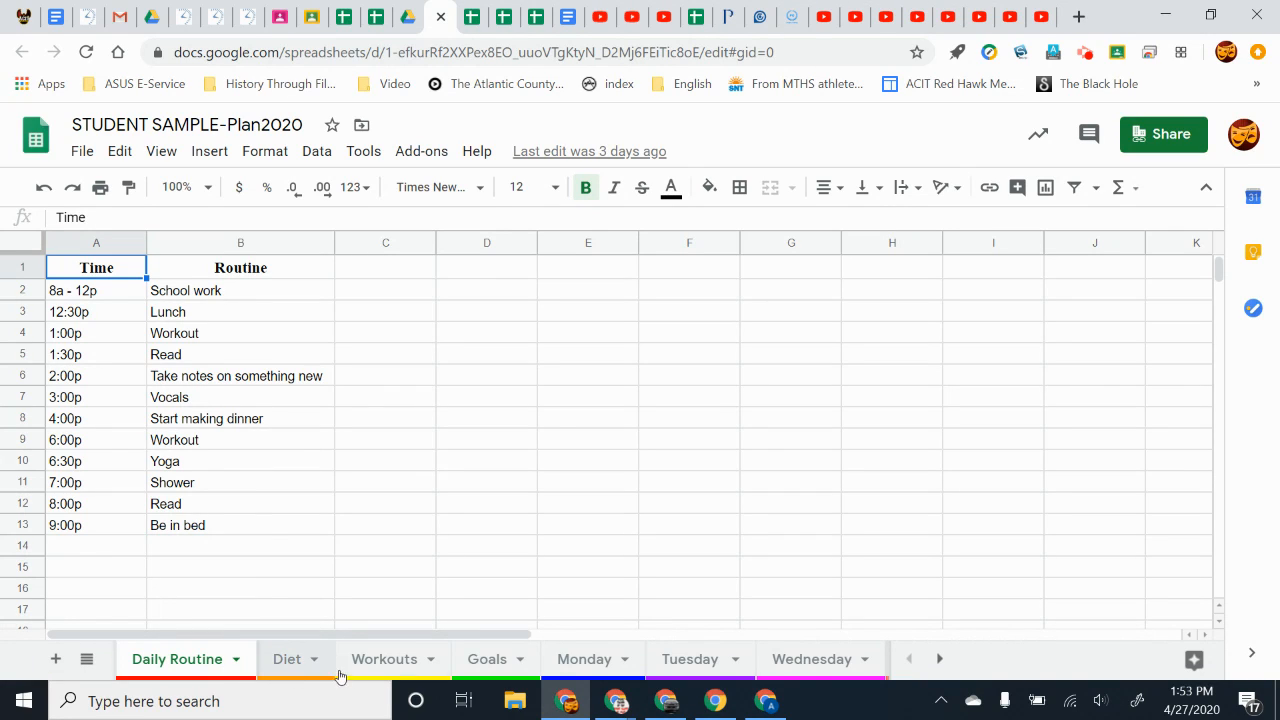
mouse_move(380, 658)
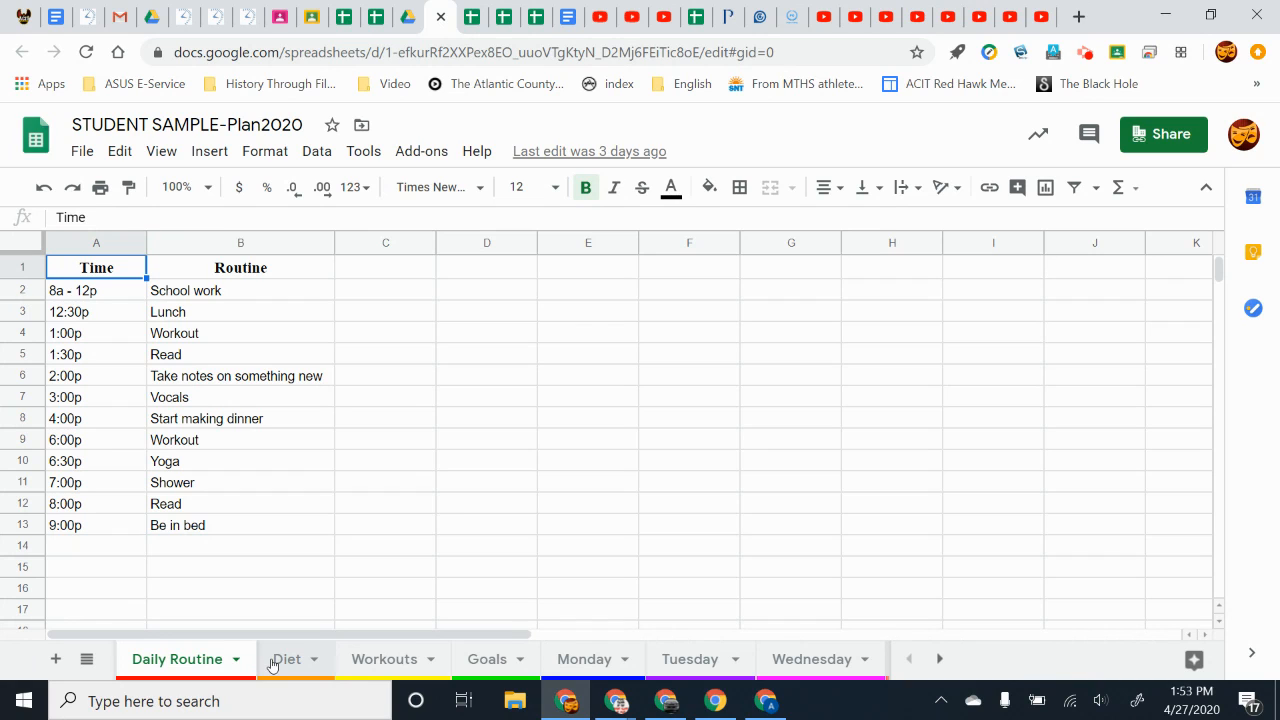
Show the Plan2020 Diet sheet listing keto foods to eat and avoid.
click(288, 660)
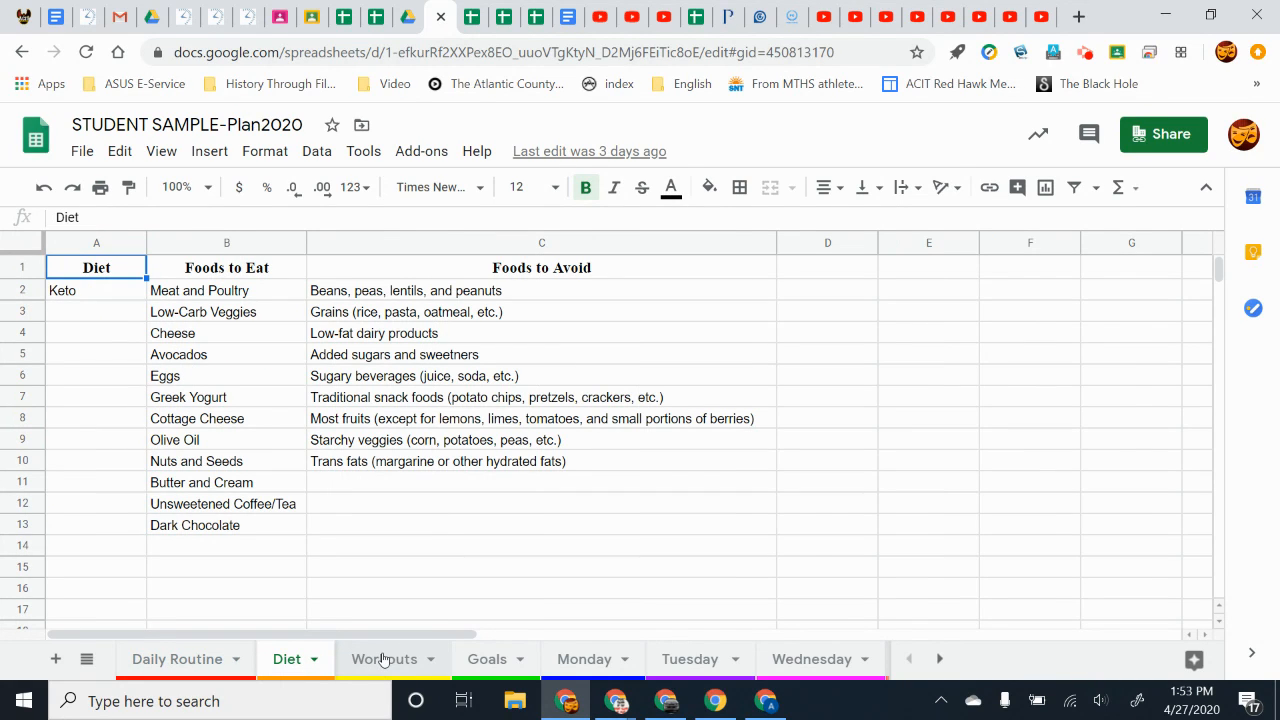
Scan across the Workouts tables, then show the Goals sheet with four dated goals.
click(384, 660)
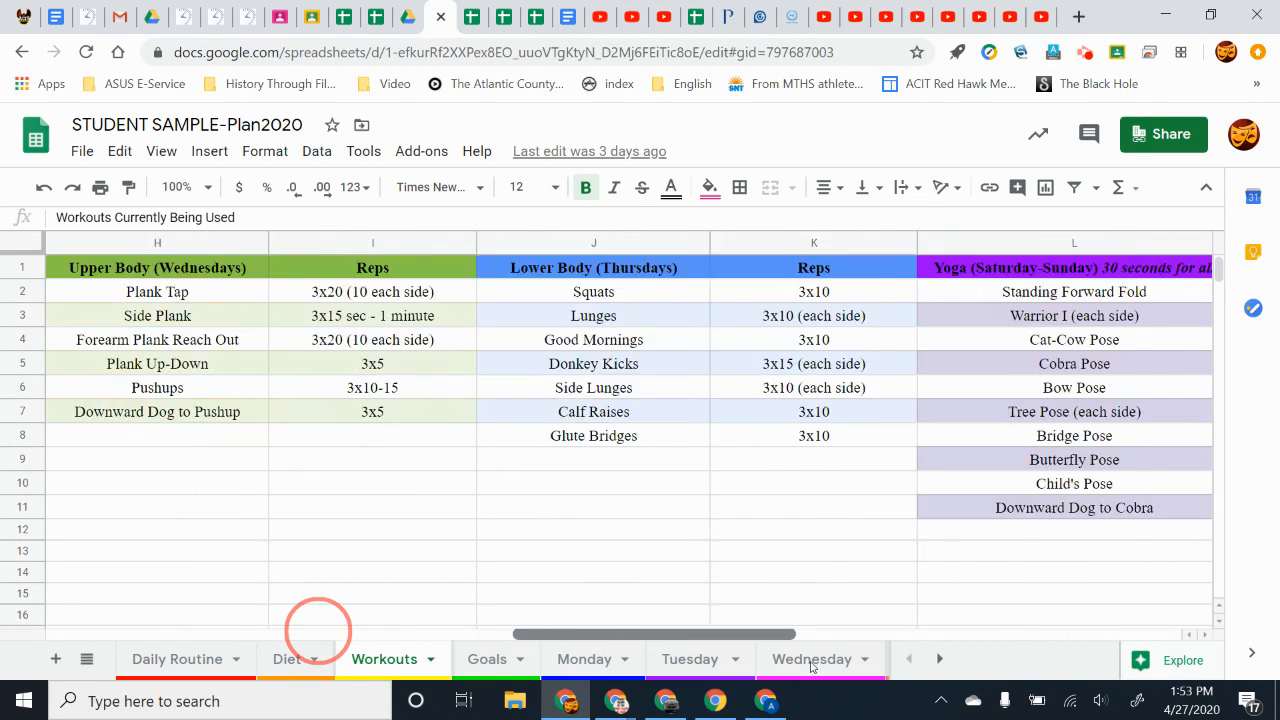
scroll(right, 3)
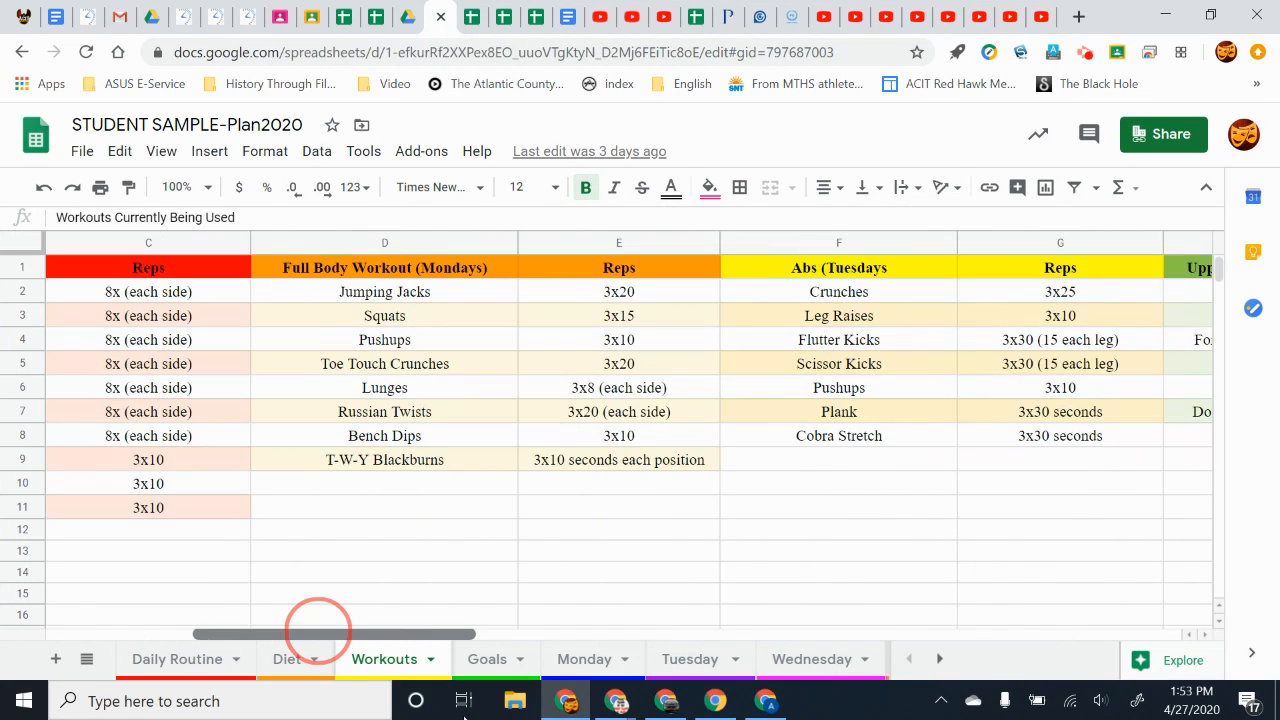
scroll(left, 3)
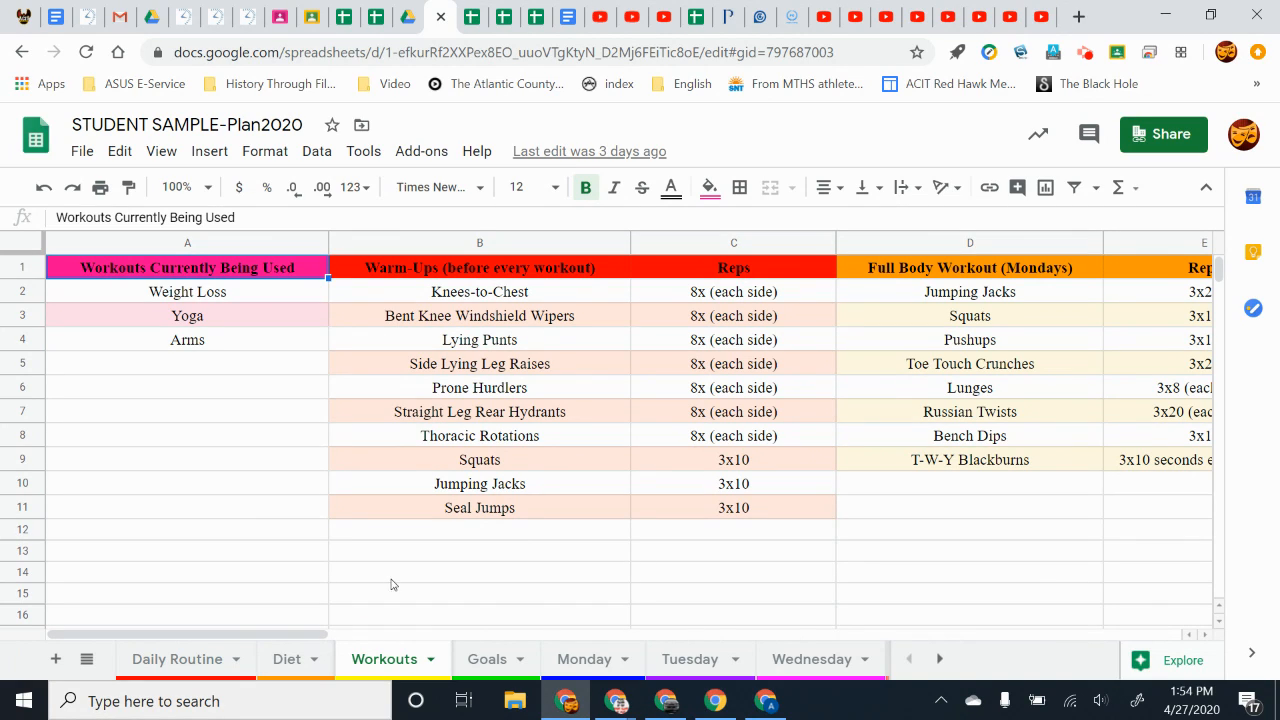
mouse_move(698, 284)
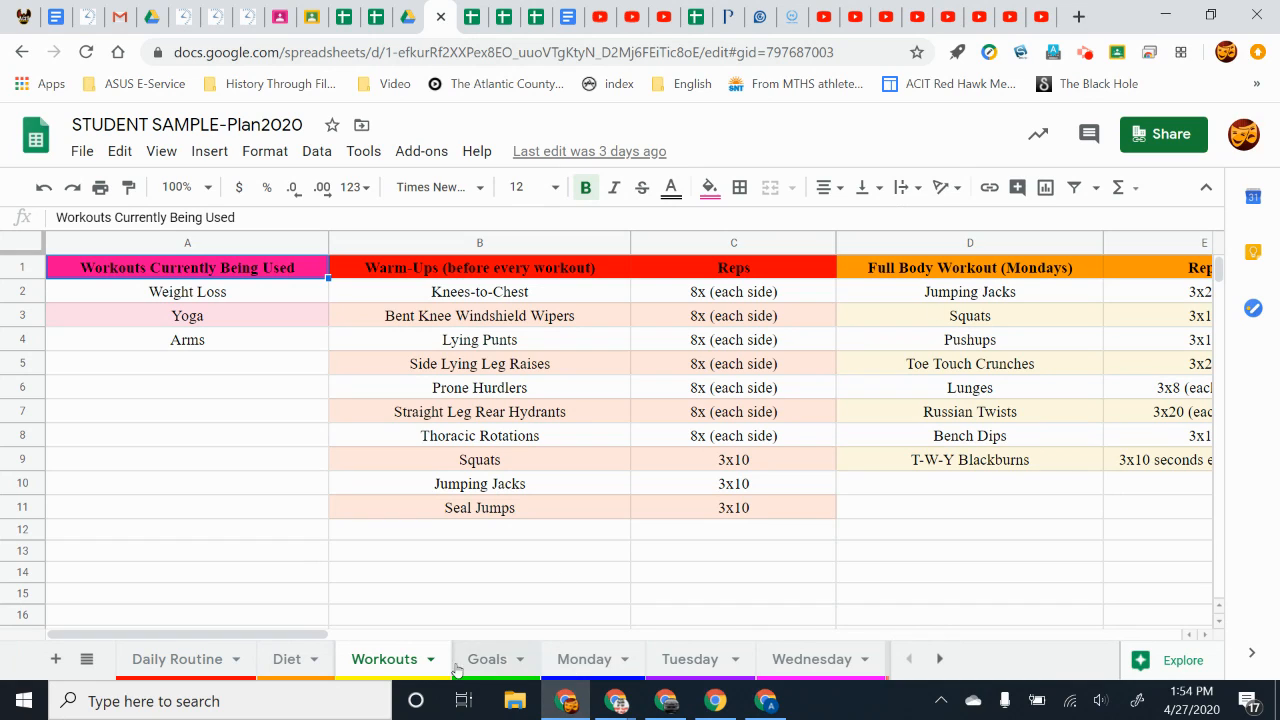
click(488, 660)
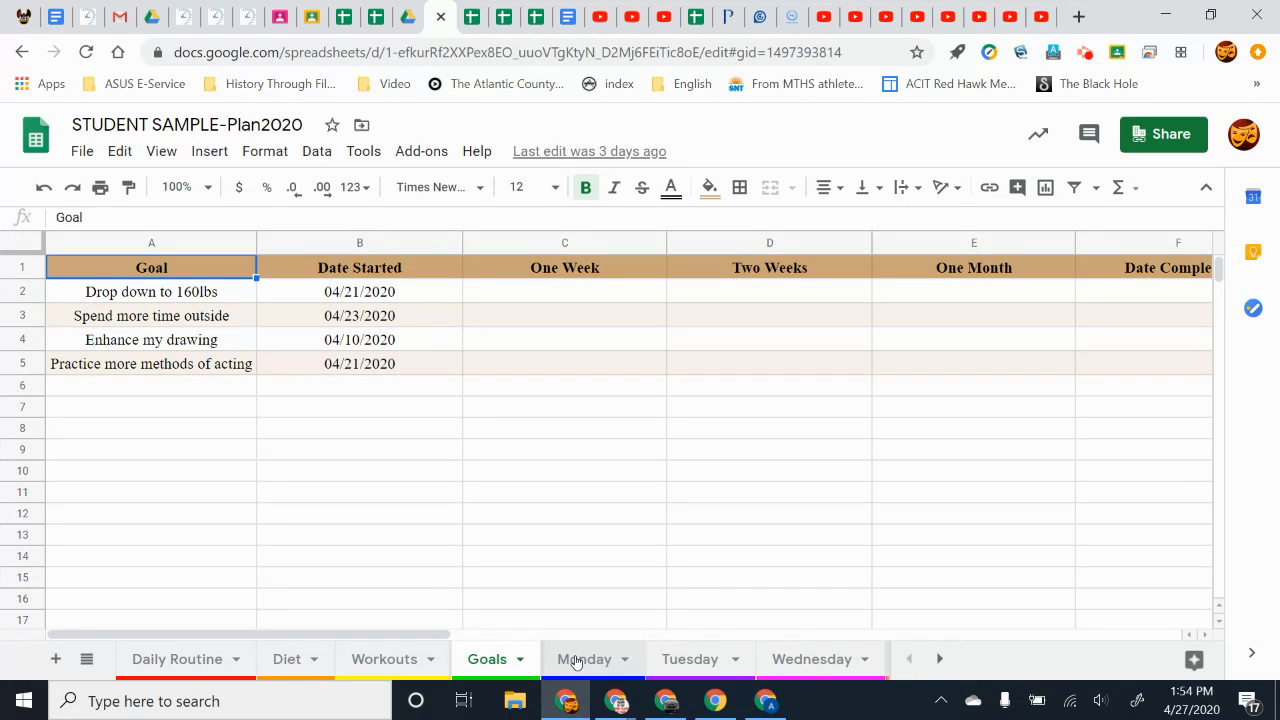
Show the Plan2020 Monday checklist of daily objectives with unchecked boxes.
click(584, 660)
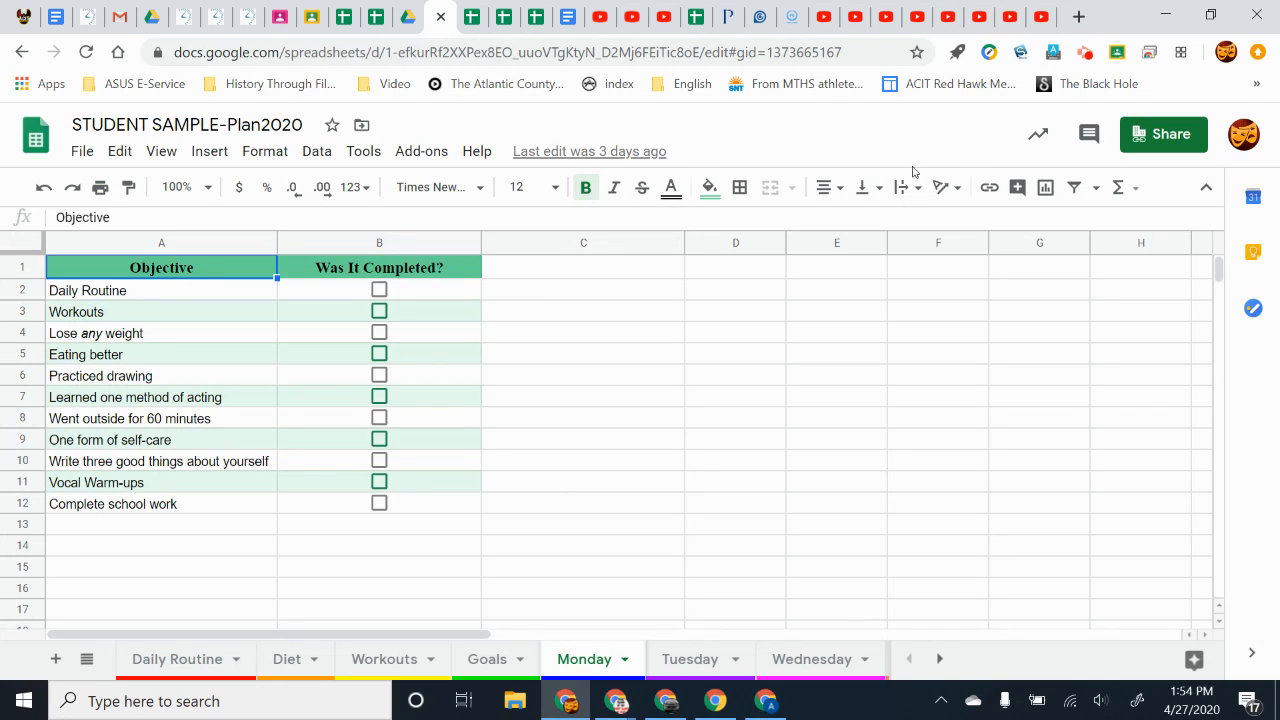
mouse_move(964, 134)
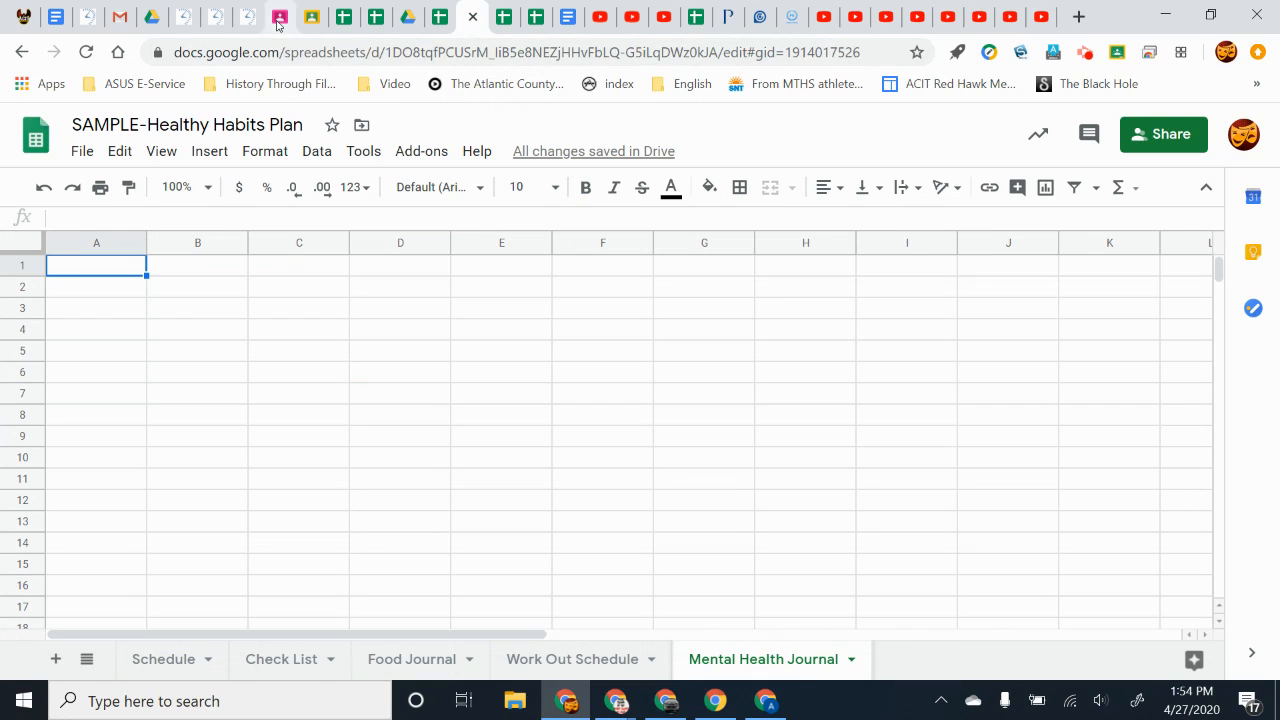
Revisit the Schedule, Check List and Food Journal sheets, ending on the weekly Schedule grid.
click(164, 660)
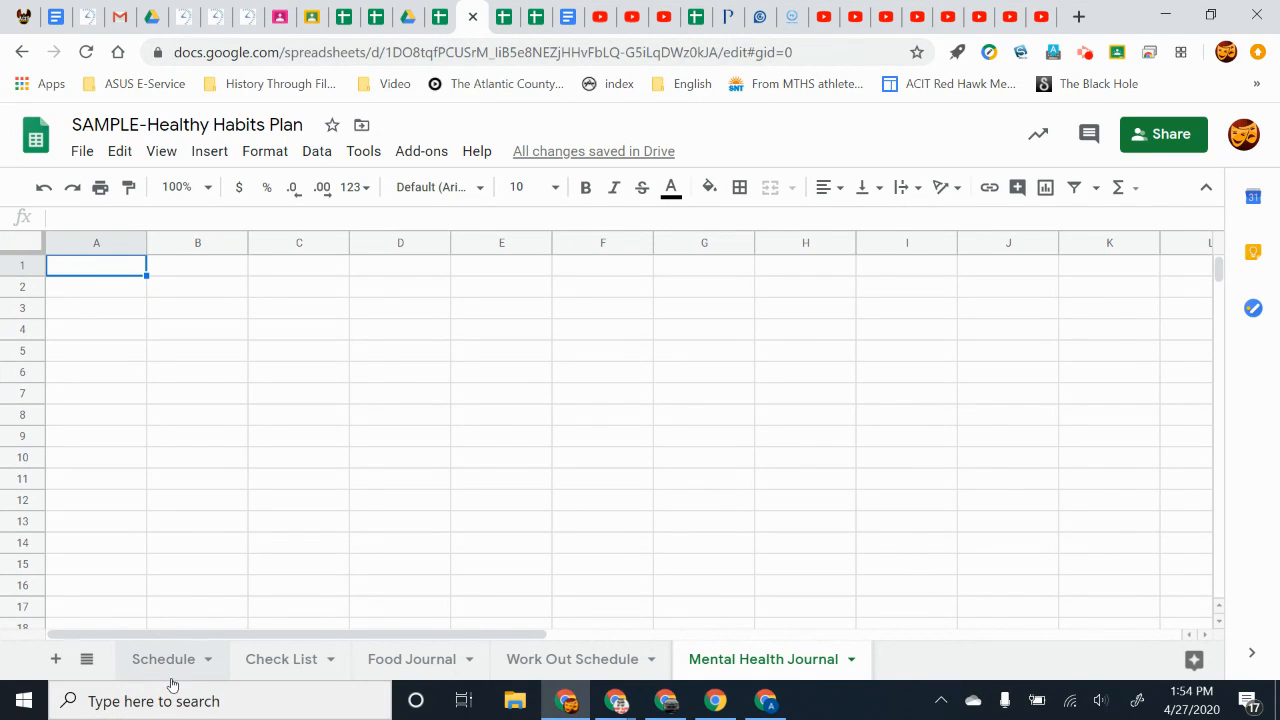
click(164, 660)
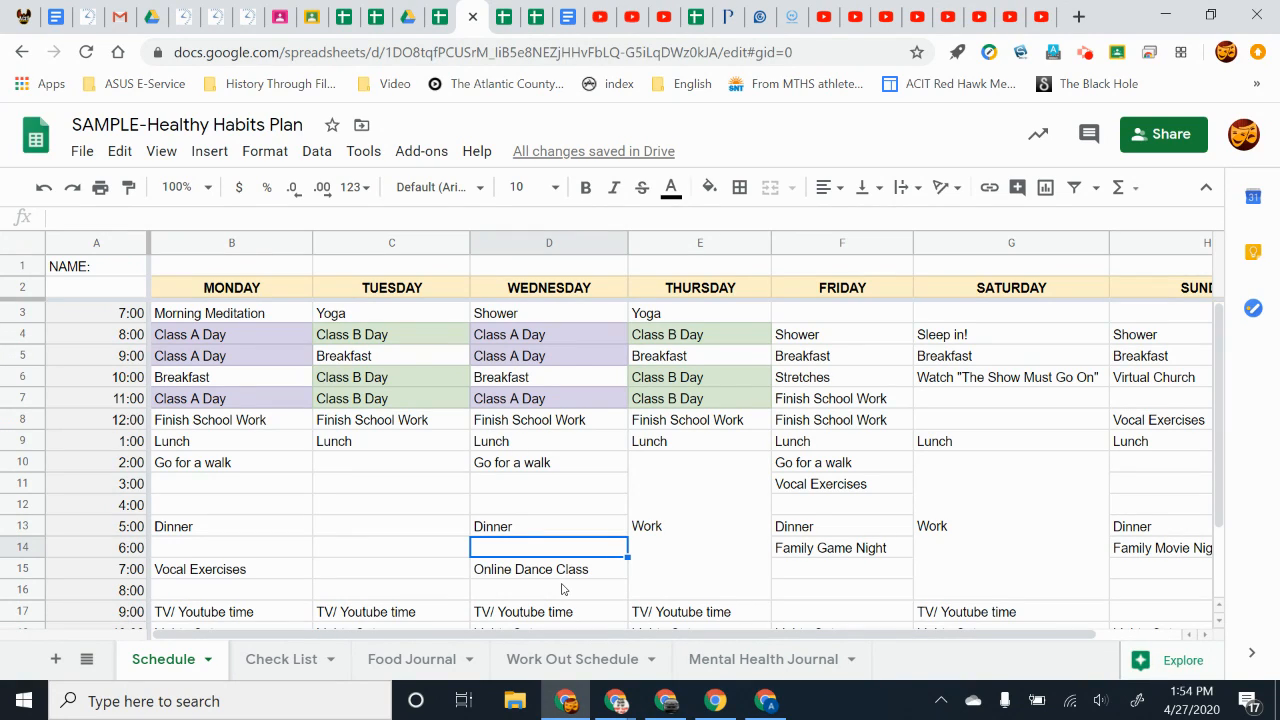
mouse_move(468, 490)
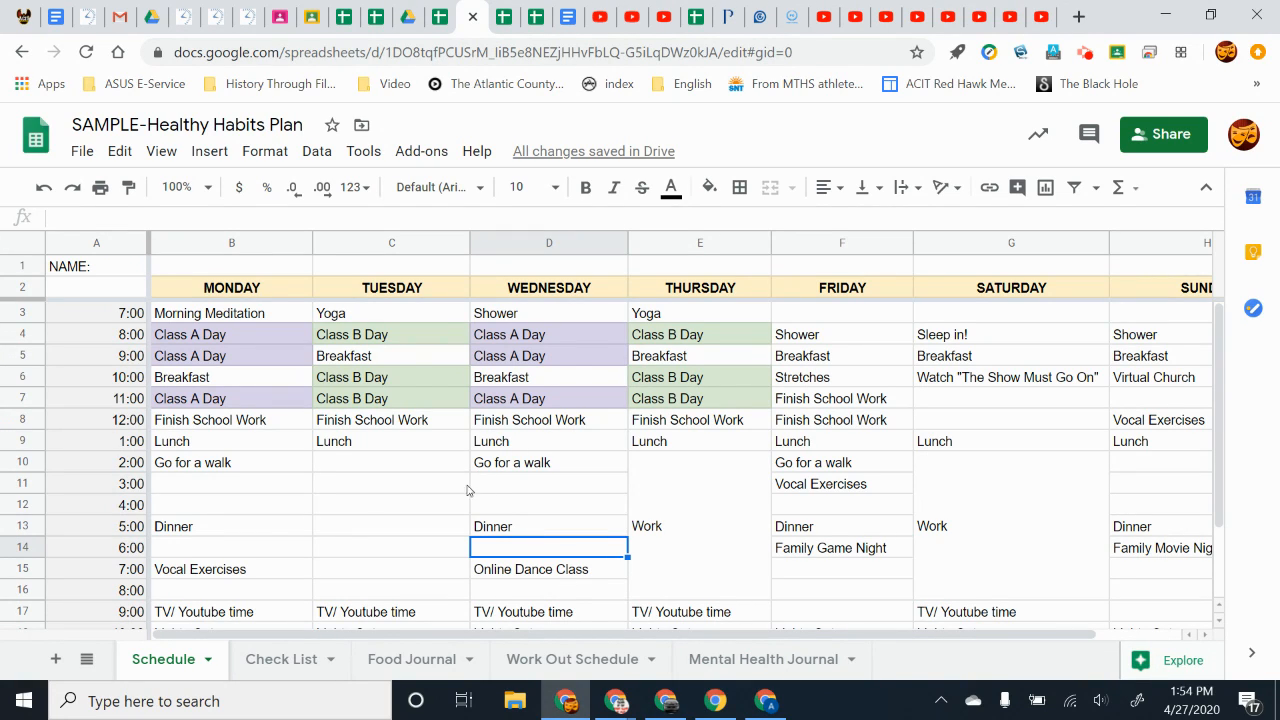
mouse_move(840, 332)
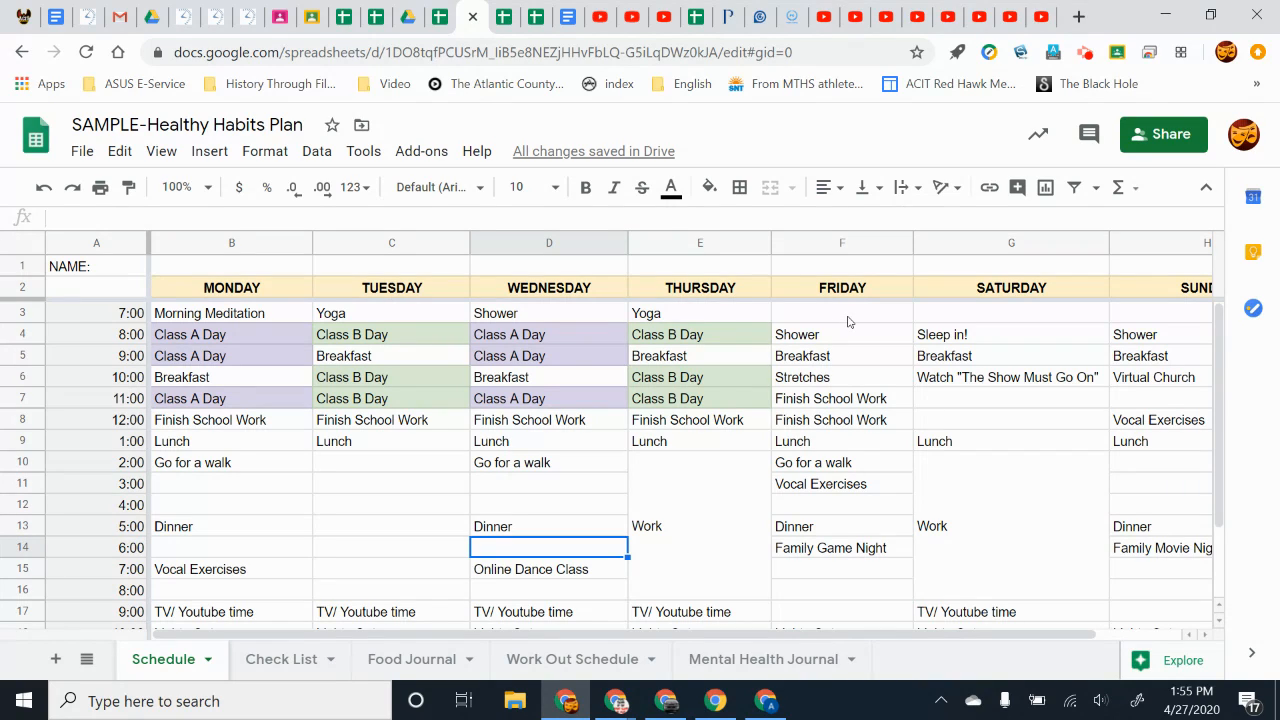
click(280, 658)
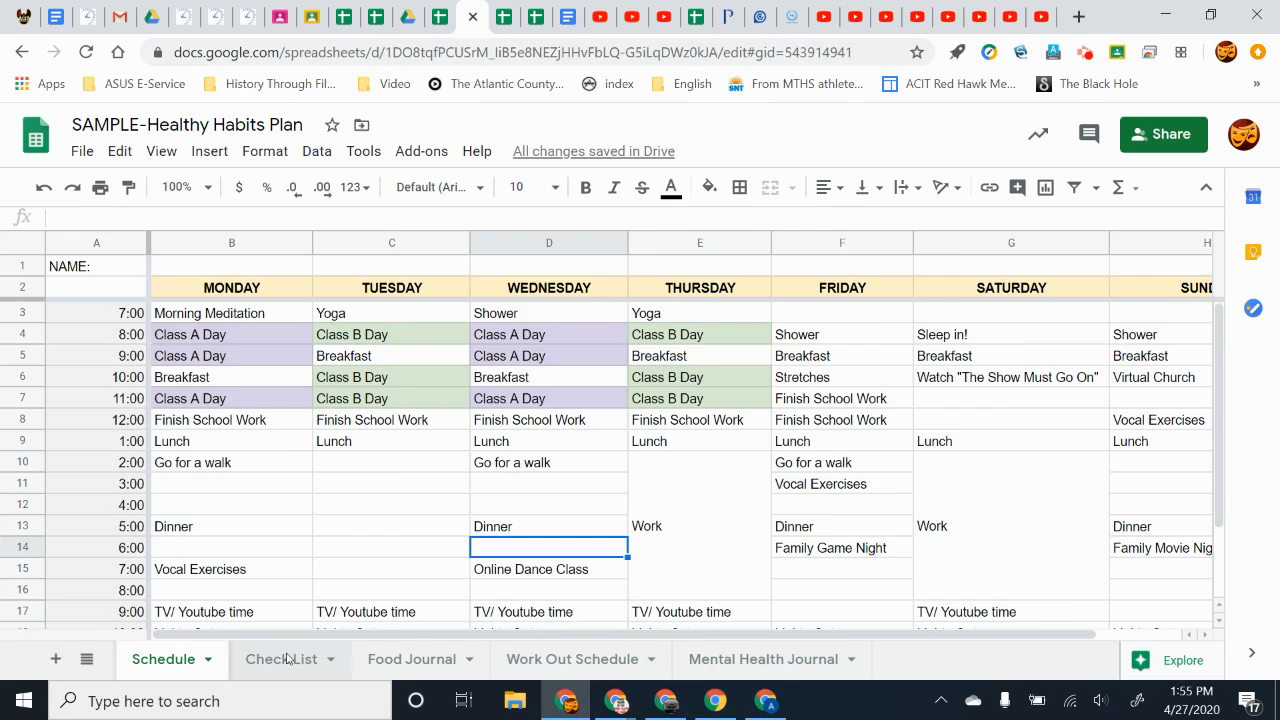
click(412, 660)
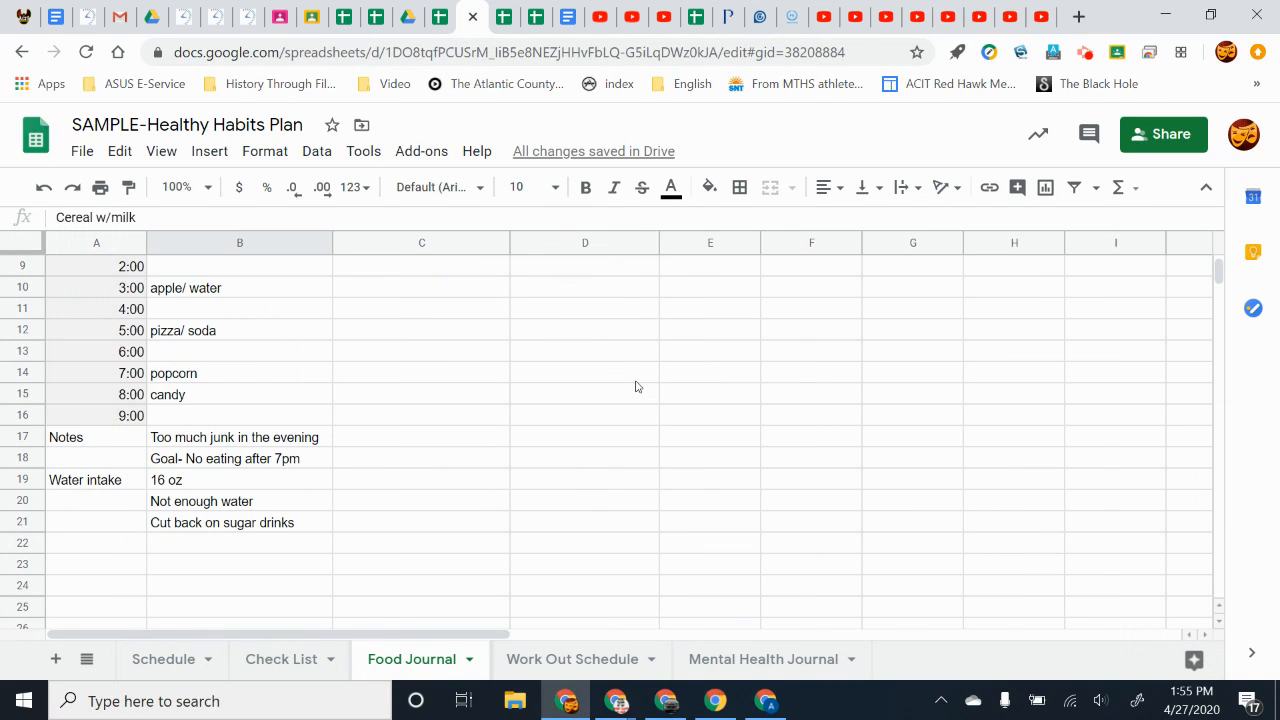
click(164, 660)
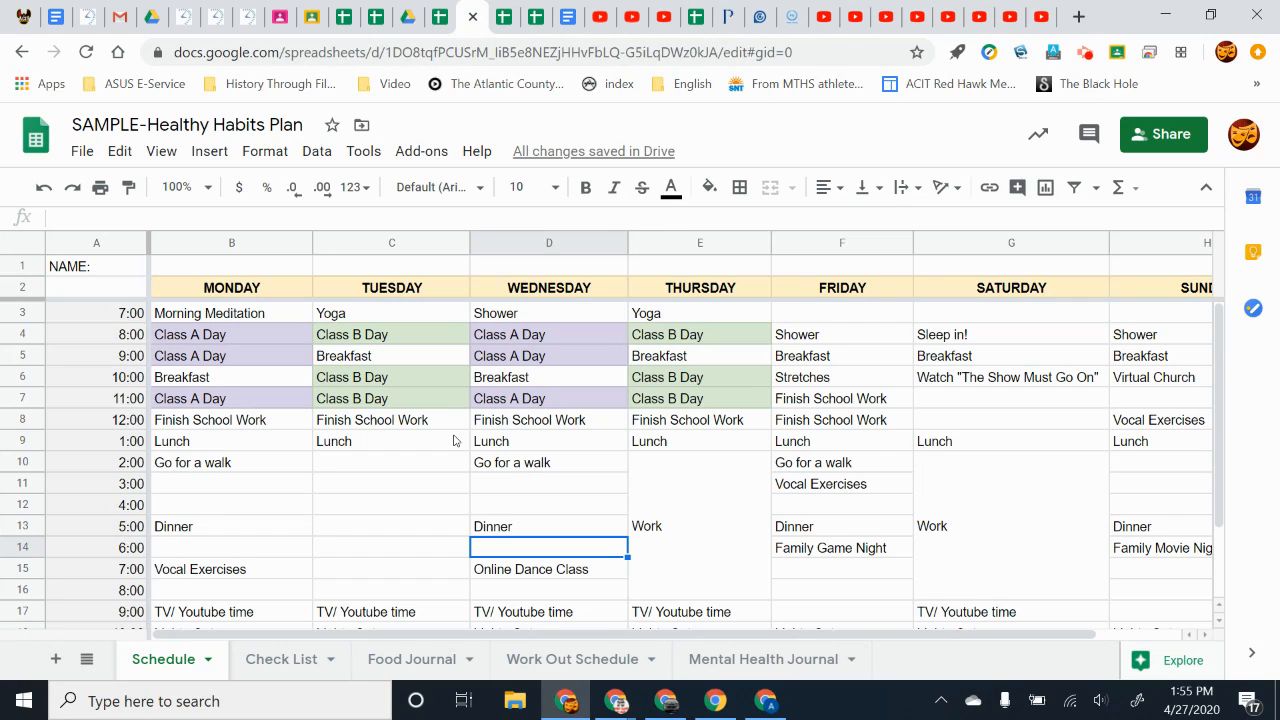
mouse_move(684, 452)
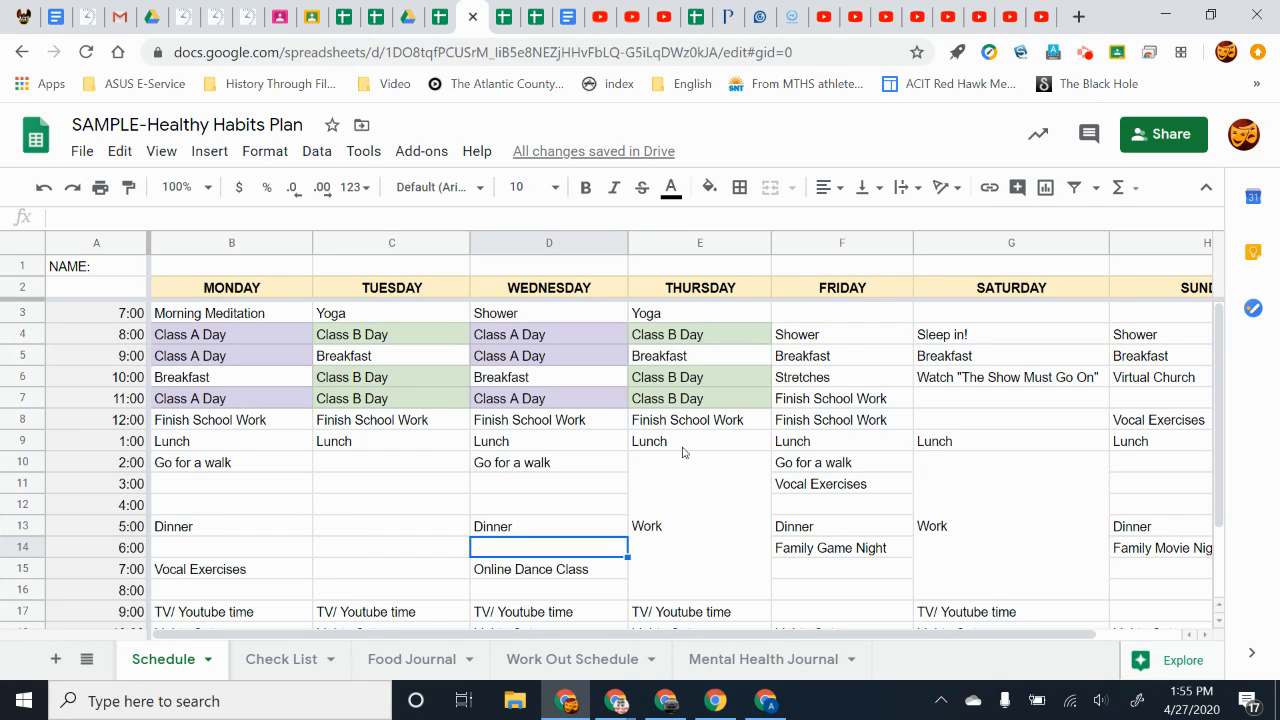
mouse_move(1164, 134)
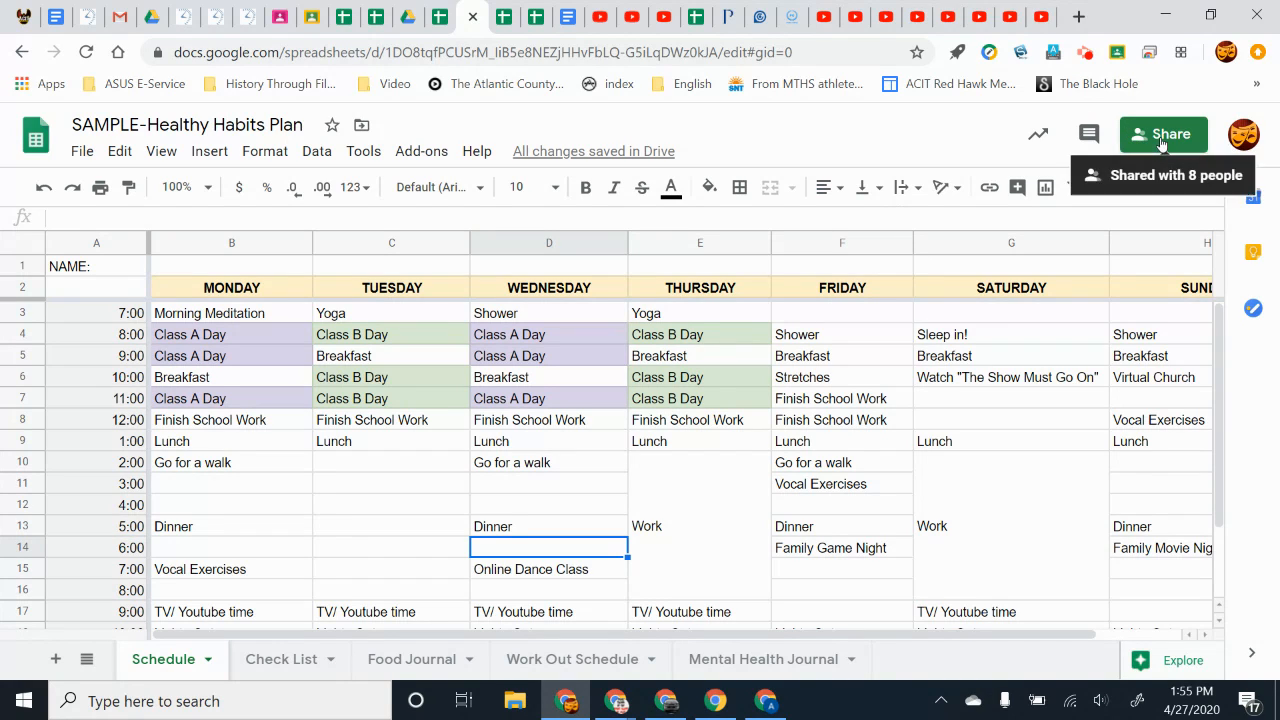